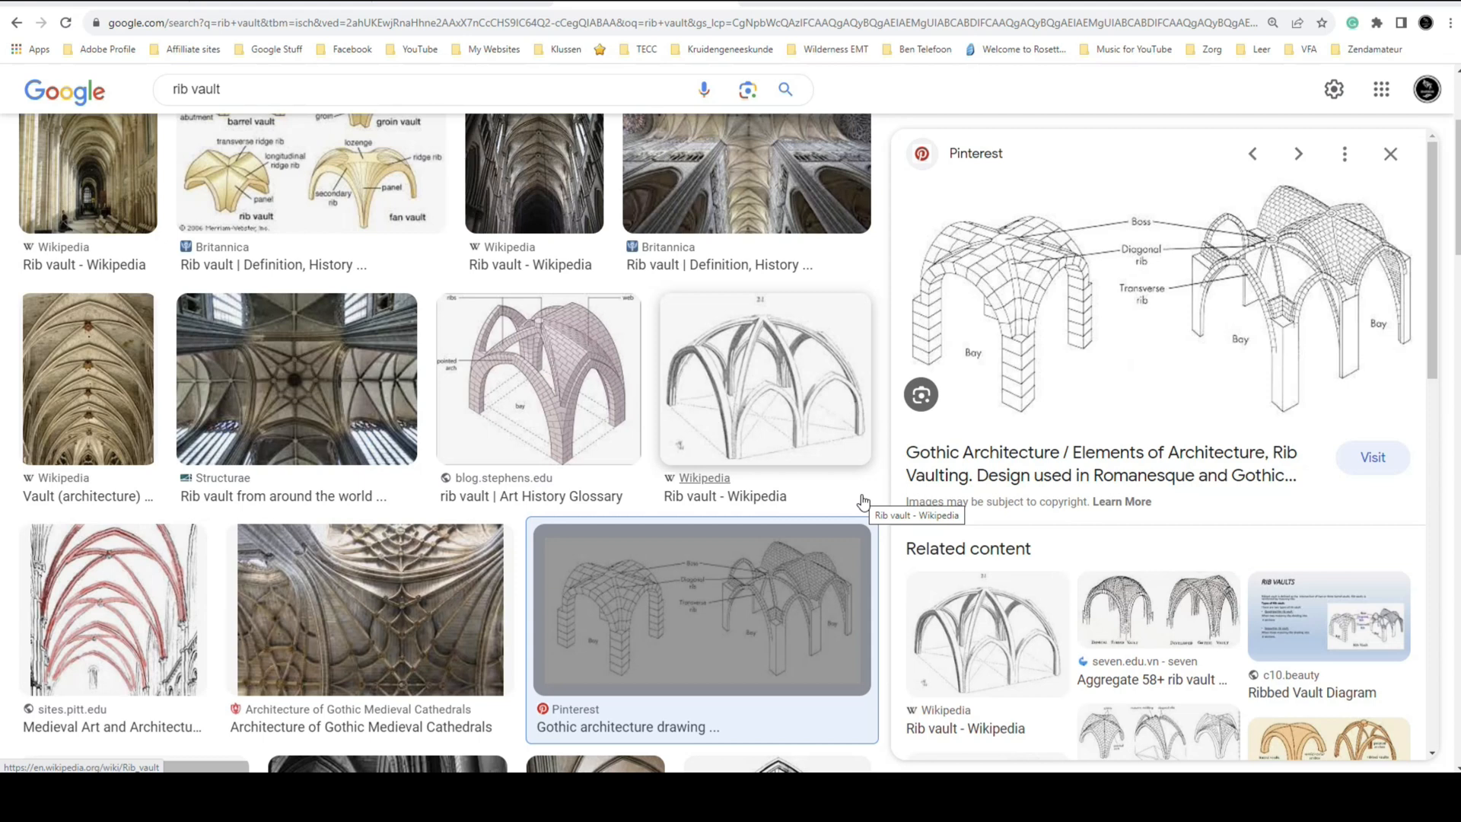
mouse_move(1088, 316)
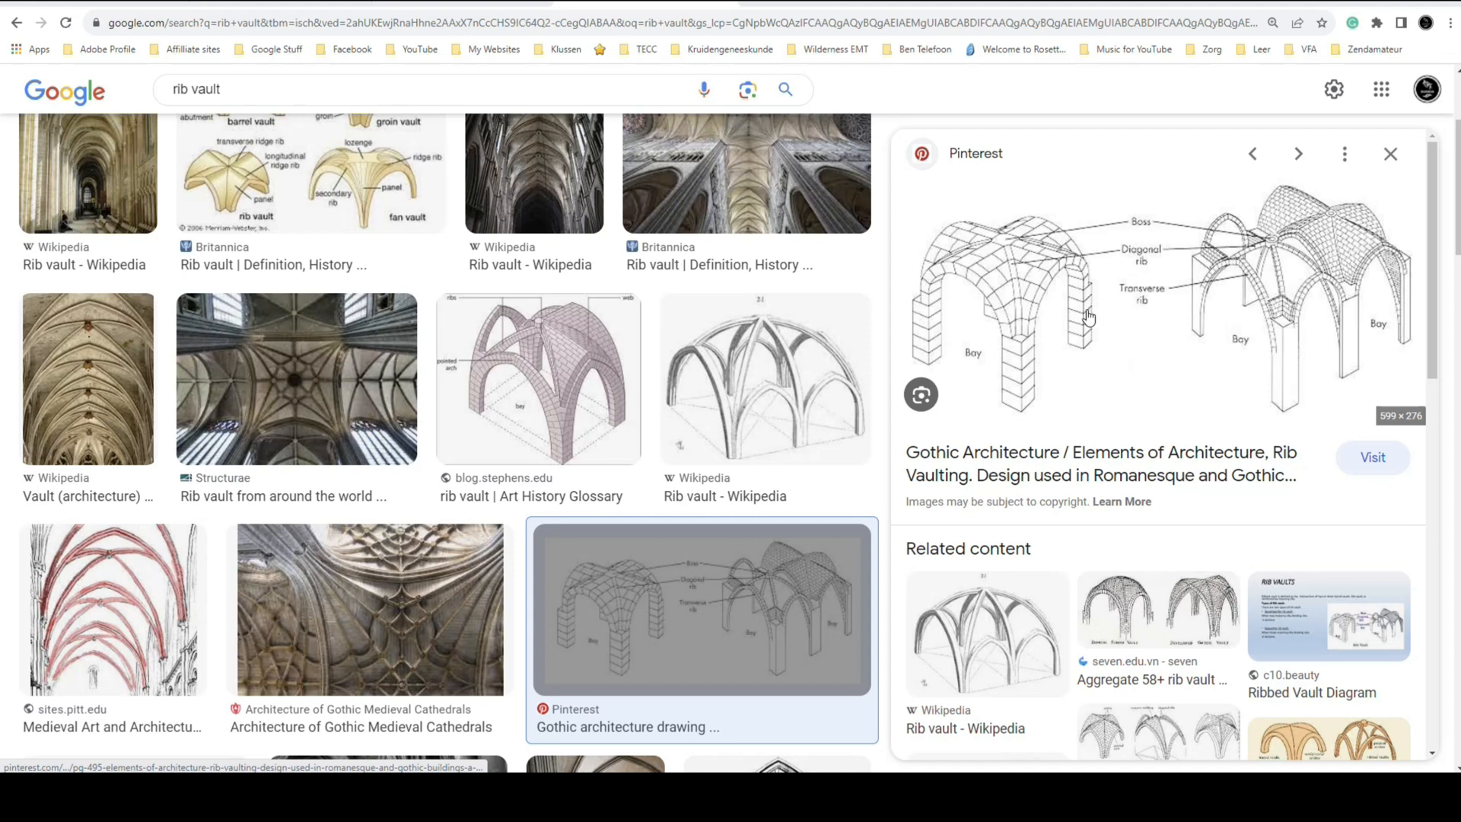
mouse_move(1012, 365)
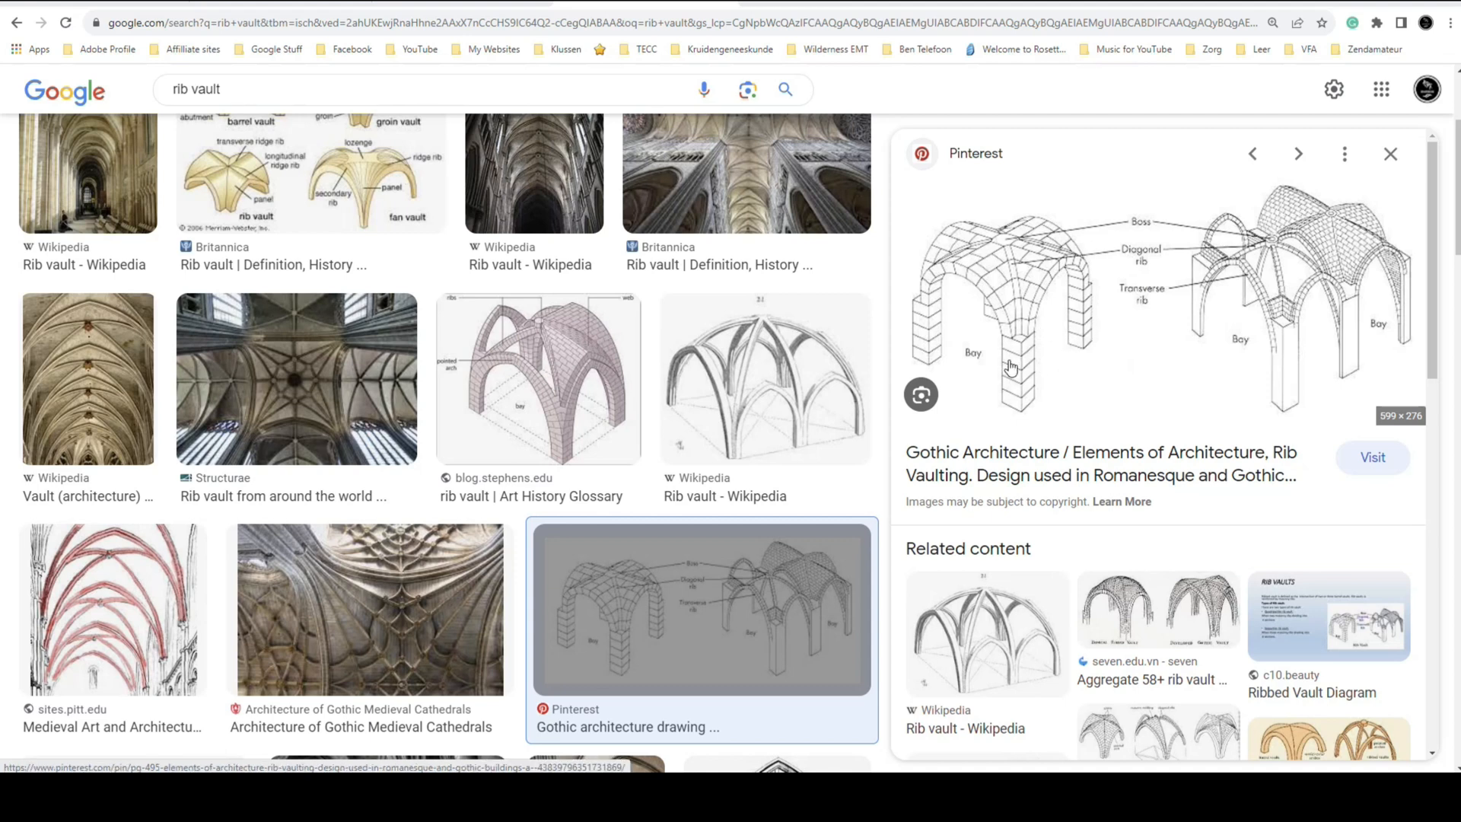
mouse_move(1023, 369)
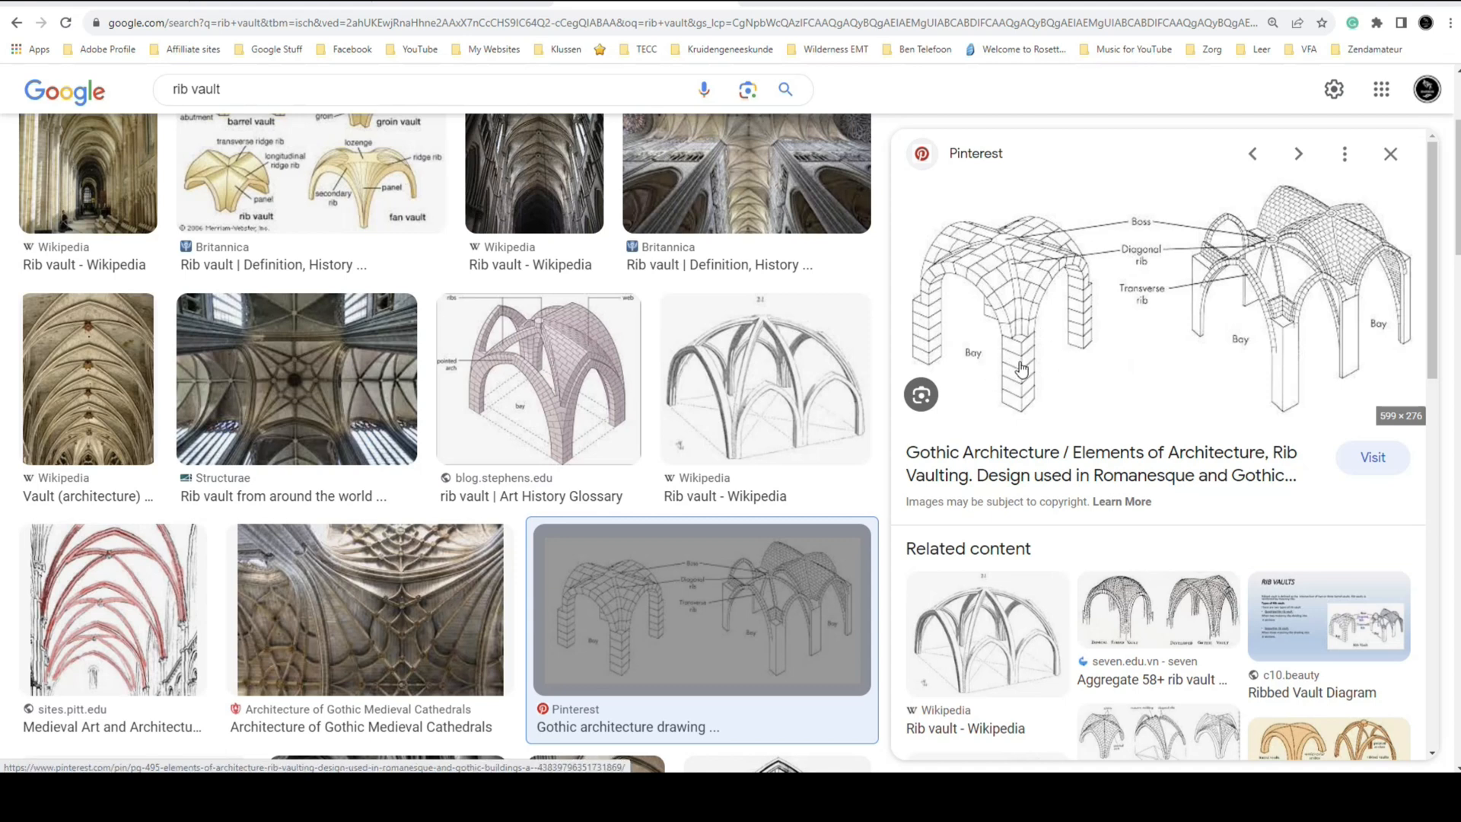
mouse_move(1018, 325)
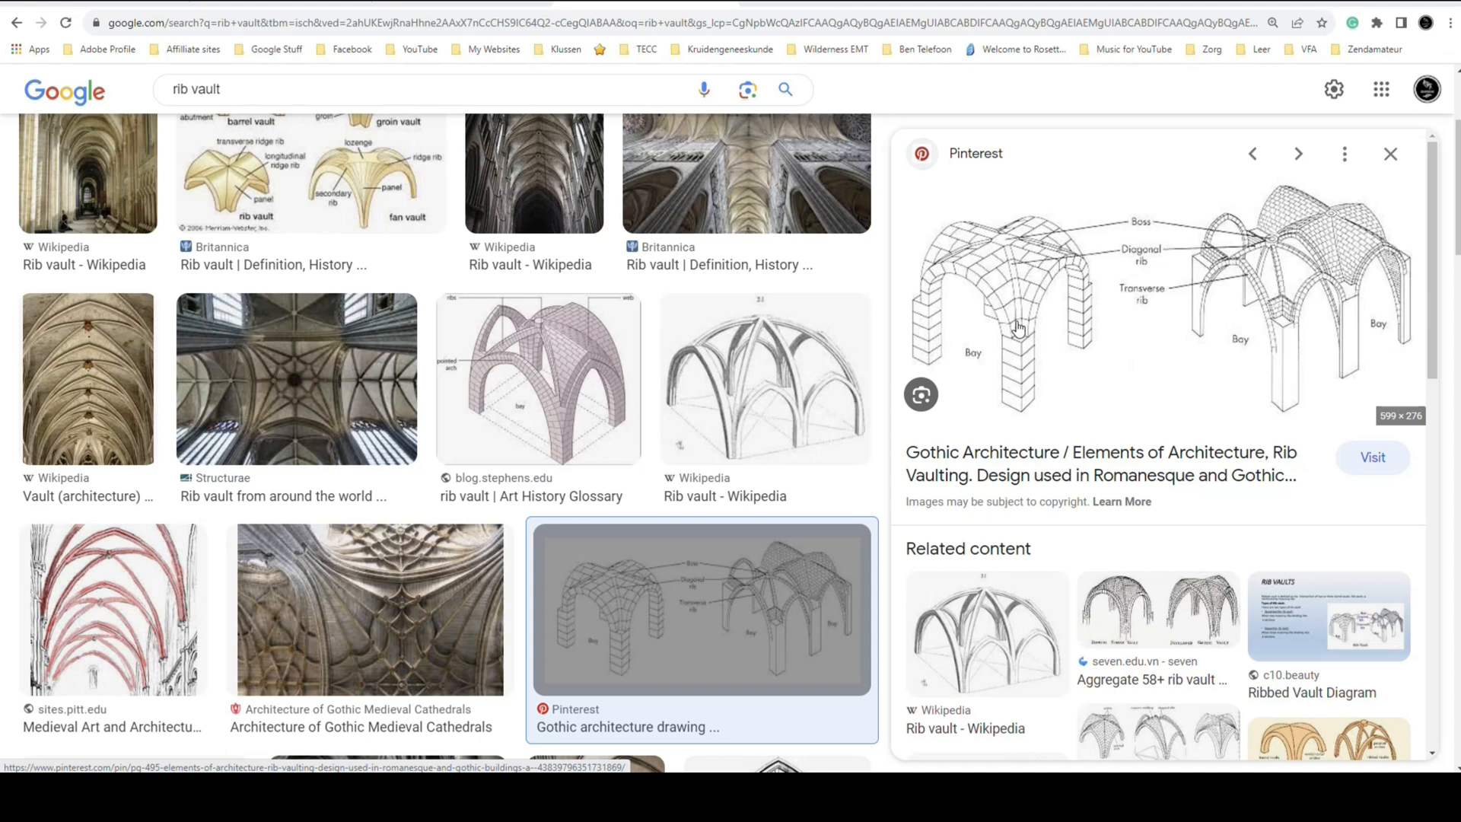
mouse_move(1036, 341)
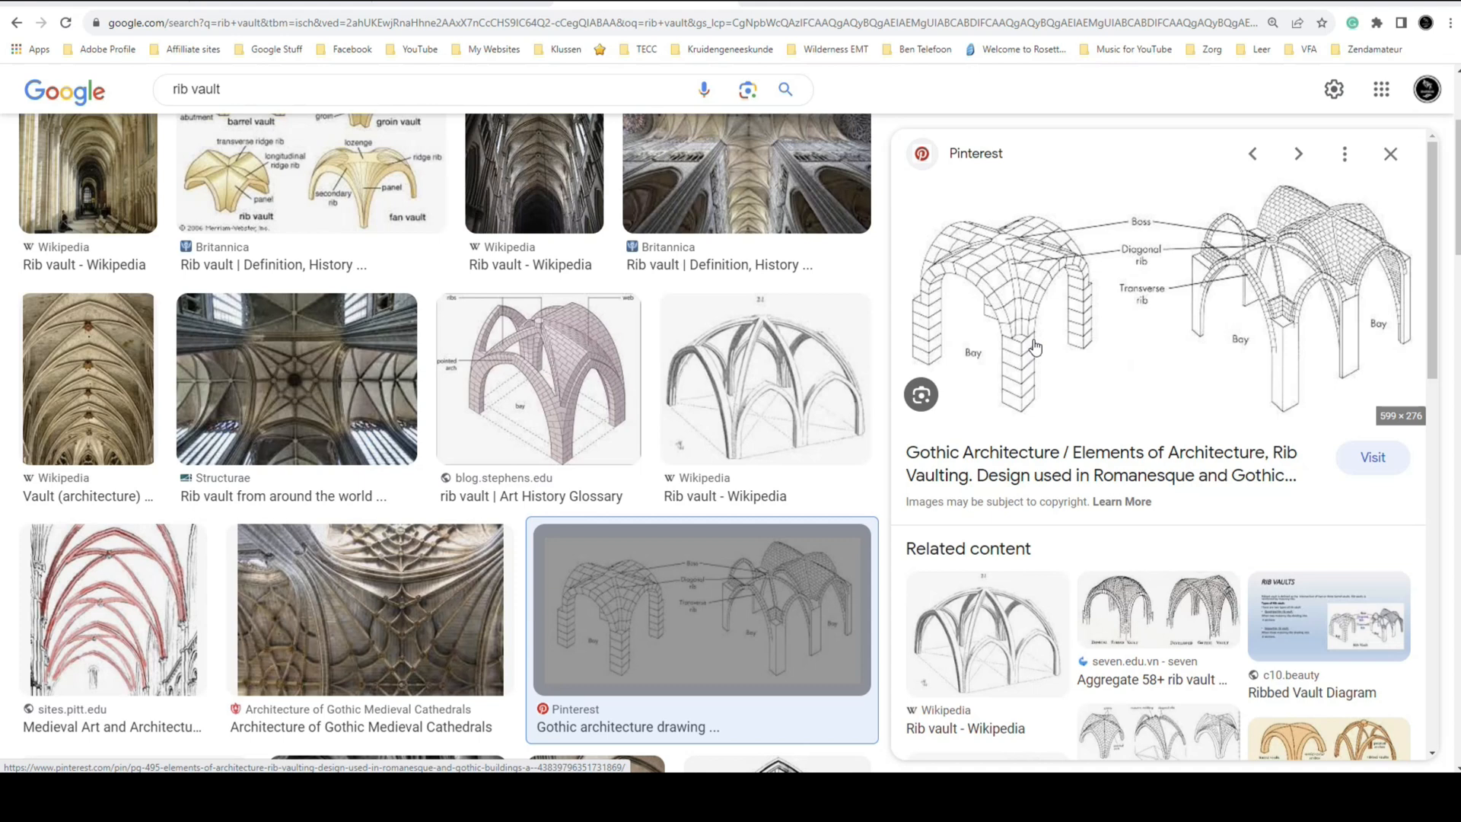
mouse_move(1041, 318)
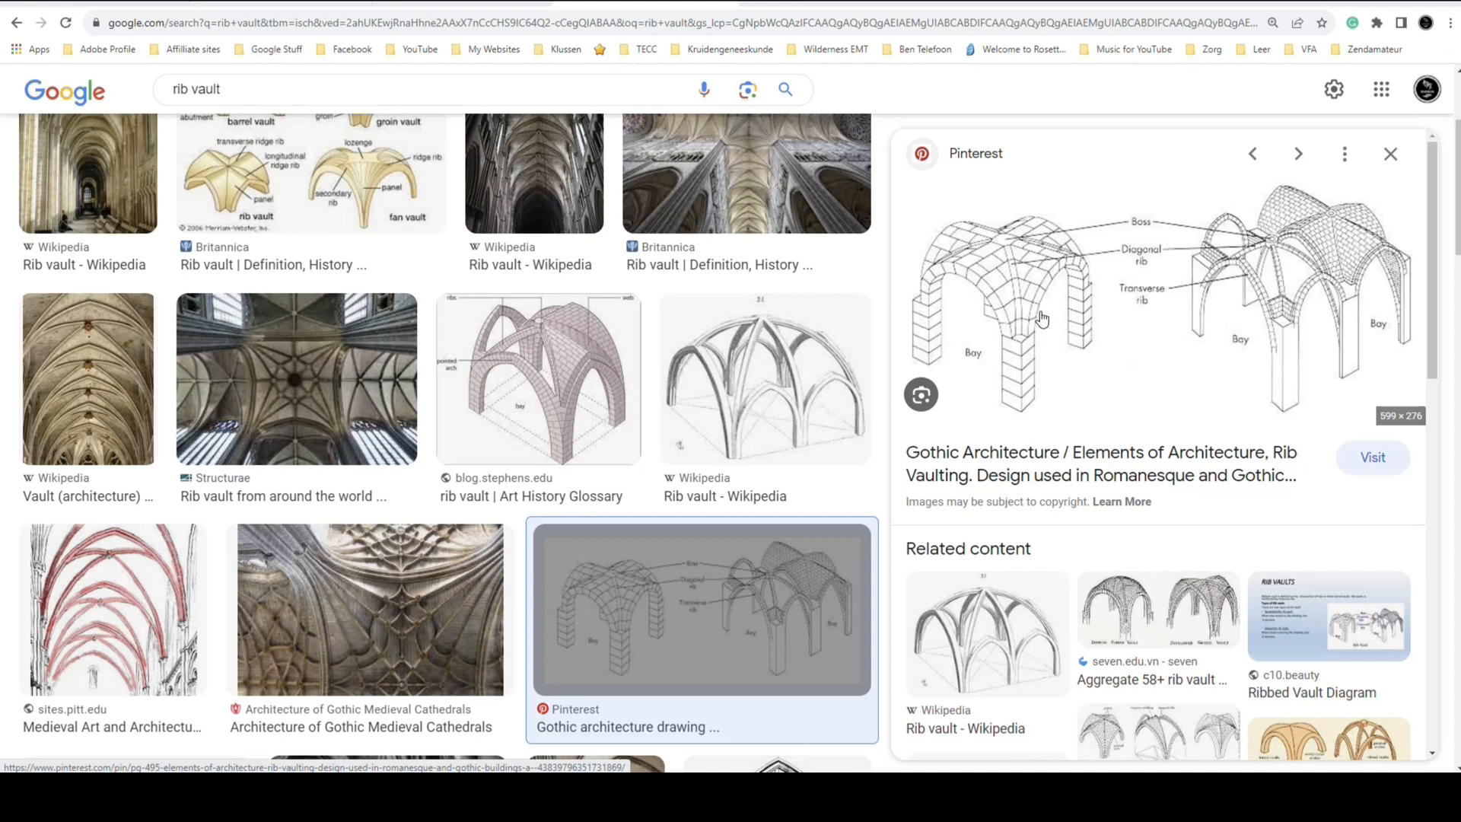
mouse_move(1062, 313)
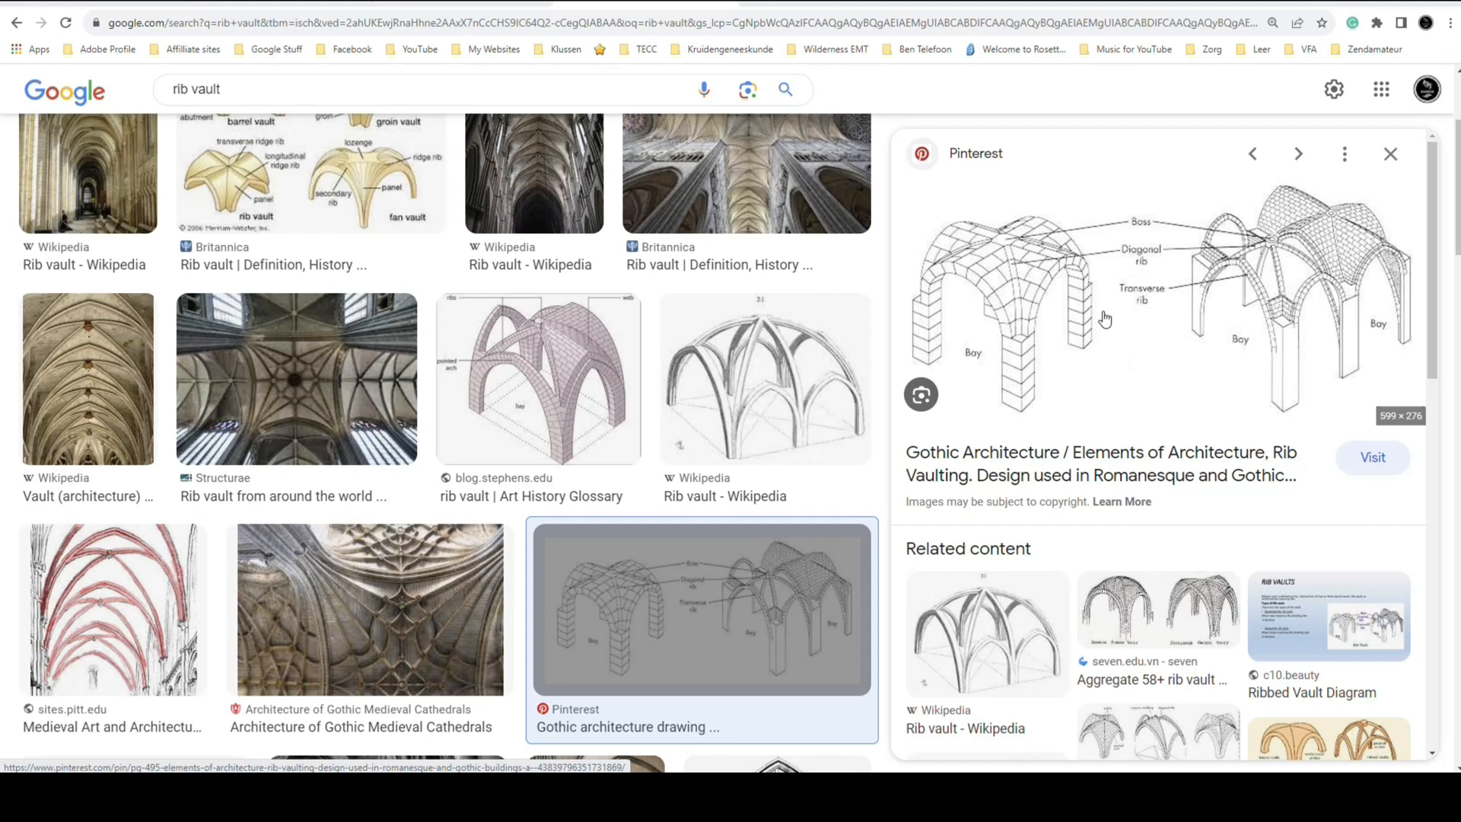
mouse_move(979, 415)
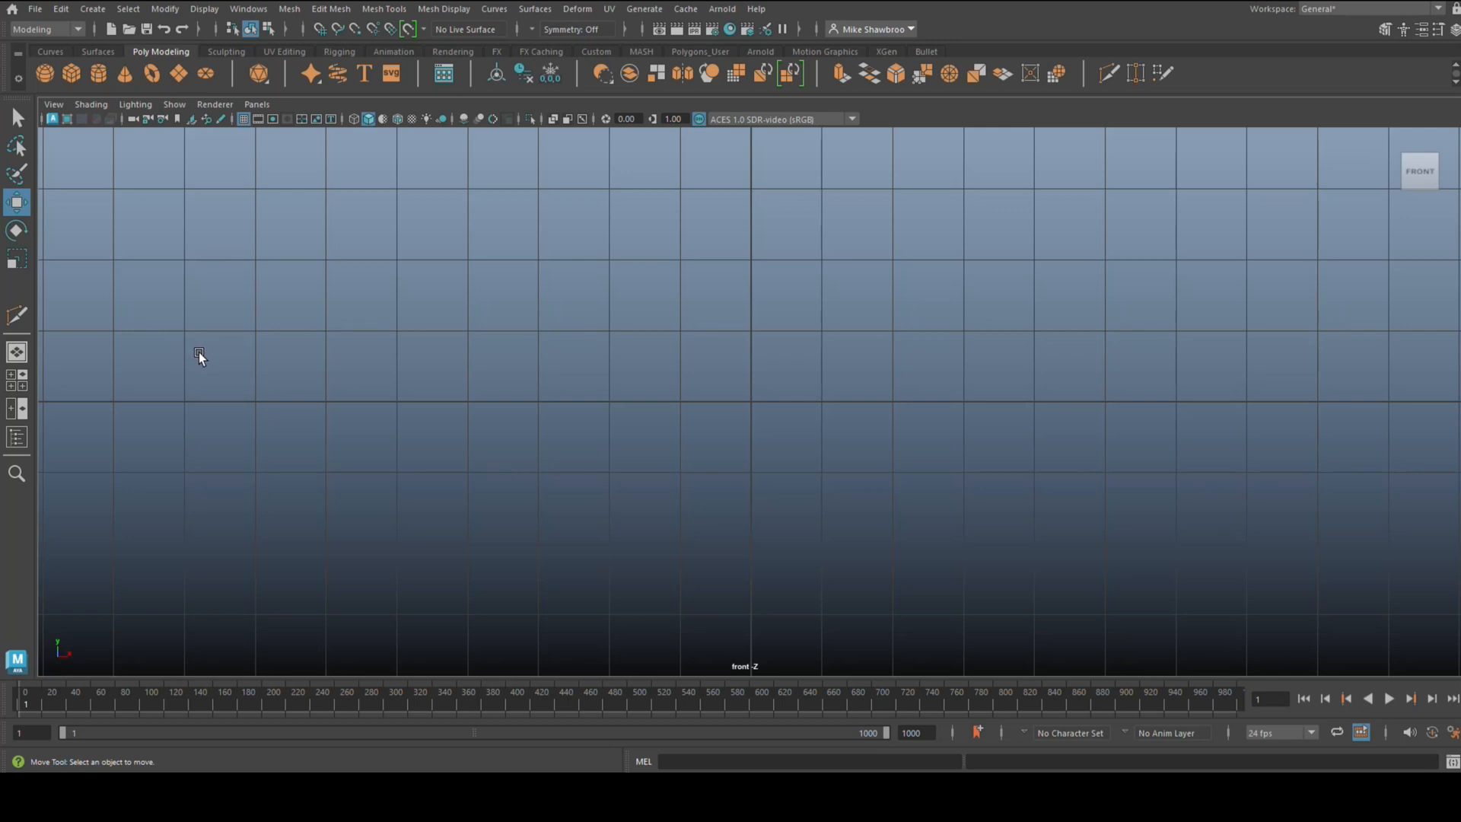
mouse_move(134, 416)
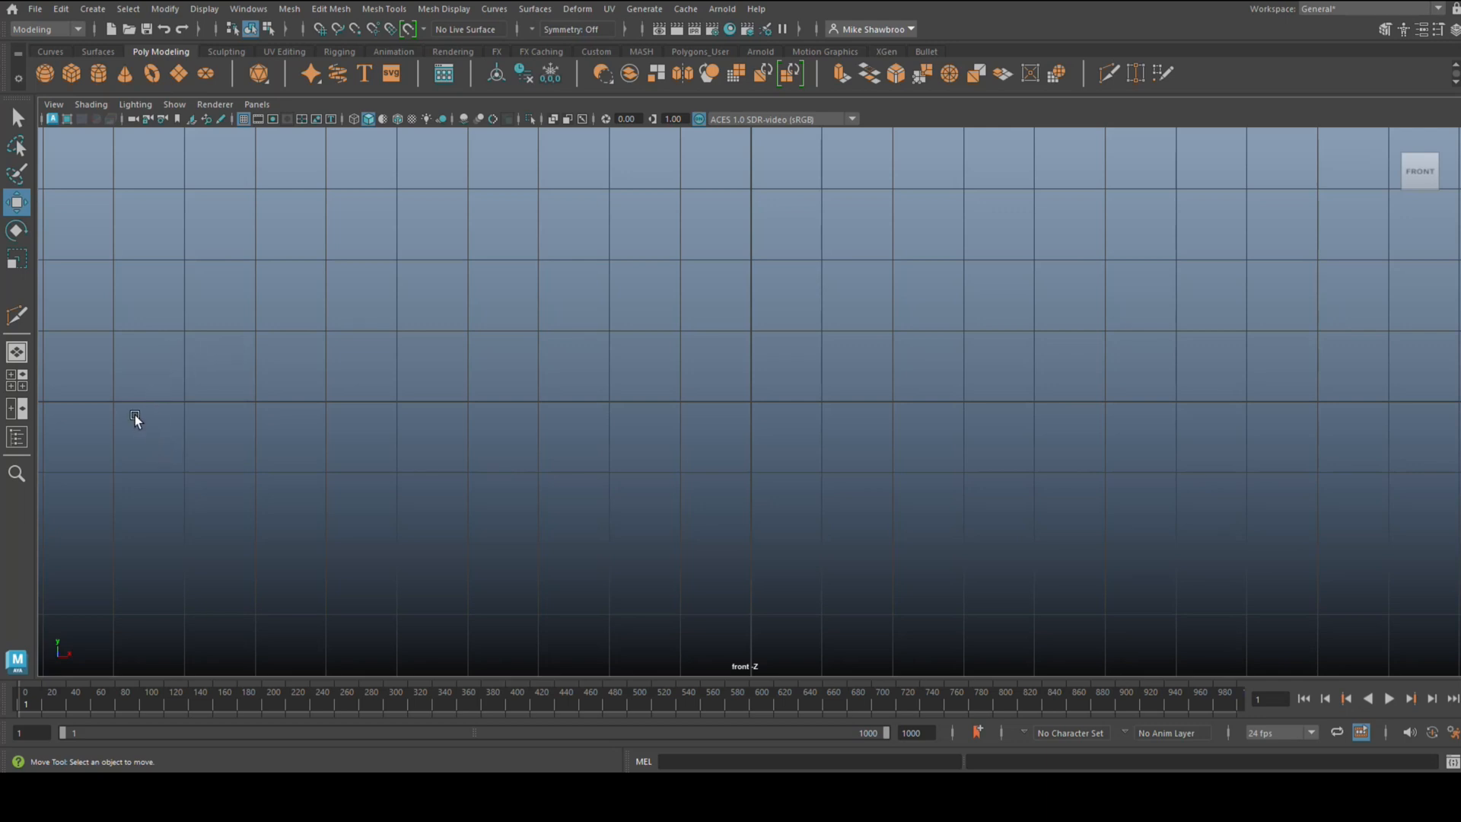
mouse_move(45, 75)
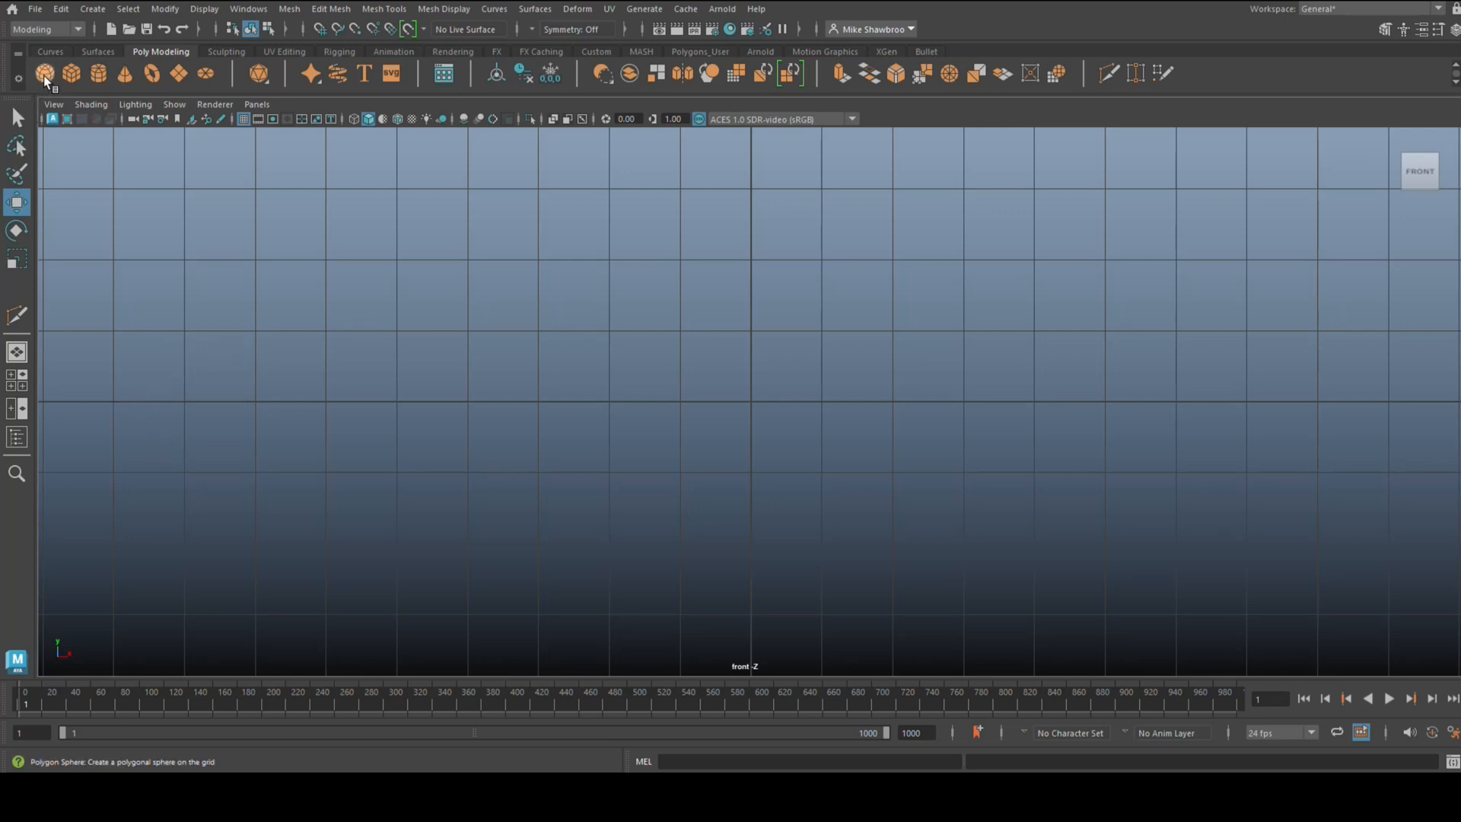
Create a polygon sphere at the origin and switch to its face components
left_click(46, 71)
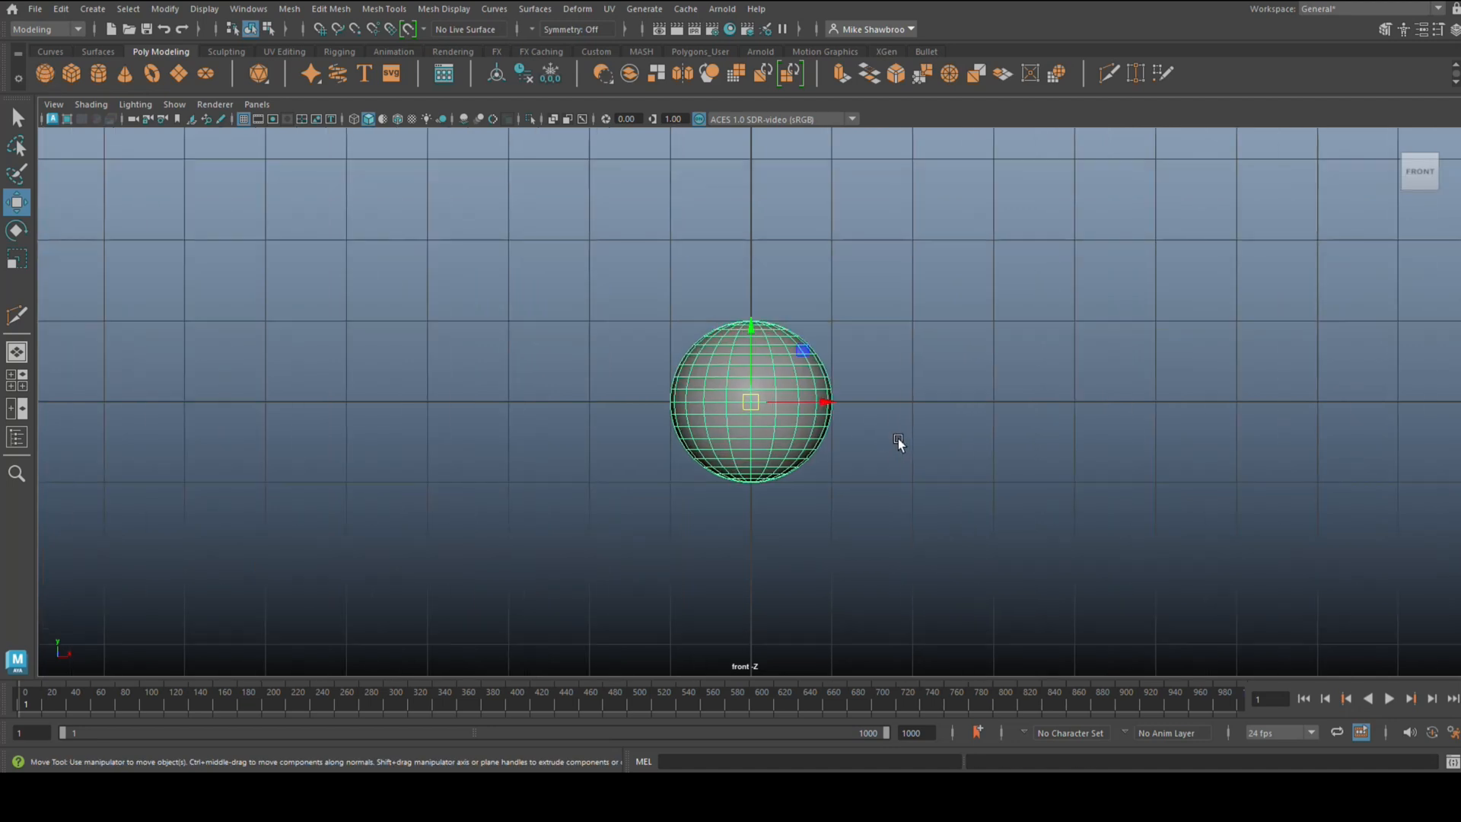
mouse_move(928, 436)
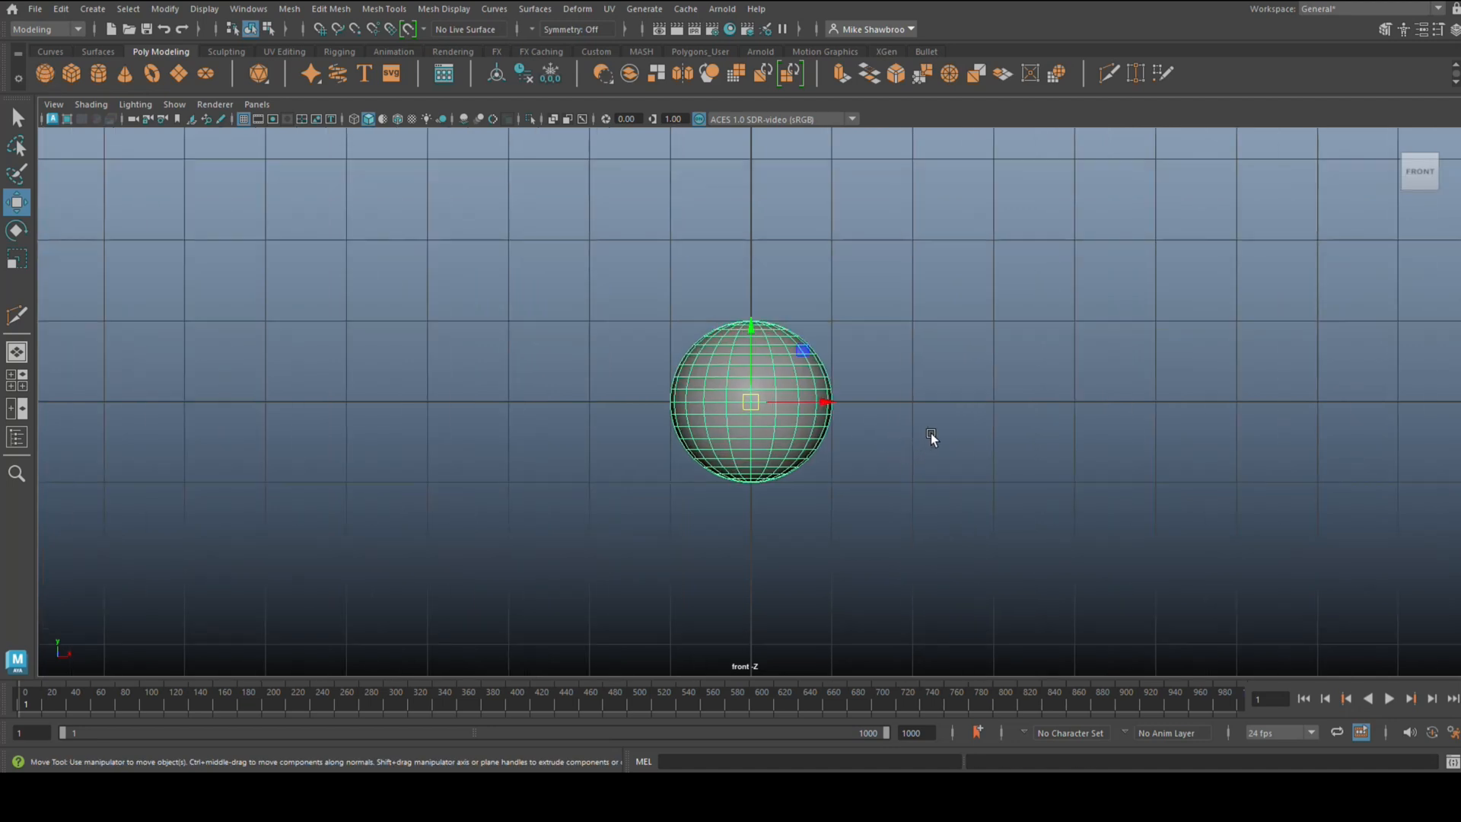
right_click(932, 435)
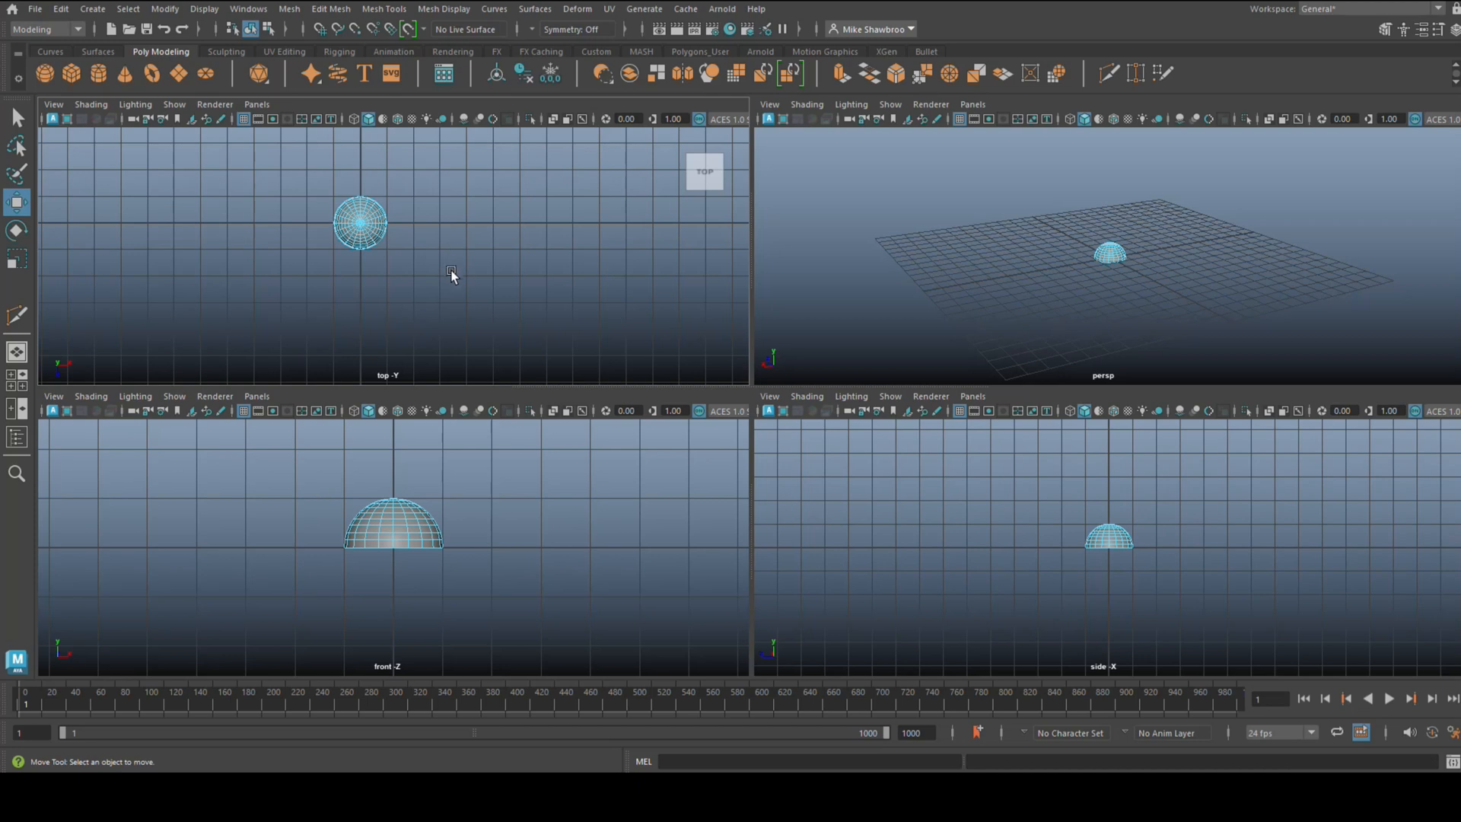
Maximize the top view and marquee-select one quarter of the hemisphere's faces
key("space")
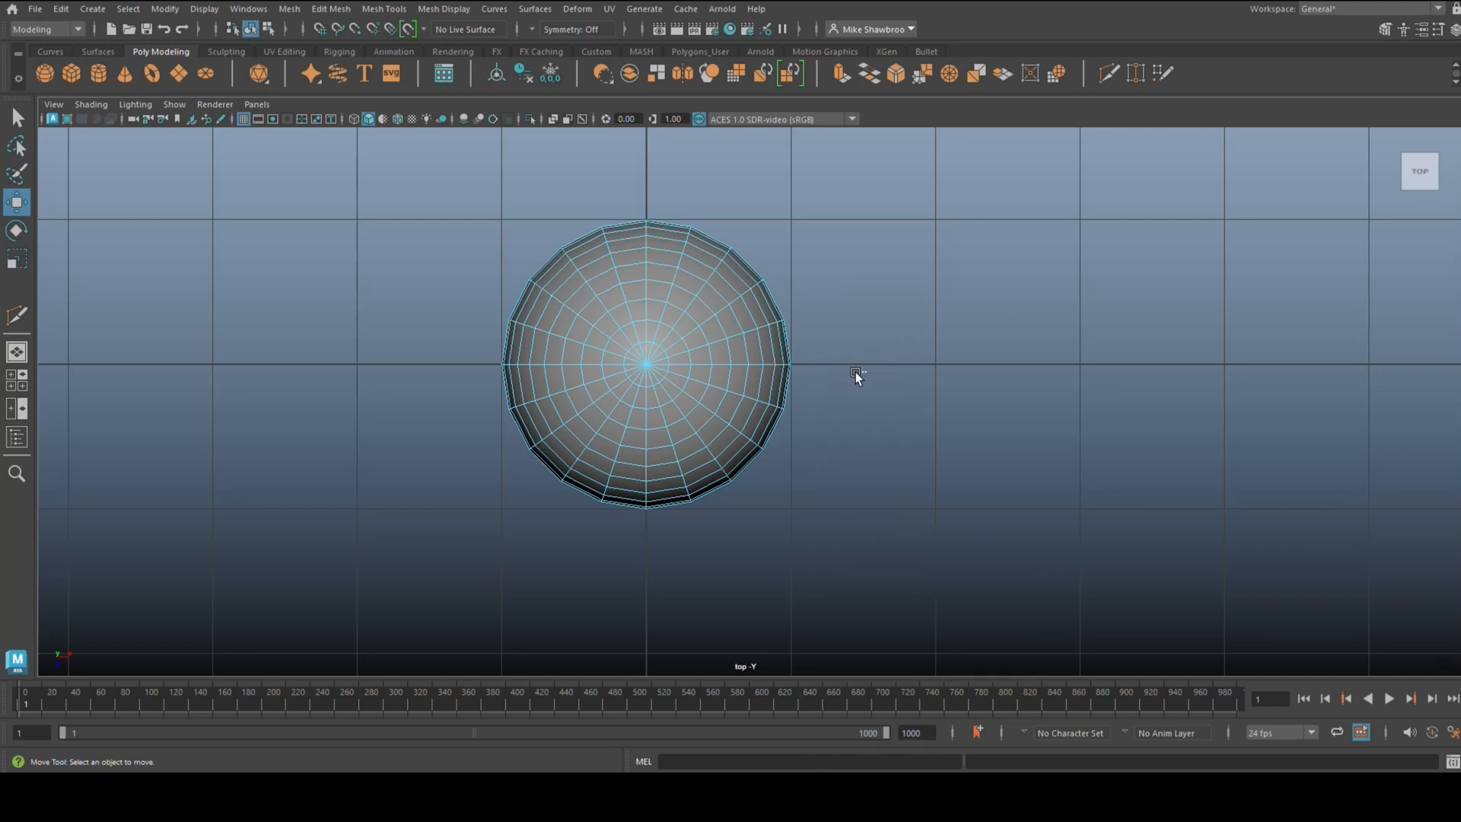
left_click_drag(864, 377, 655, 482)
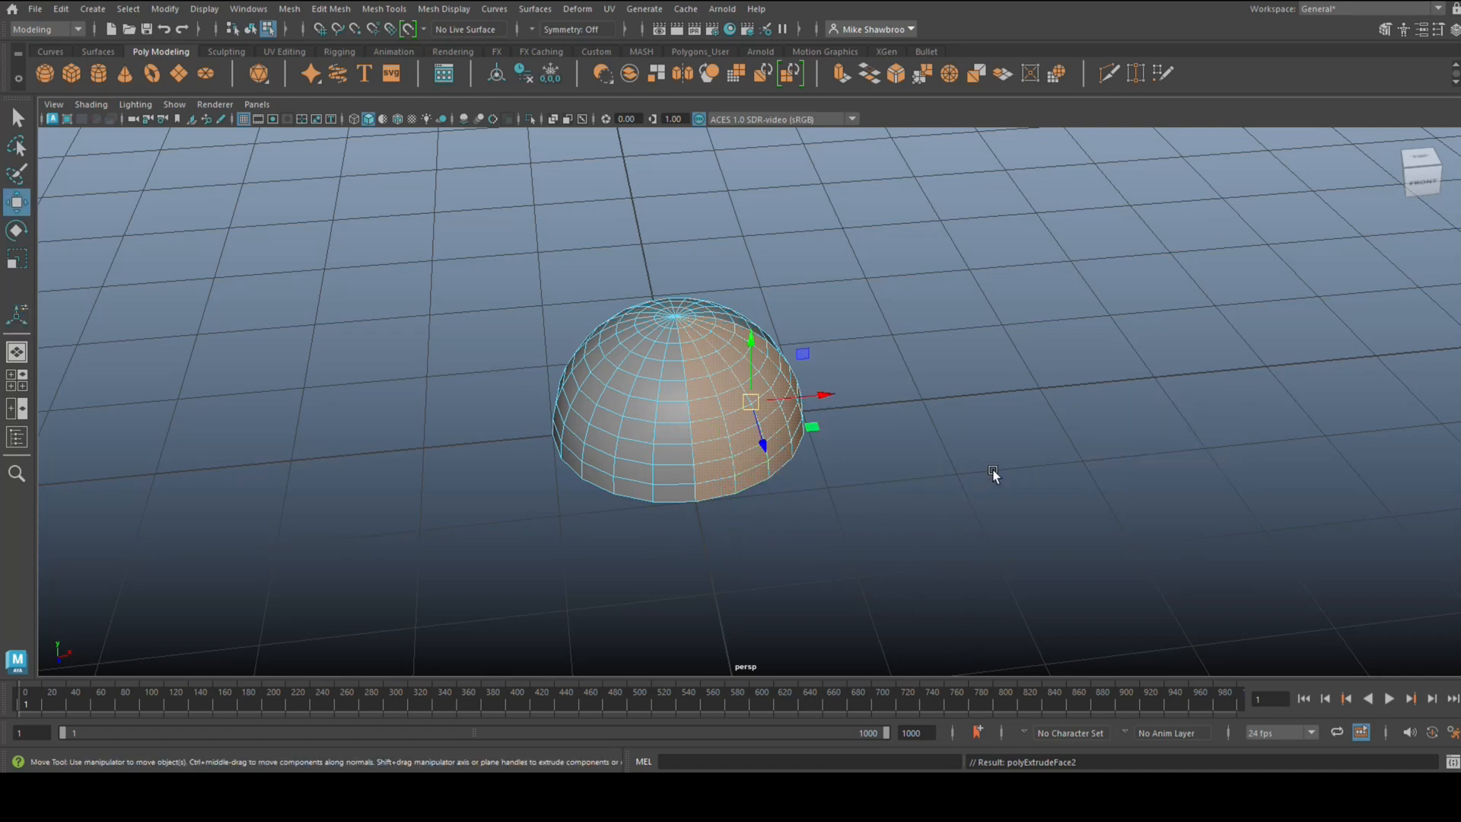
Extrude the selected quarter and pull it out diagonally across the grid into a long arm
left_click_drag(992, 471, 751, 476)
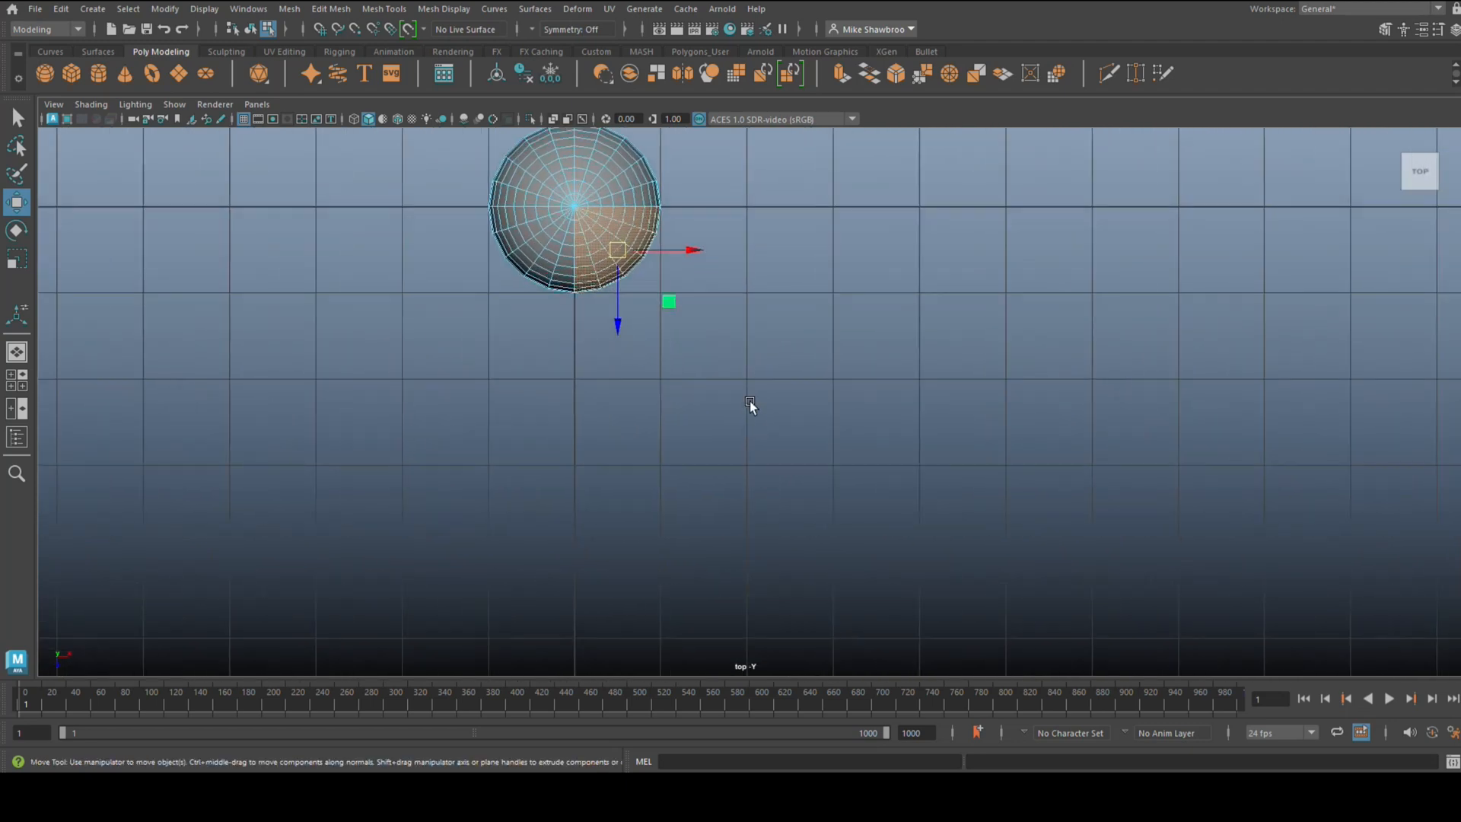
mouse_move(741, 377)
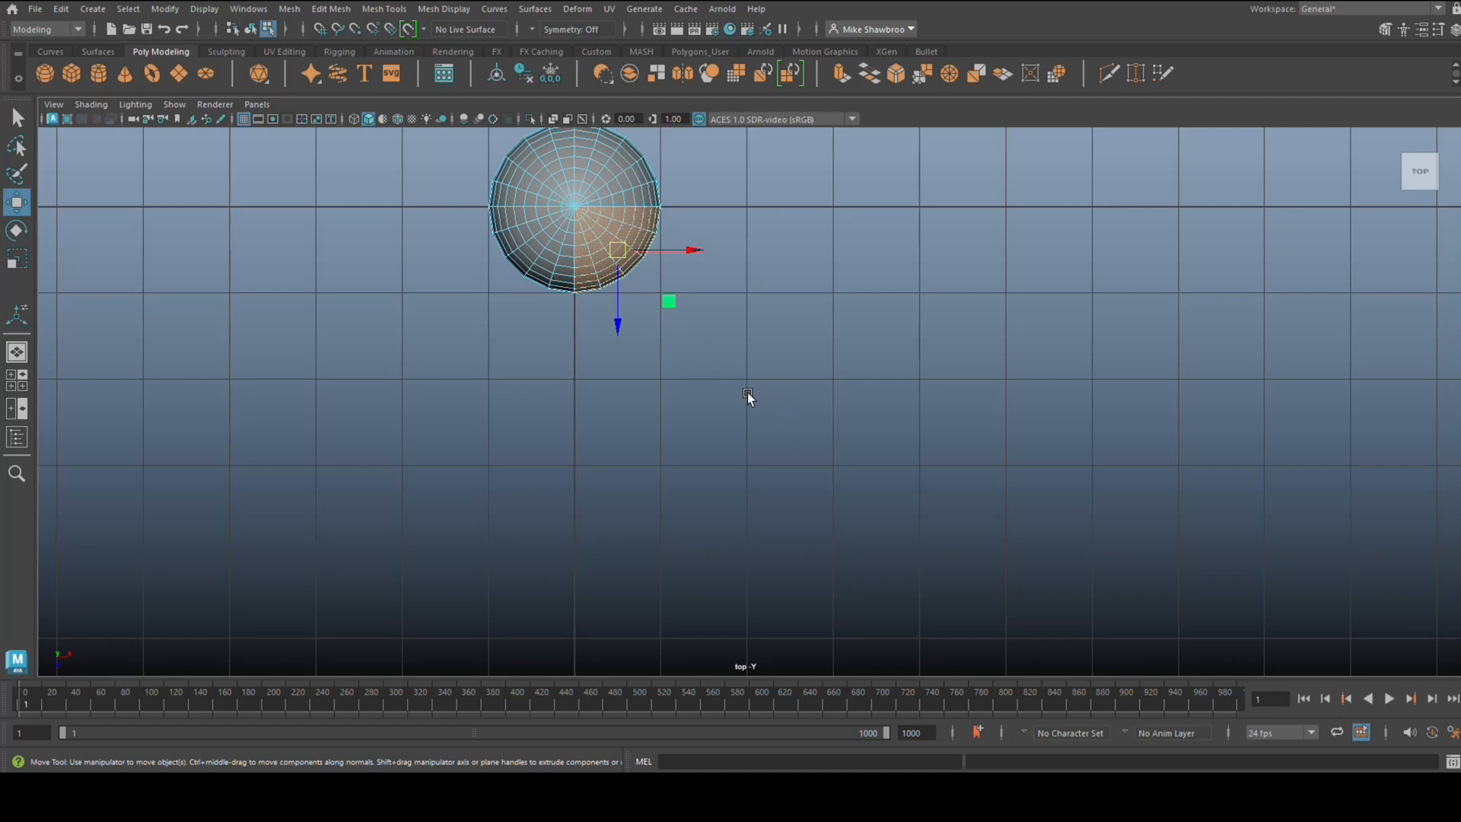
mouse_move(652, 290)
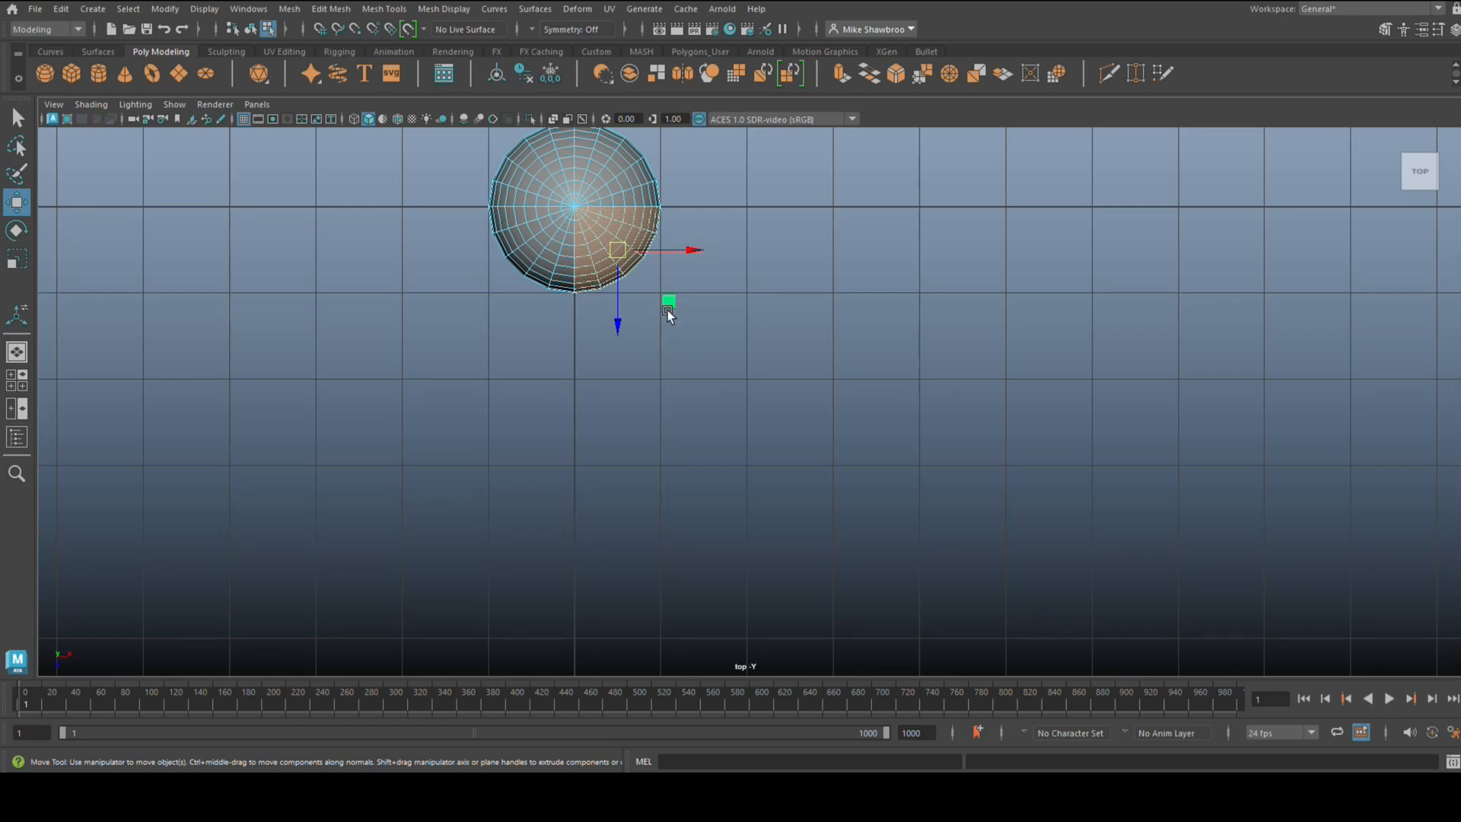
left_click_drag(668, 305, 728, 378)
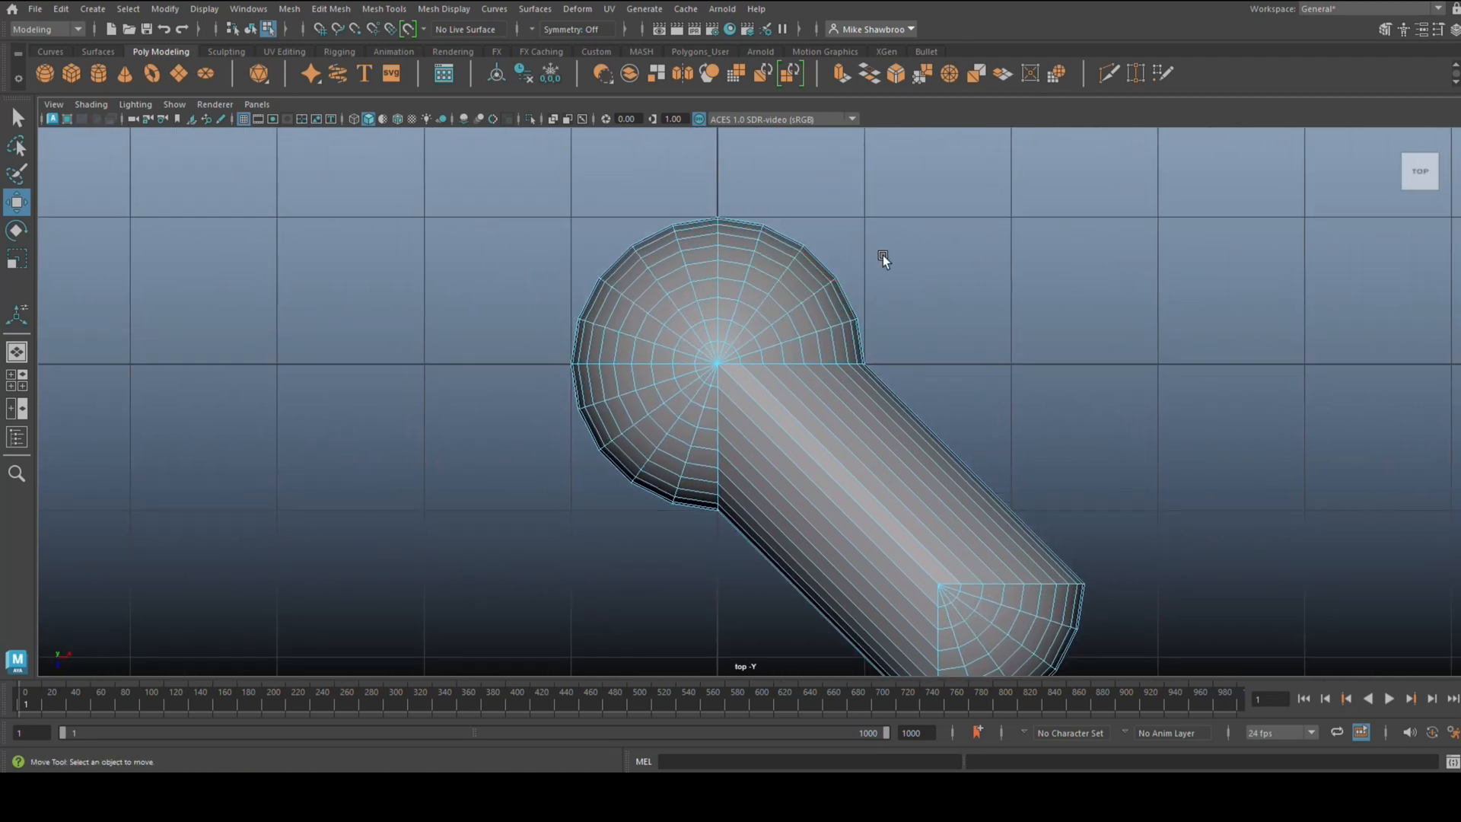
Delete the dome faces and select the rounded end cap of the remaining arm
right_click(882, 257)
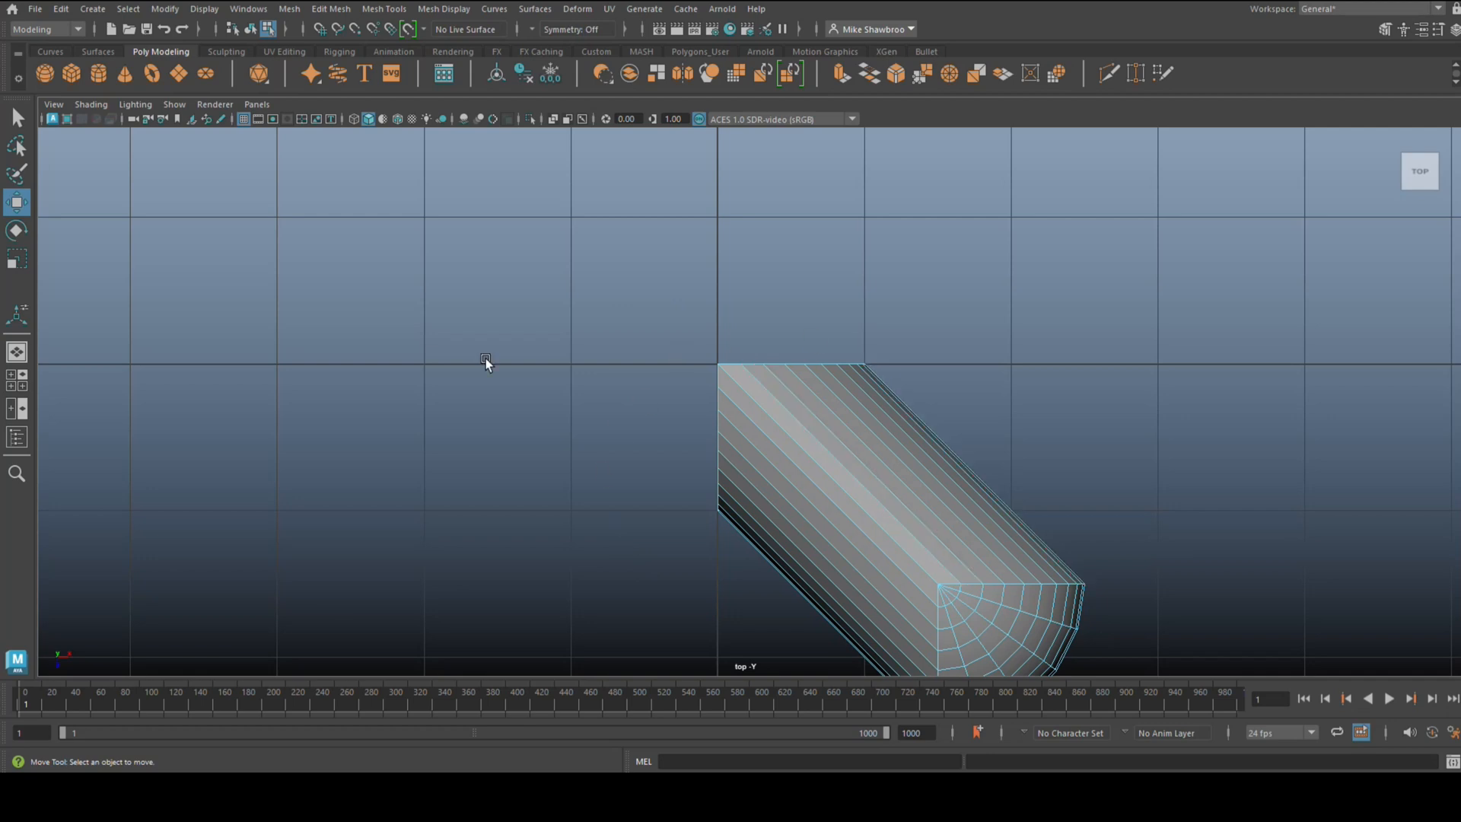
left_click_drag(484, 363, 464, 201)
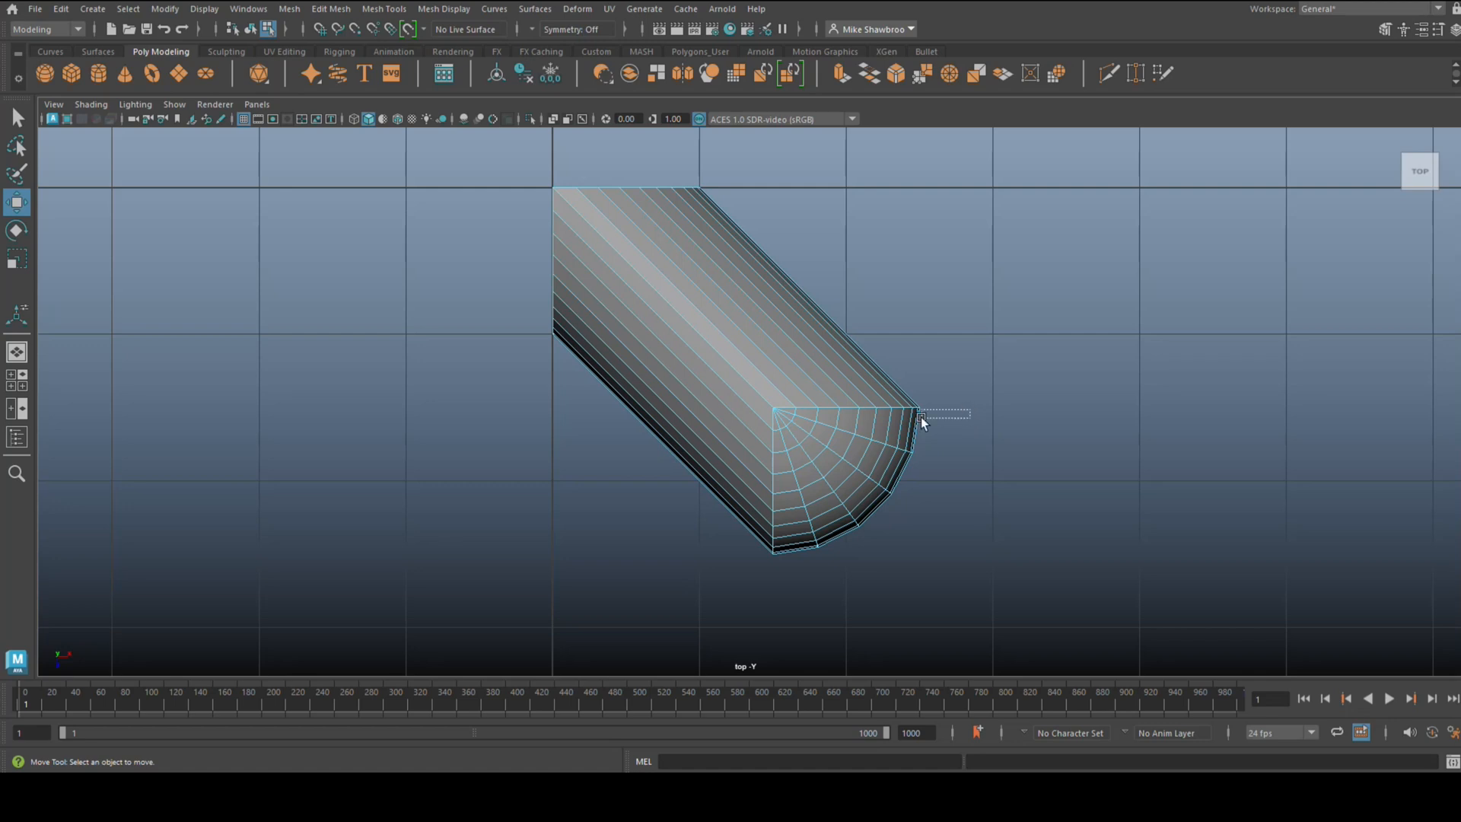
left_click_drag(966, 413, 777, 571)
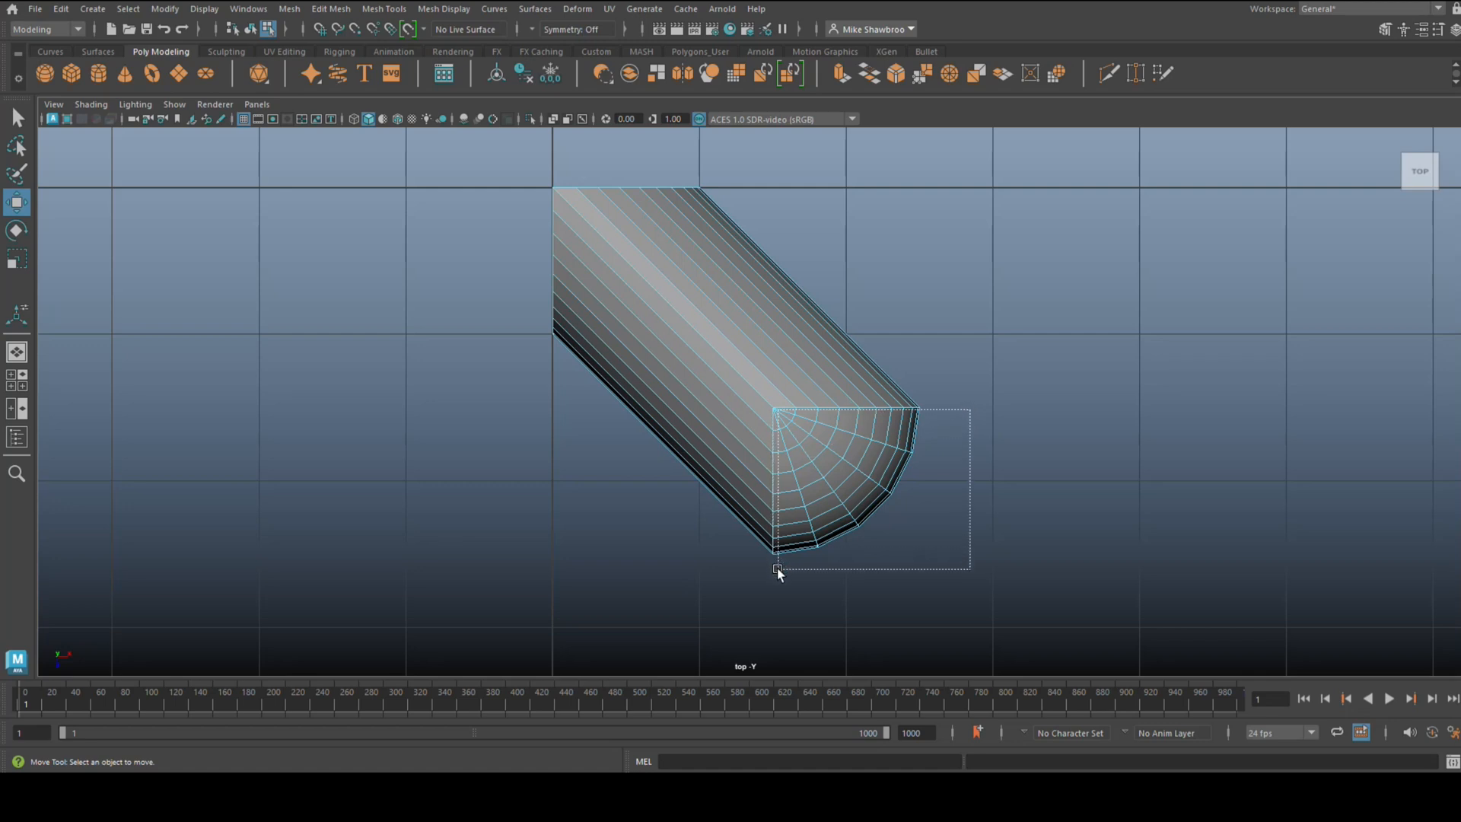
left_click_drag(777, 567, 782, 597)
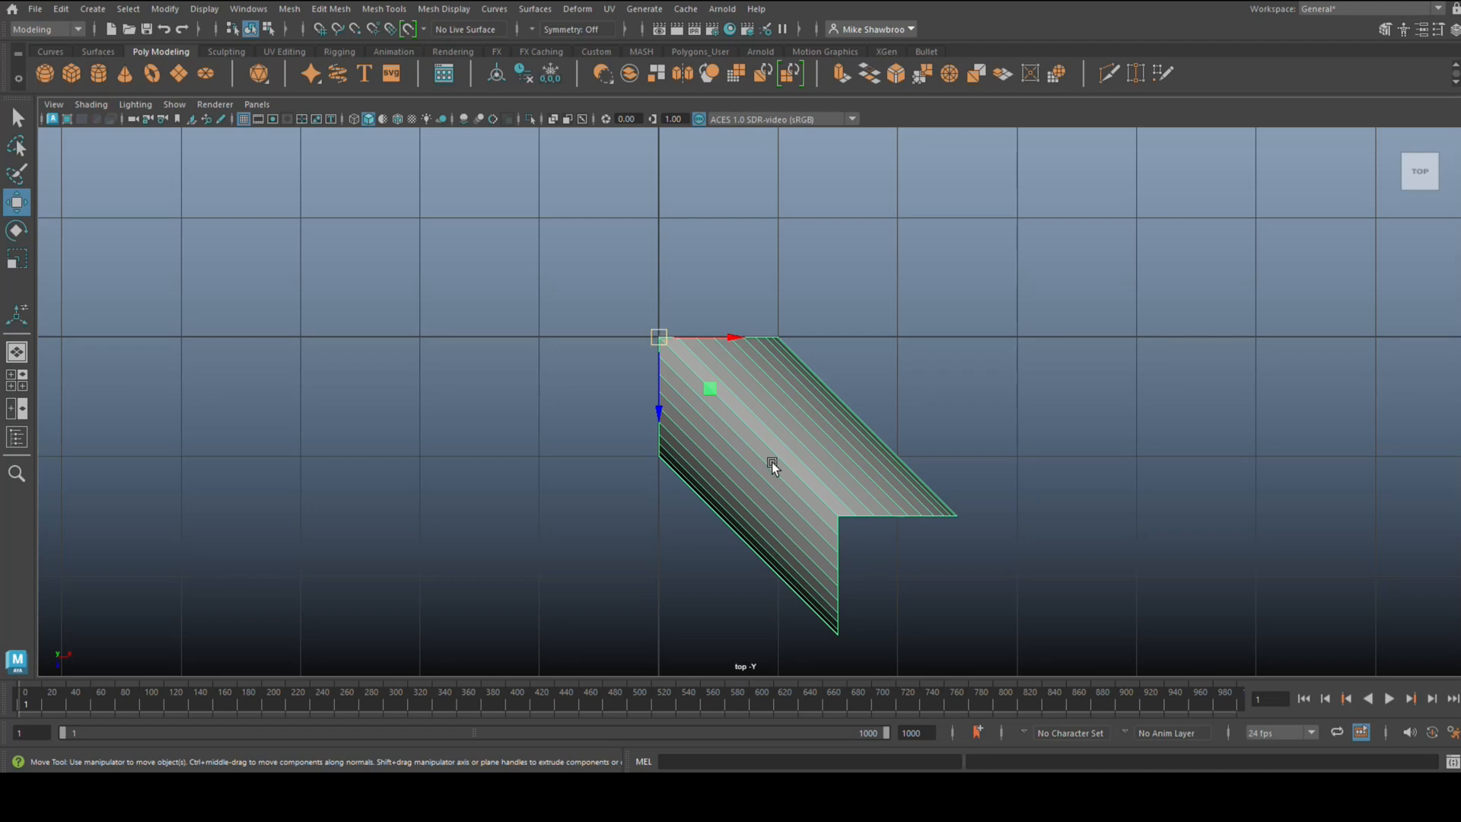
mouse_move(766, 536)
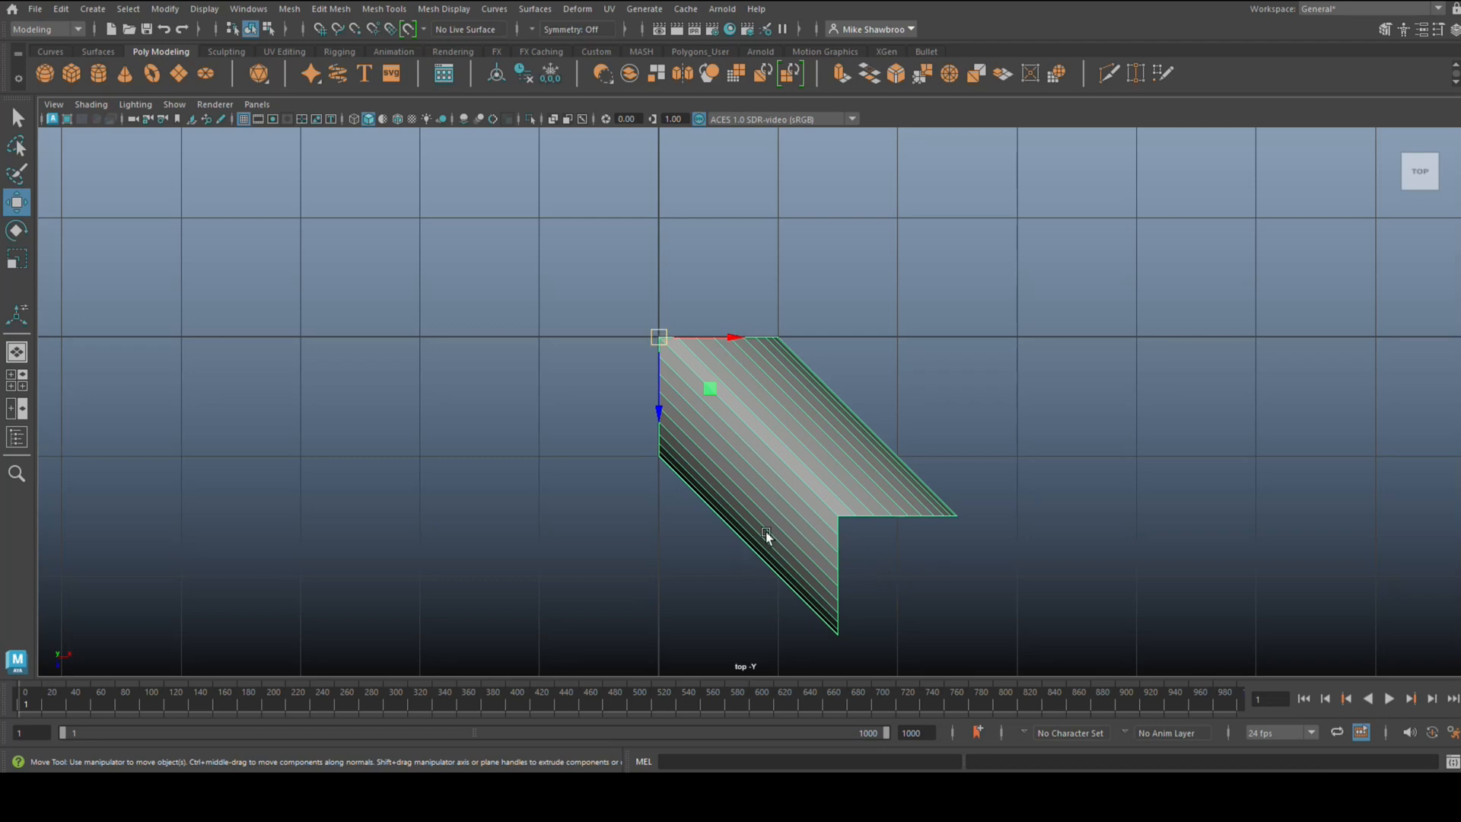
mouse_move(635, 384)
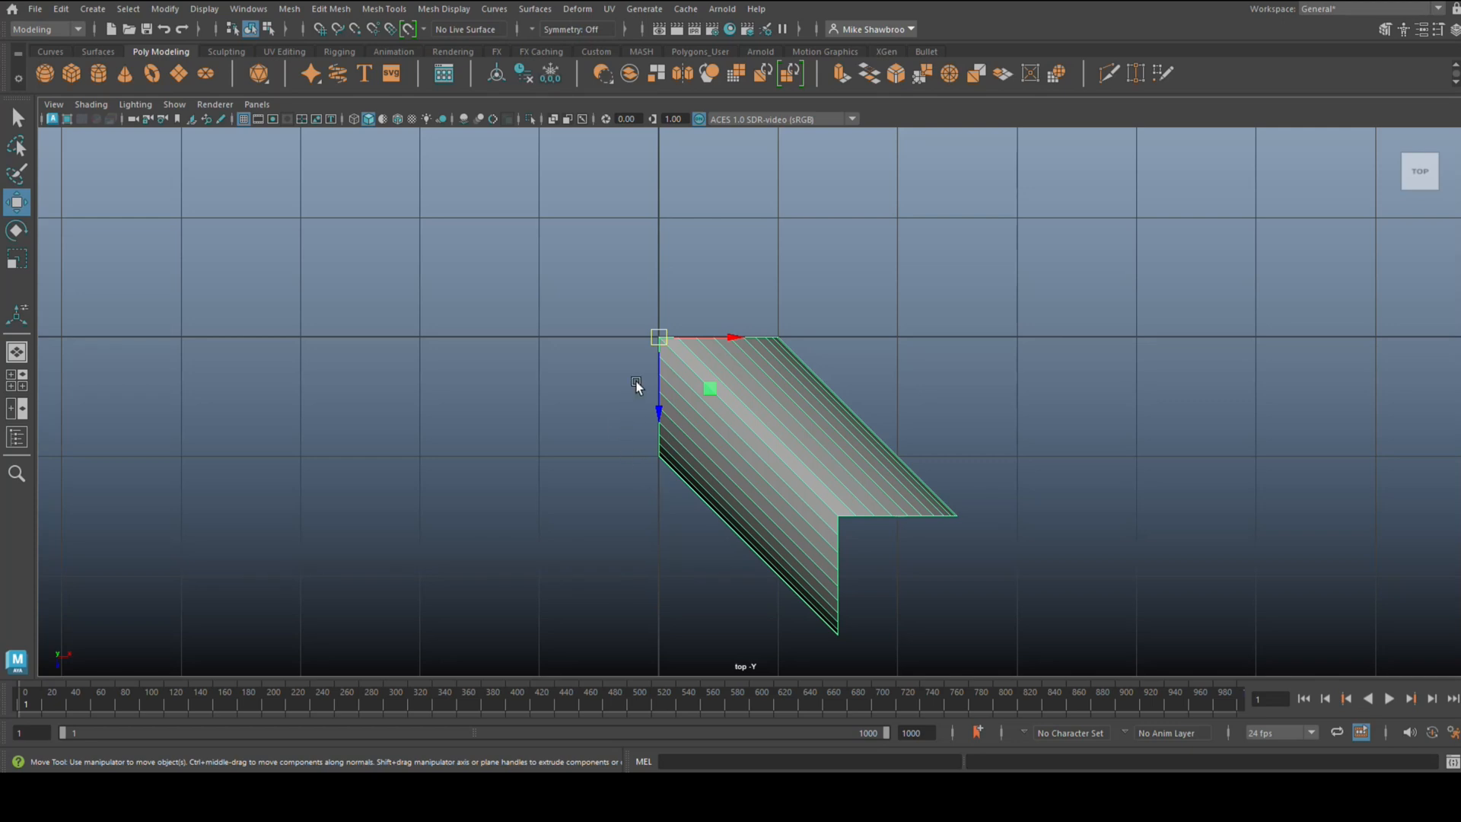
mouse_move(1149, 423)
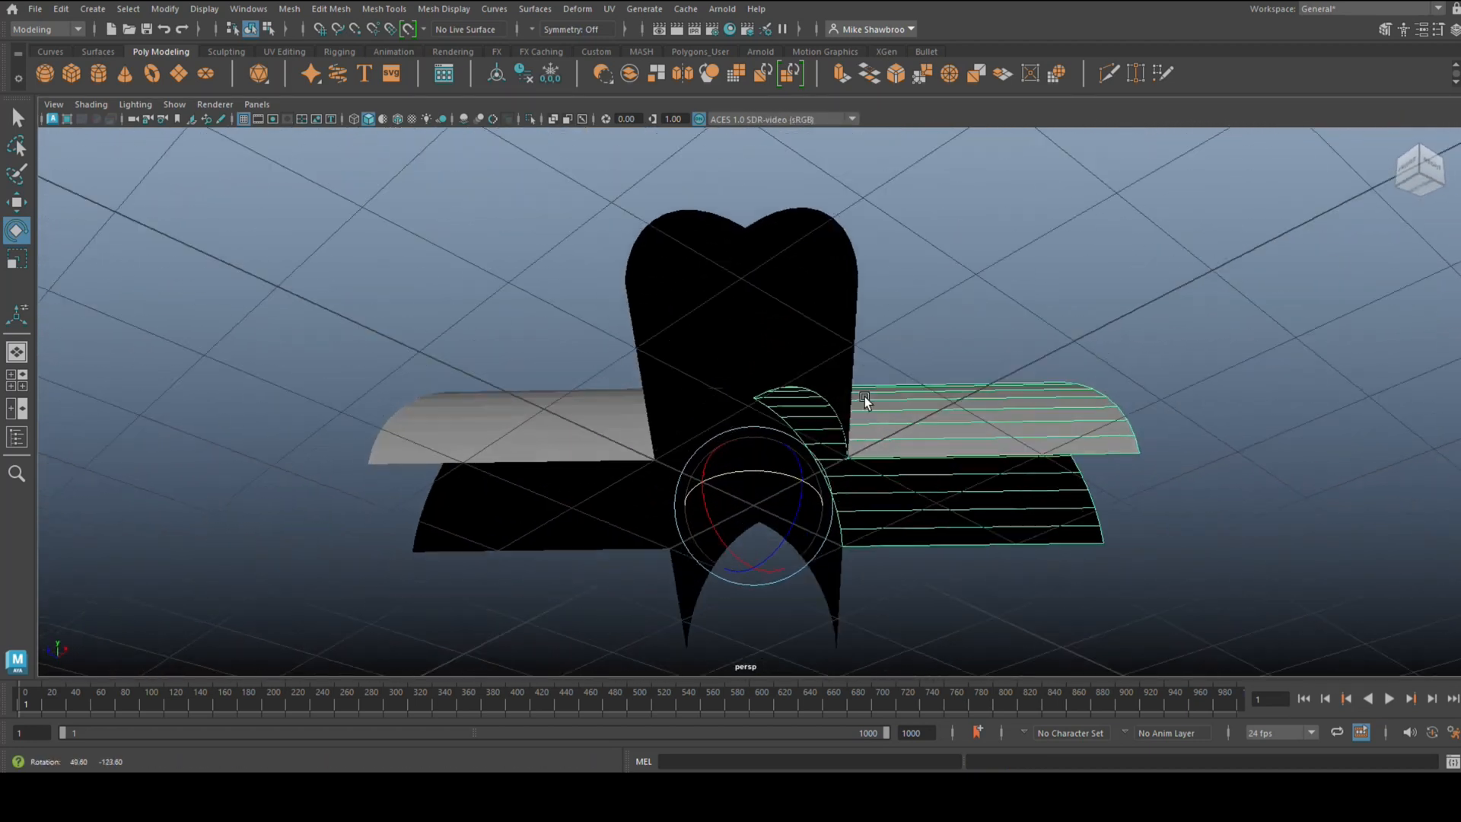
Orbit the perspective camera around the crossing half-cylinder arms
left_click_drag(861, 401, 857, 233)
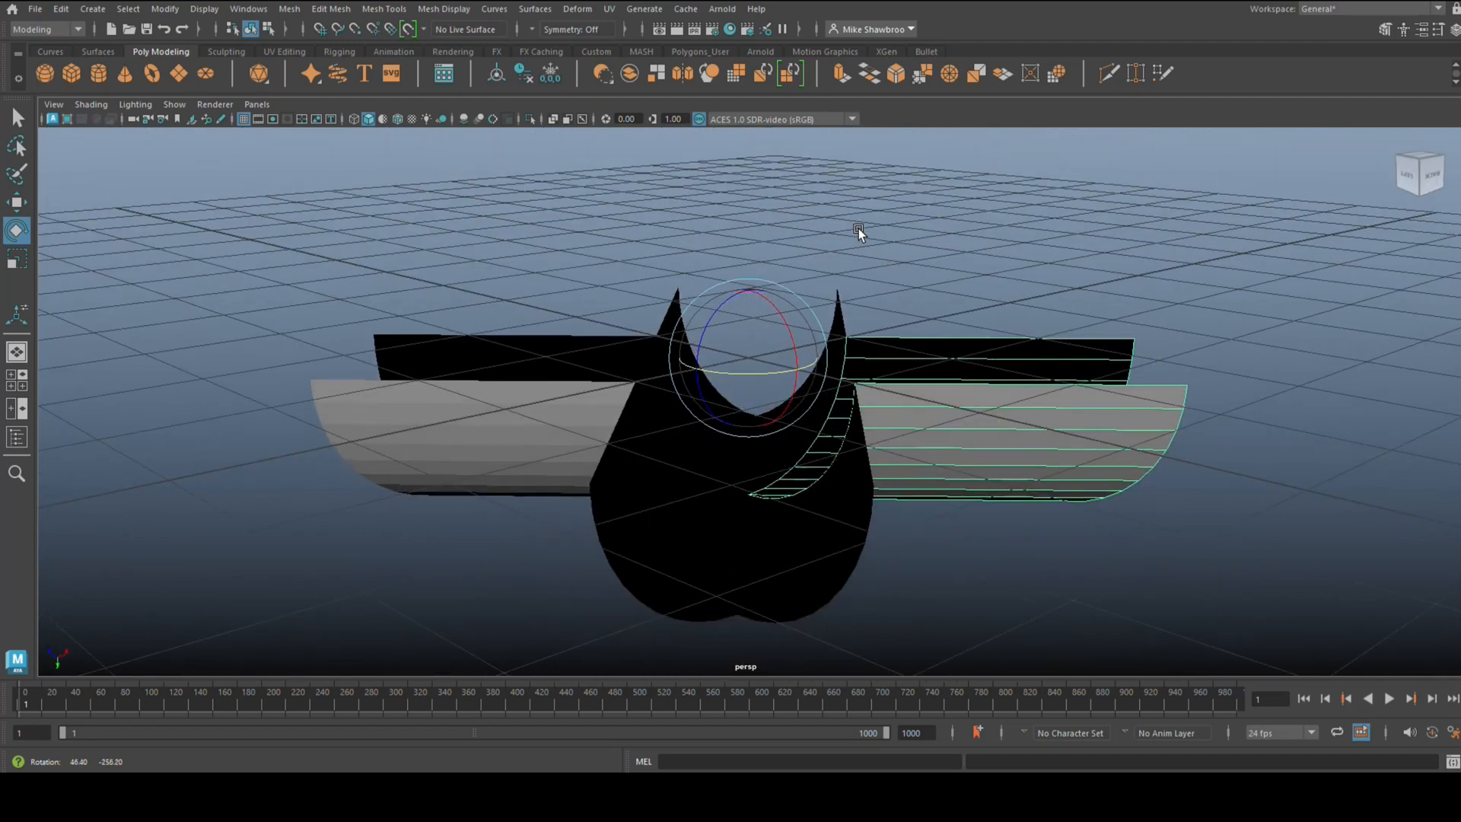
left_click_drag(857, 233, 992, 342)
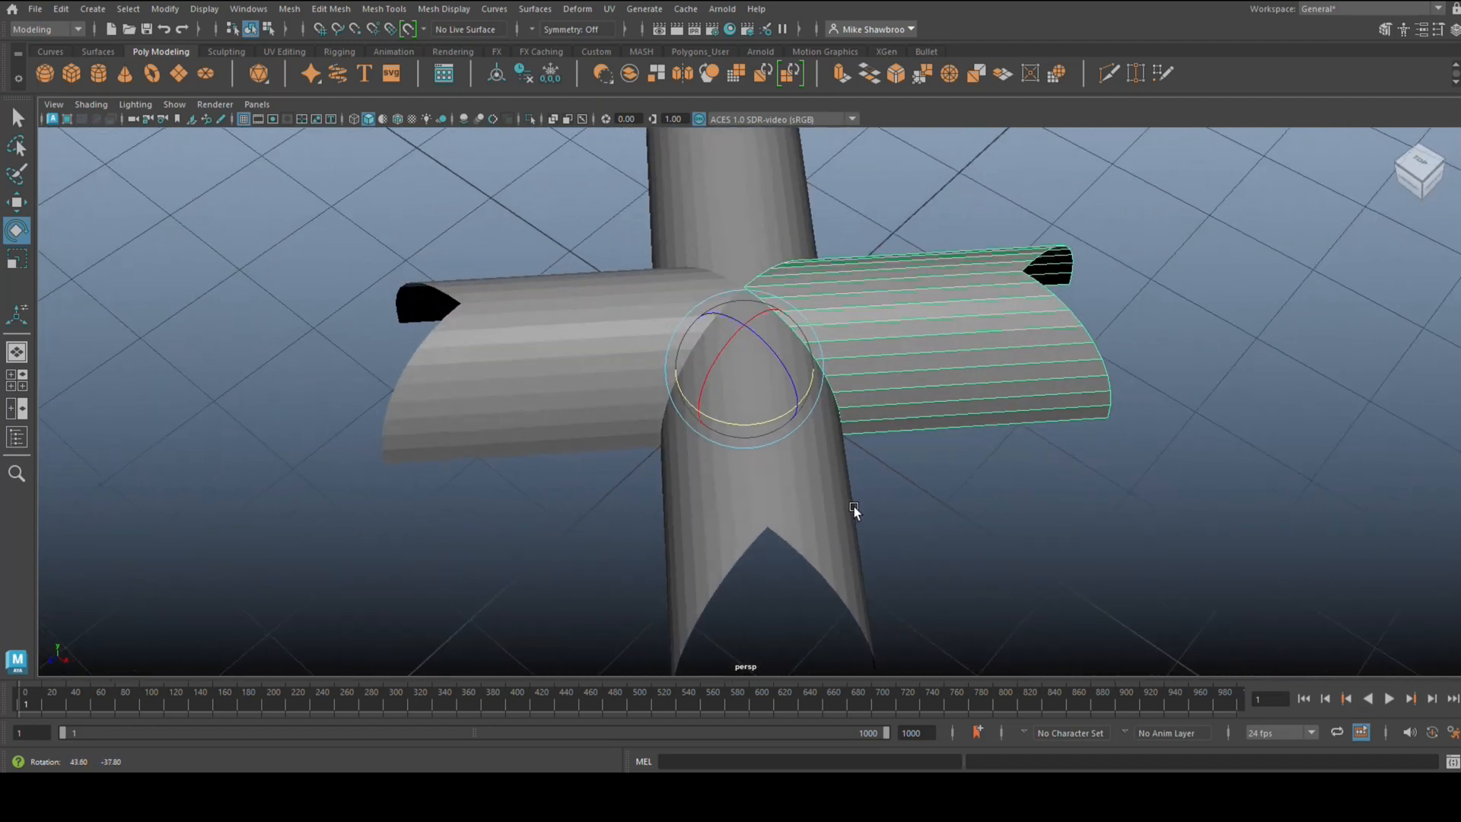
left_click_drag(854, 512, 820, 499)
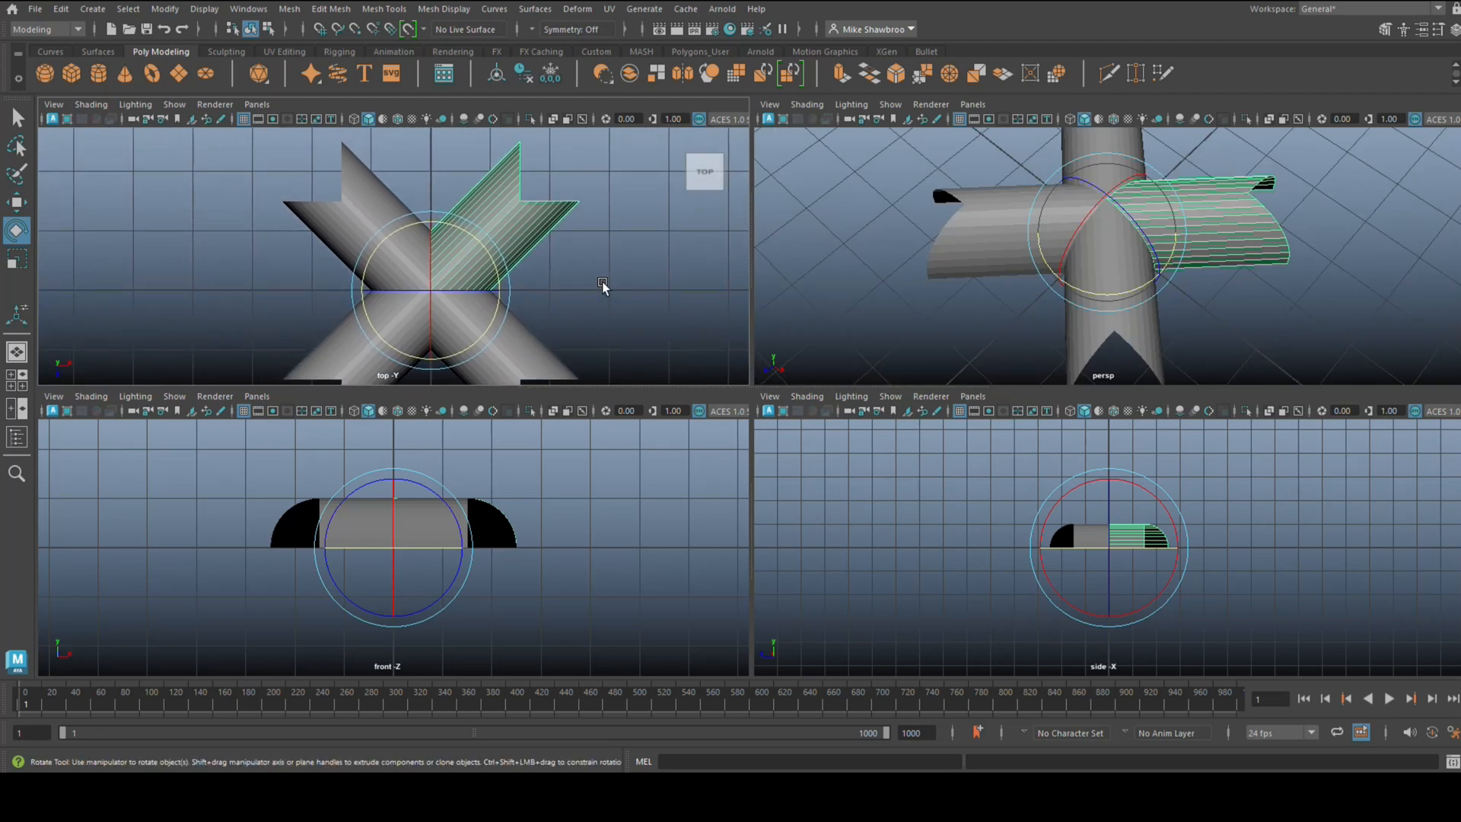
Maximize the top view and combine the crossing arms with a Mesh Boolean union
key("space")
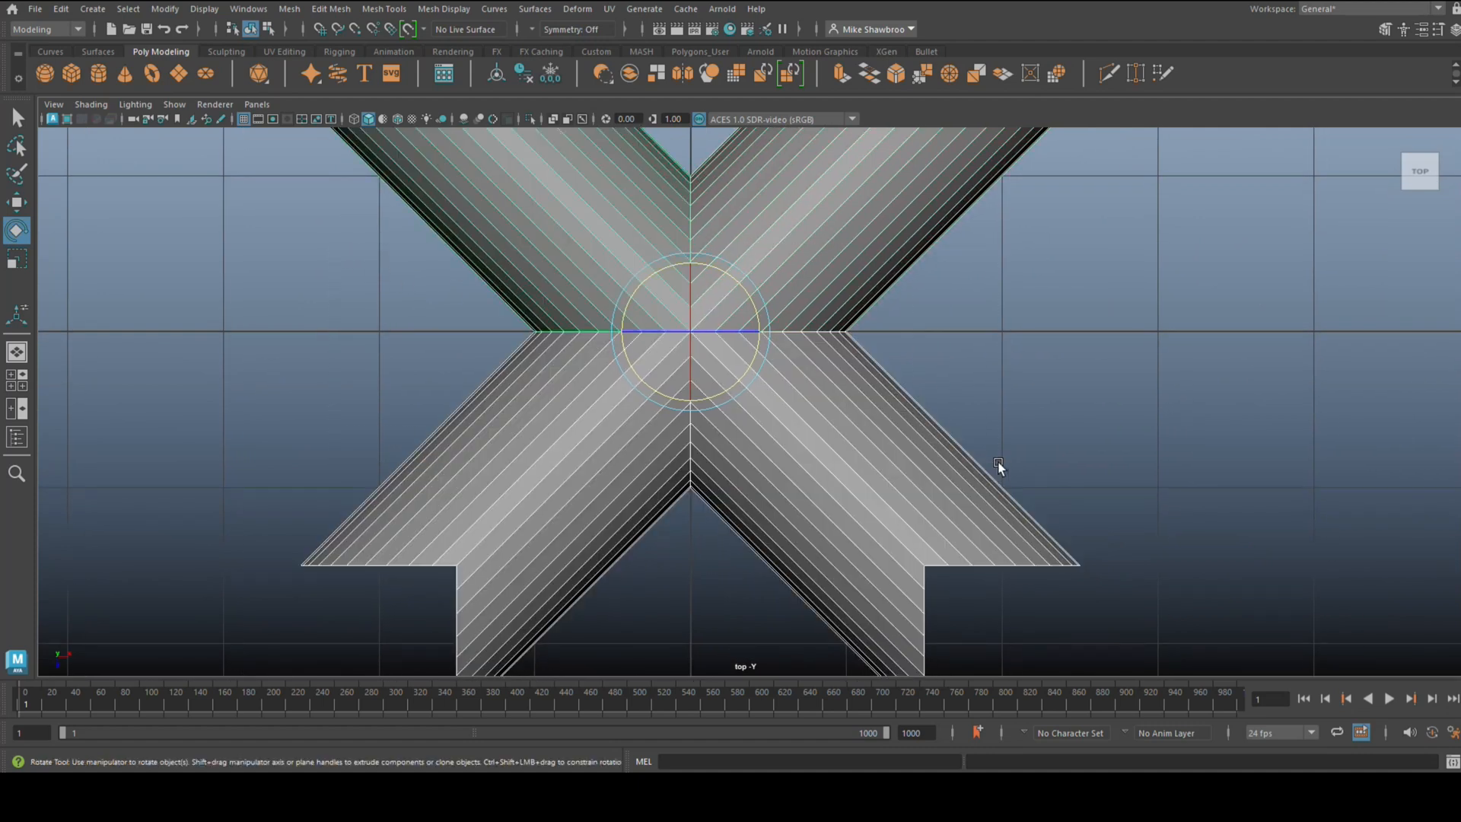
left_click(289, 7)
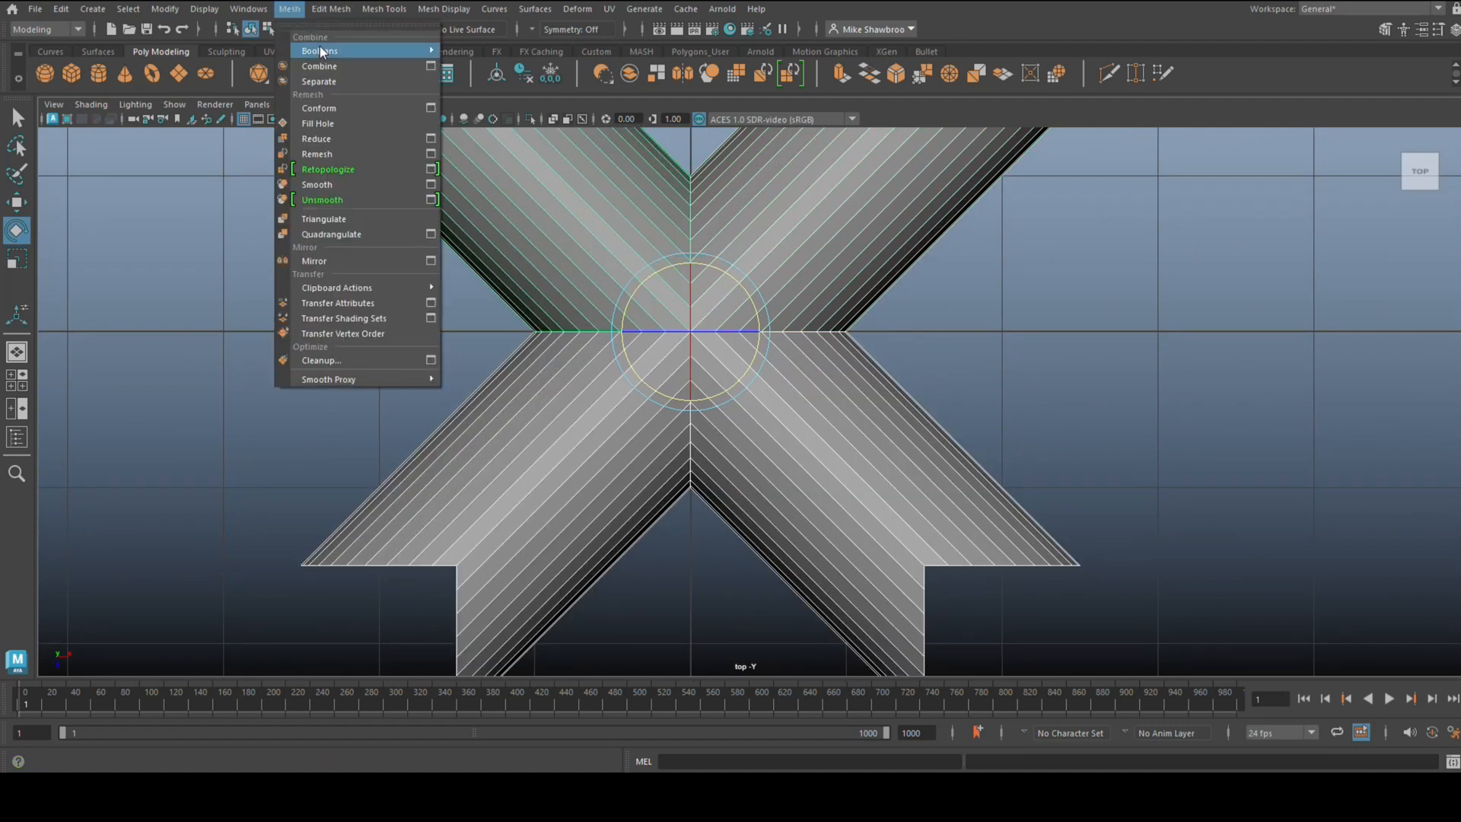
left_click(318, 65)
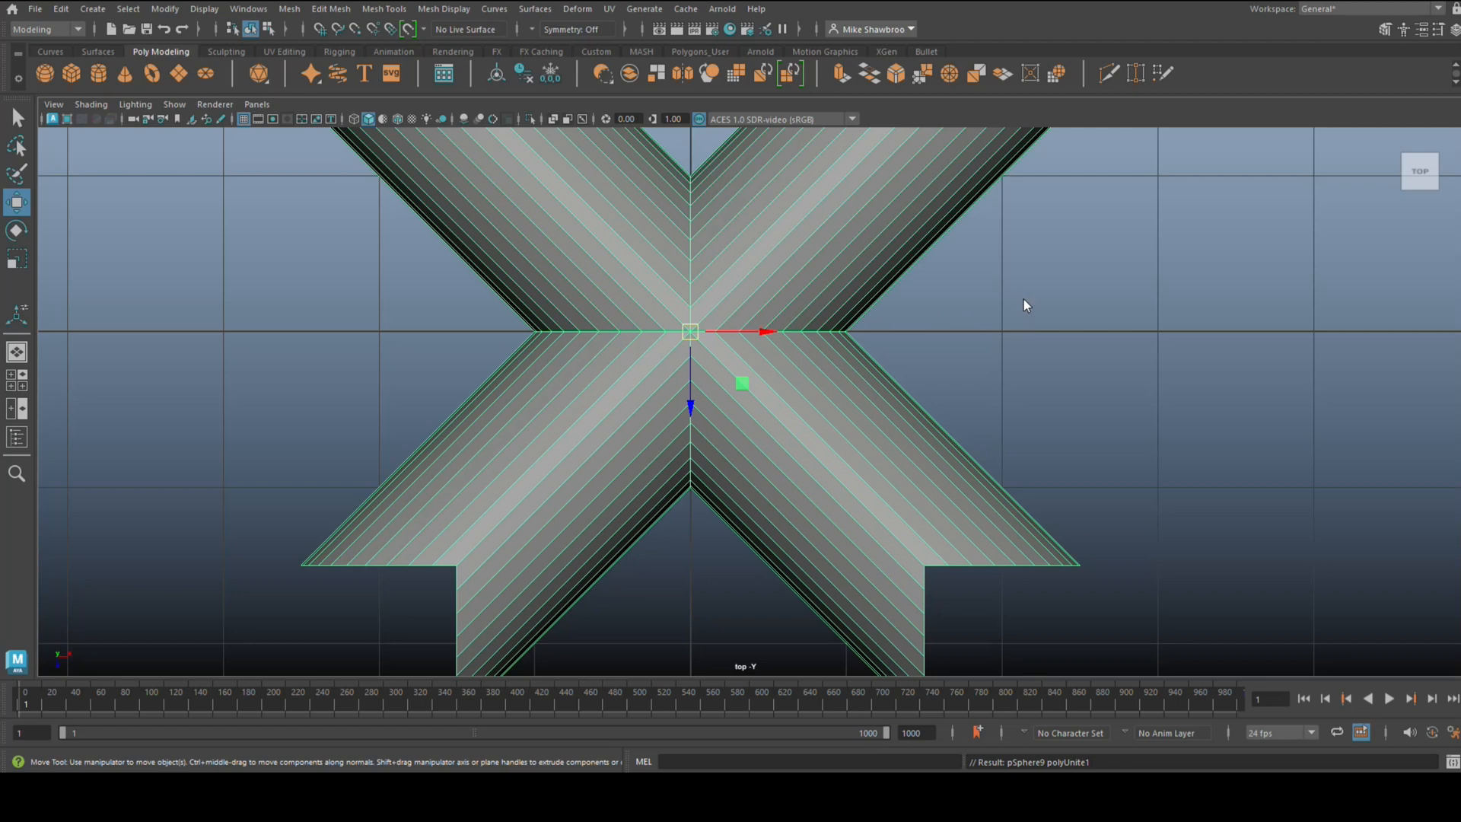
Select the vertices along the central seams and weld them with Edit Mesh > Merge
right_click(1024, 304)
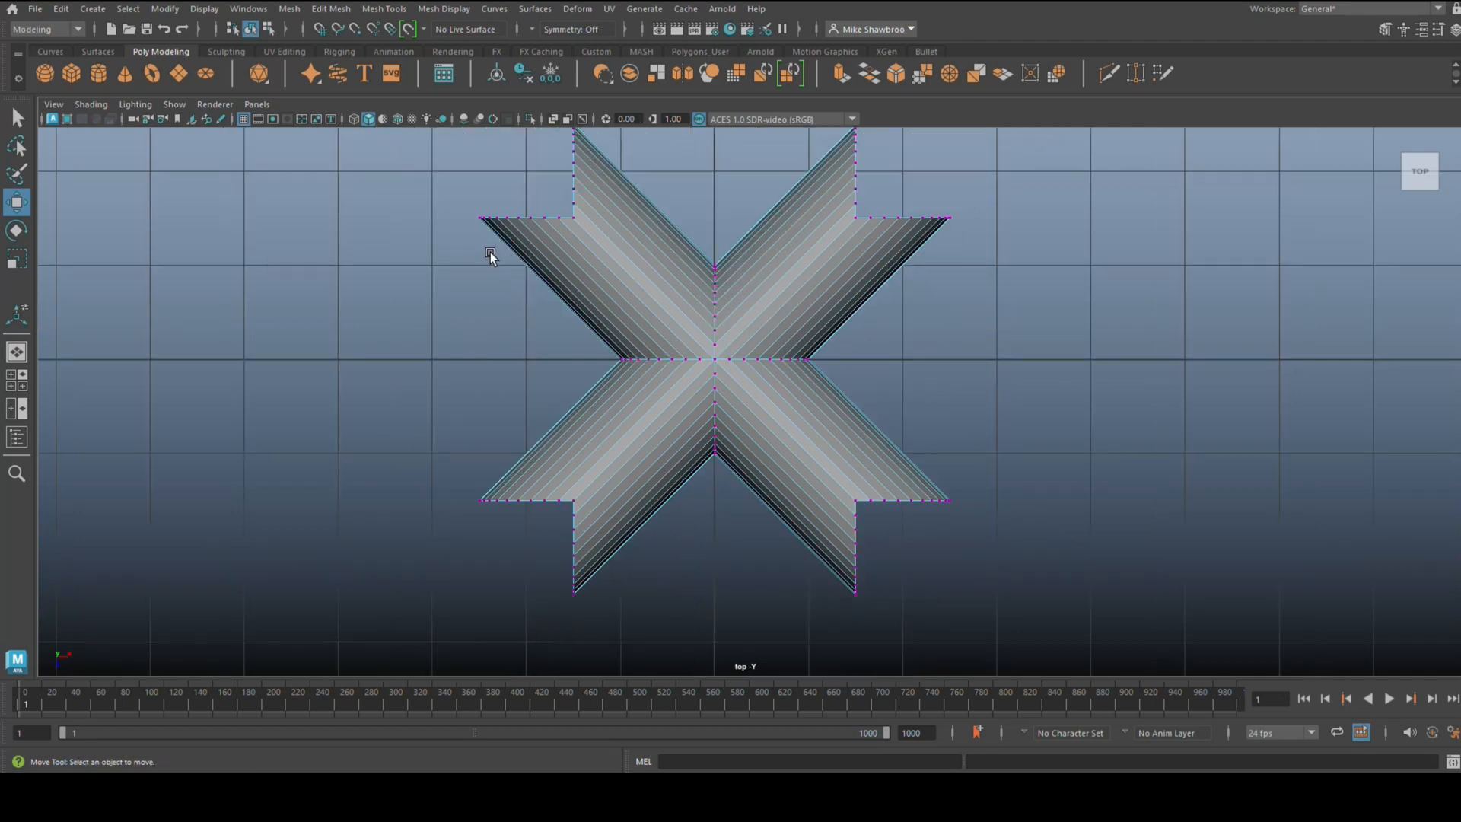
left_click_drag(484, 255, 943, 463)
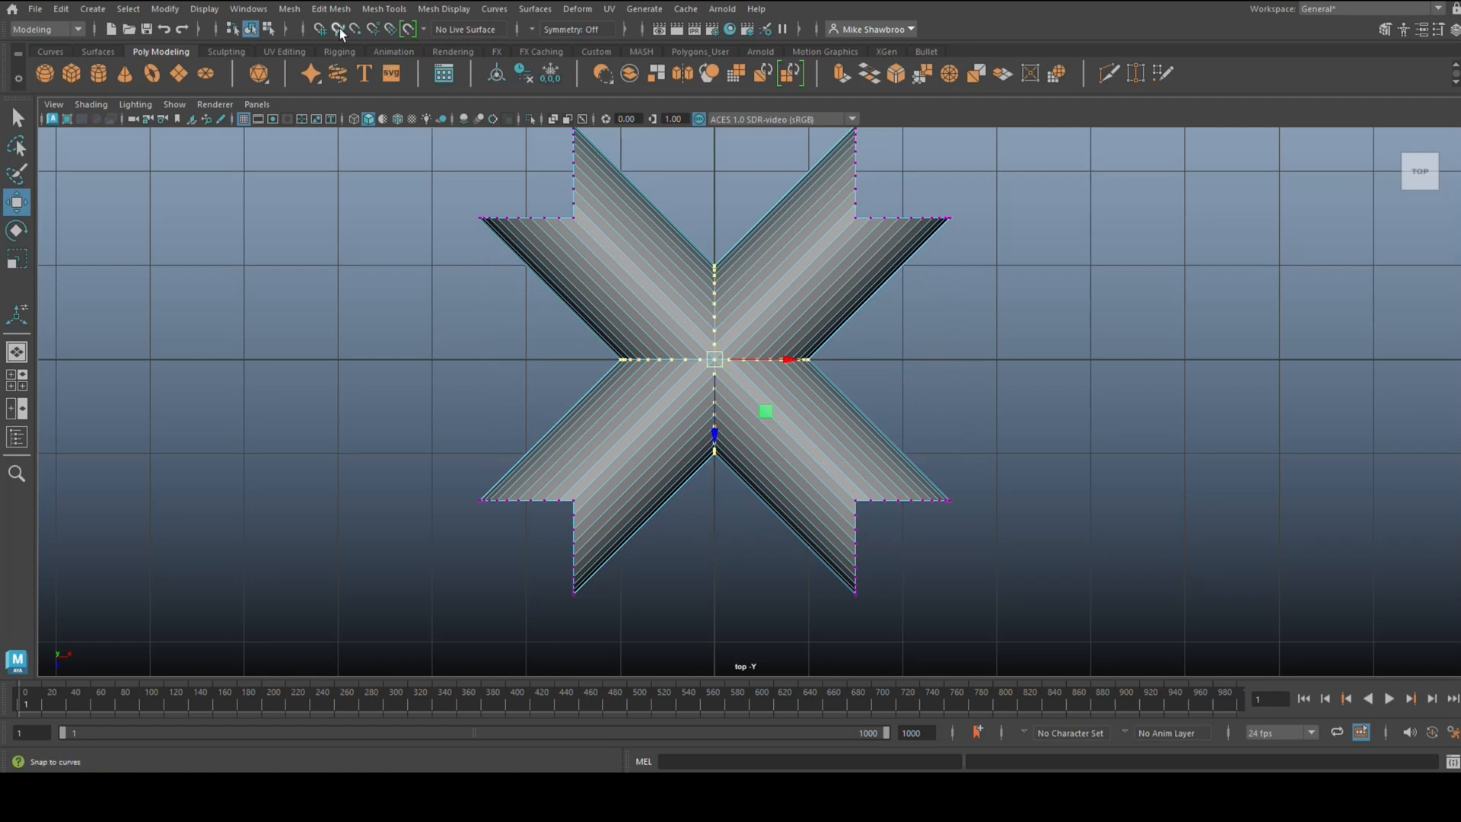
left_click(331, 9)
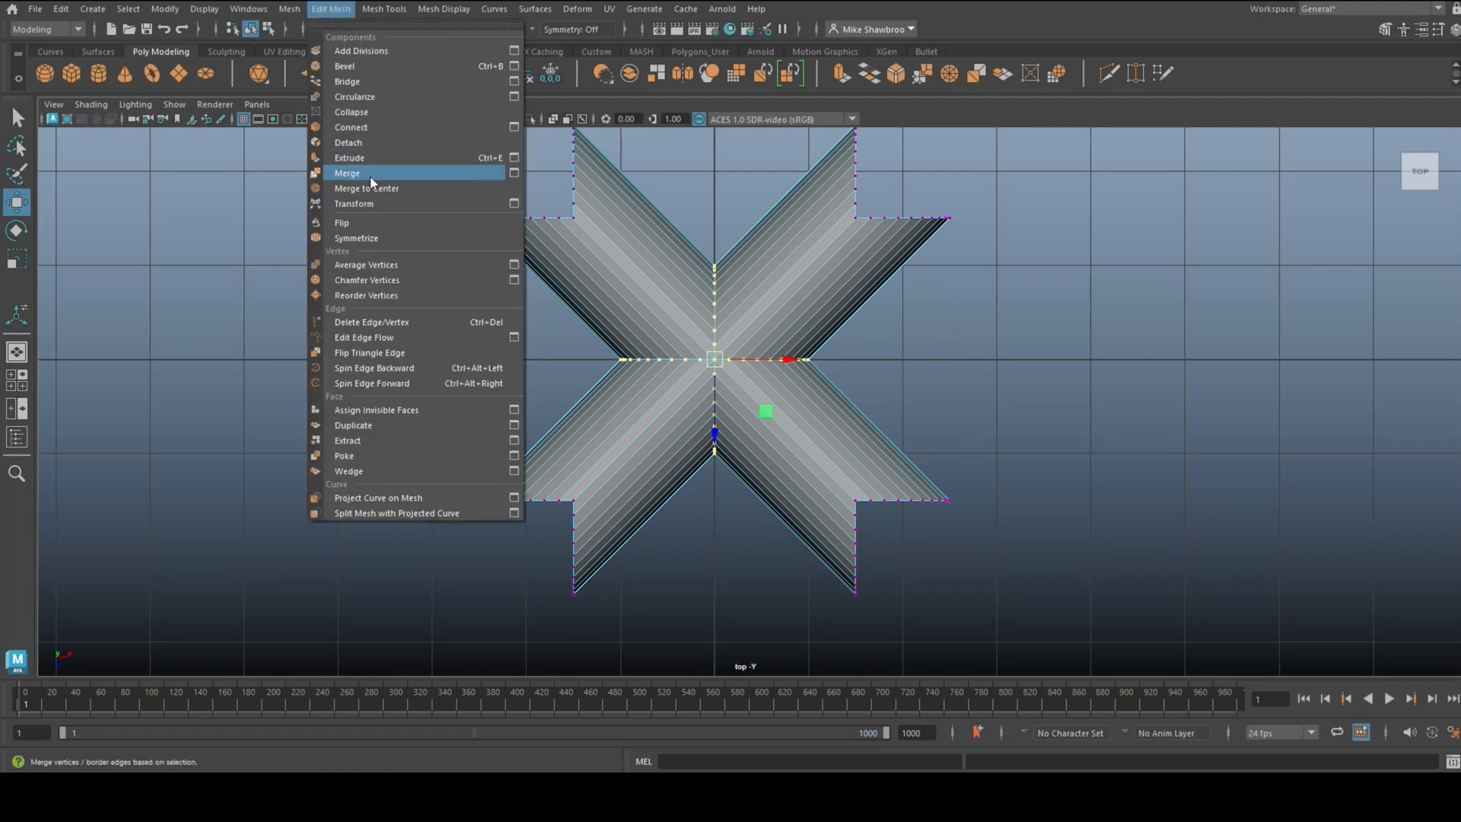
left_click(347, 172)
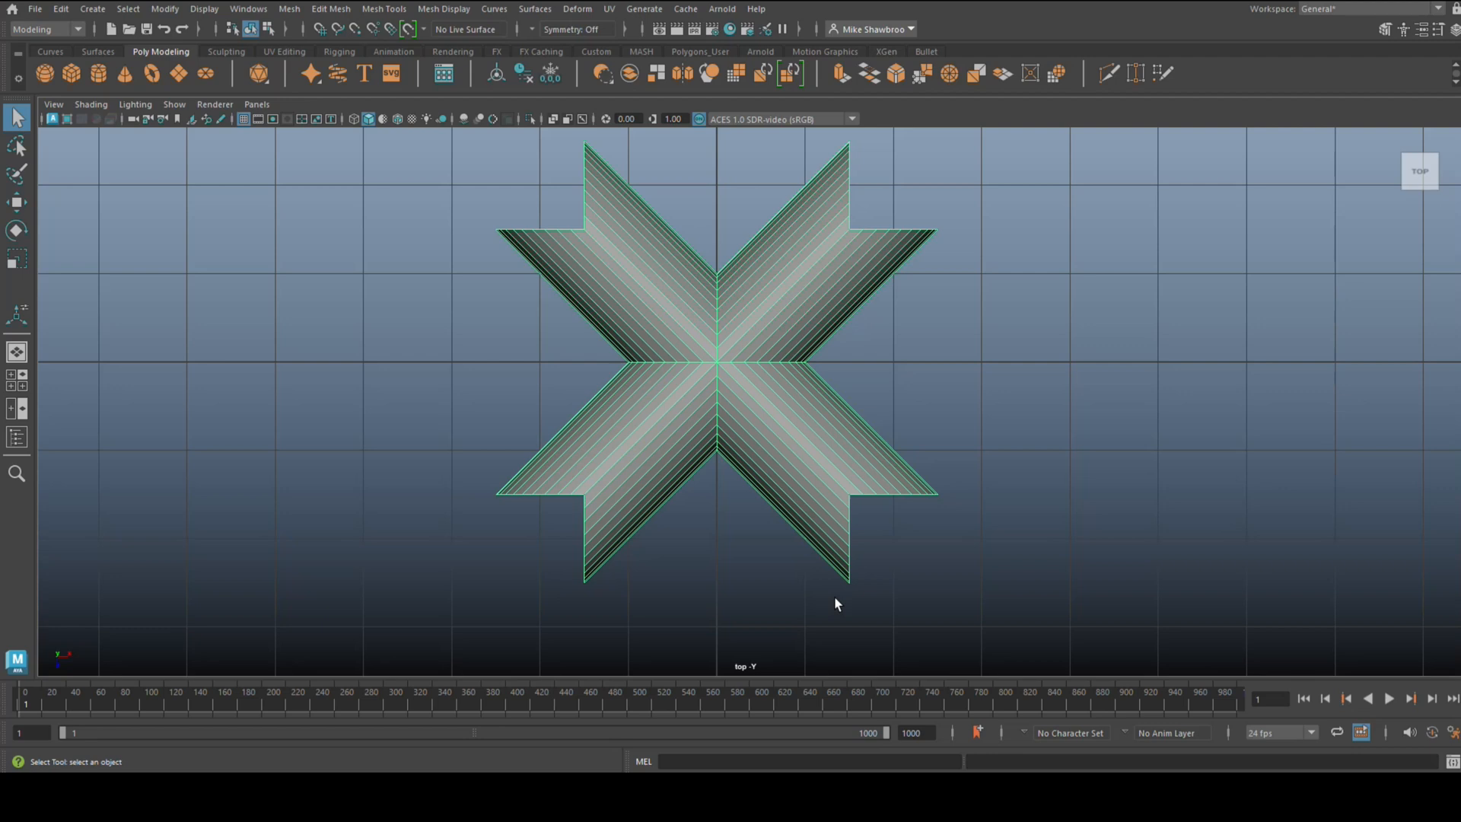
mouse_move(860, 526)
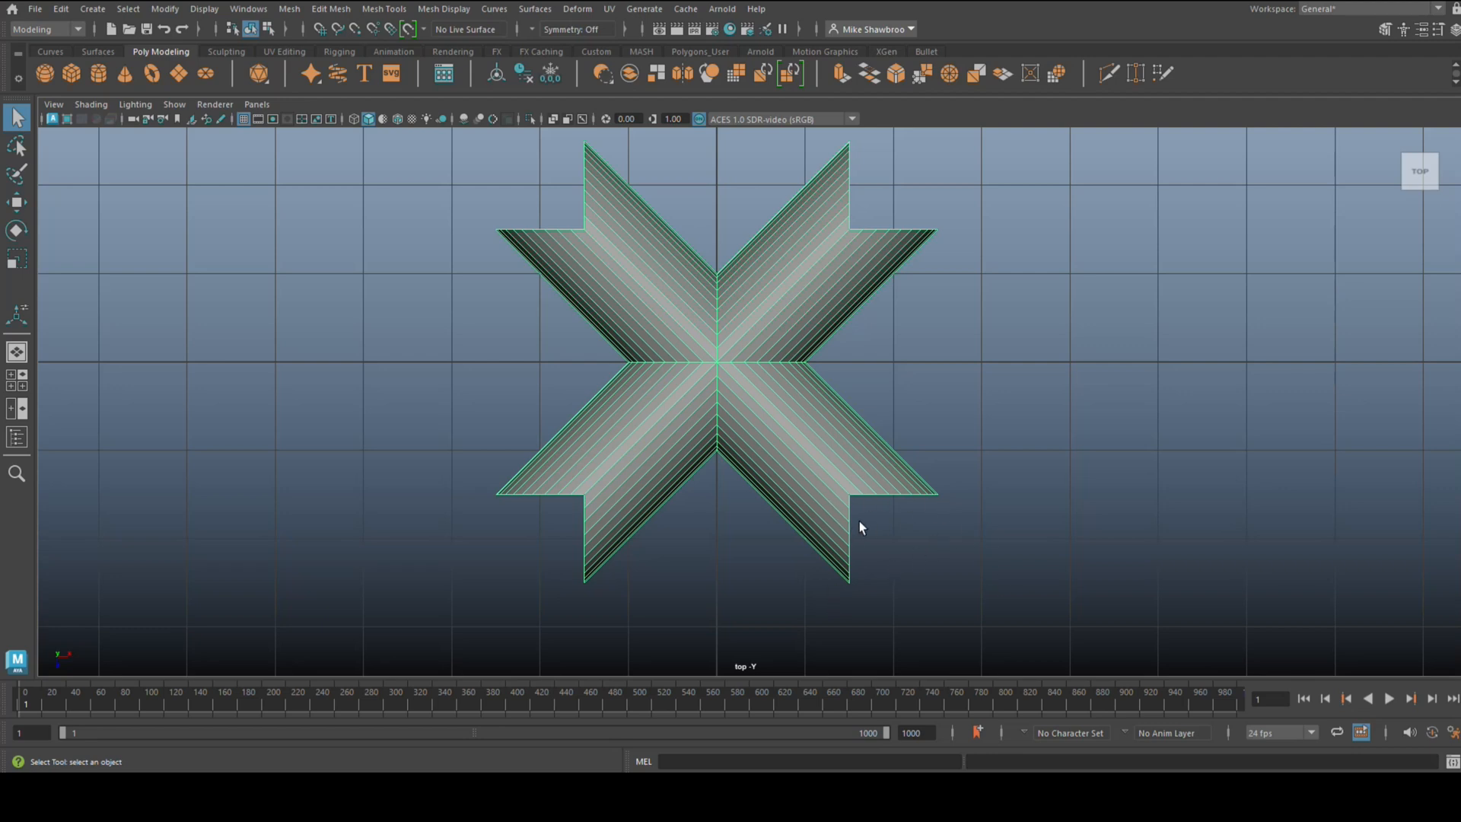
mouse_move(846, 501)
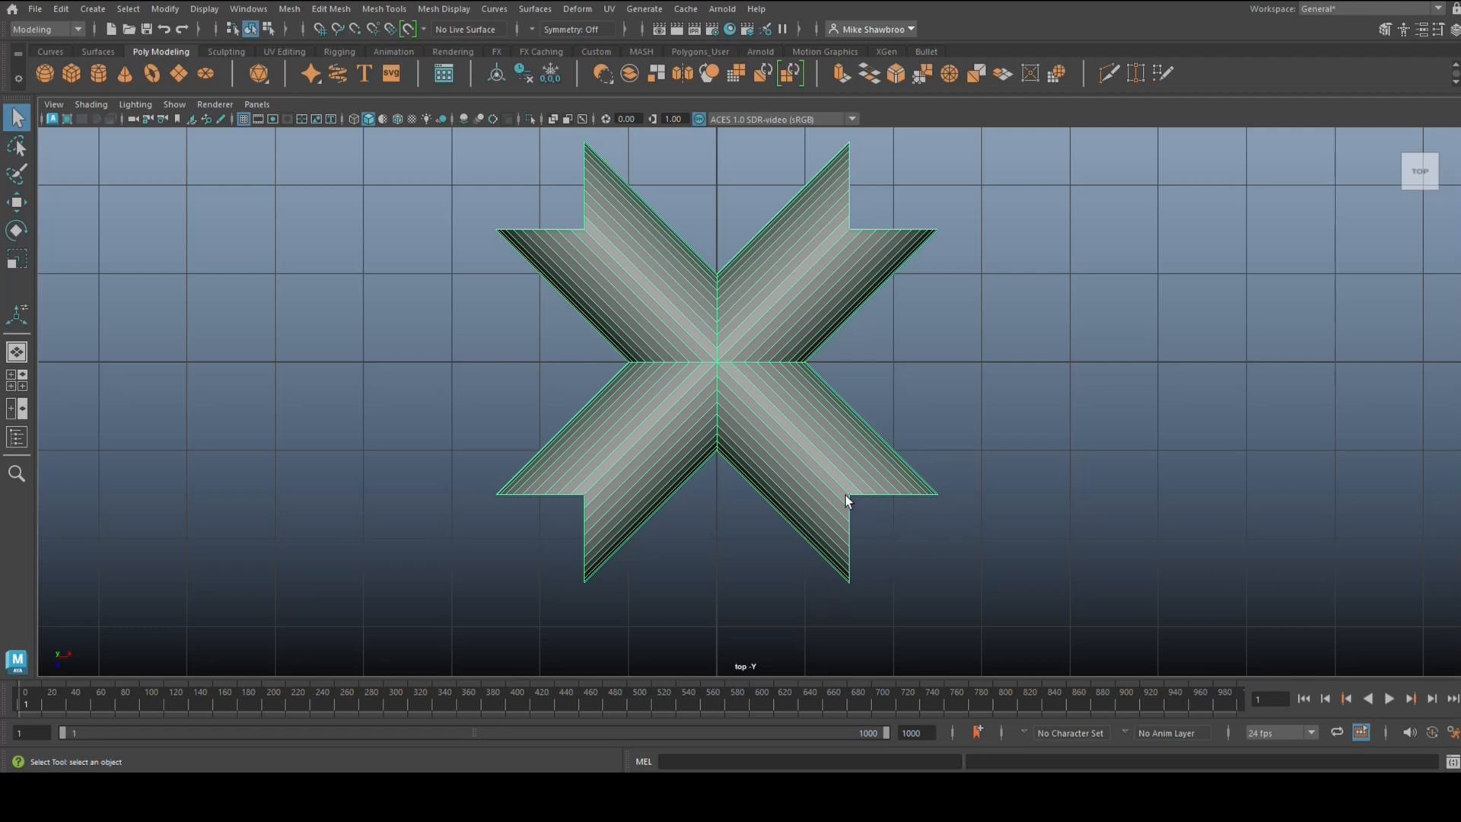
mouse_move(641, 309)
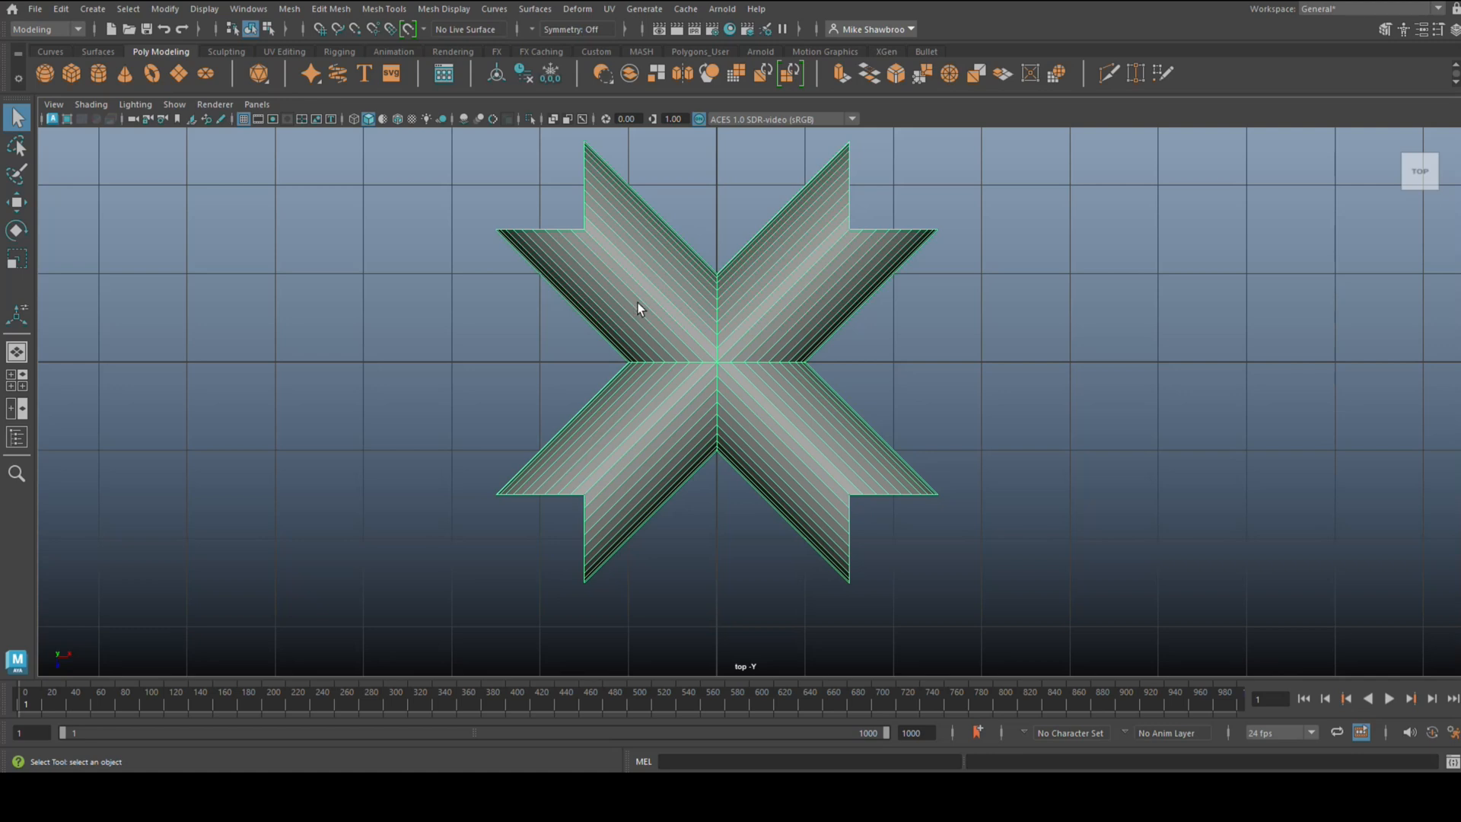
mouse_move(767, 359)
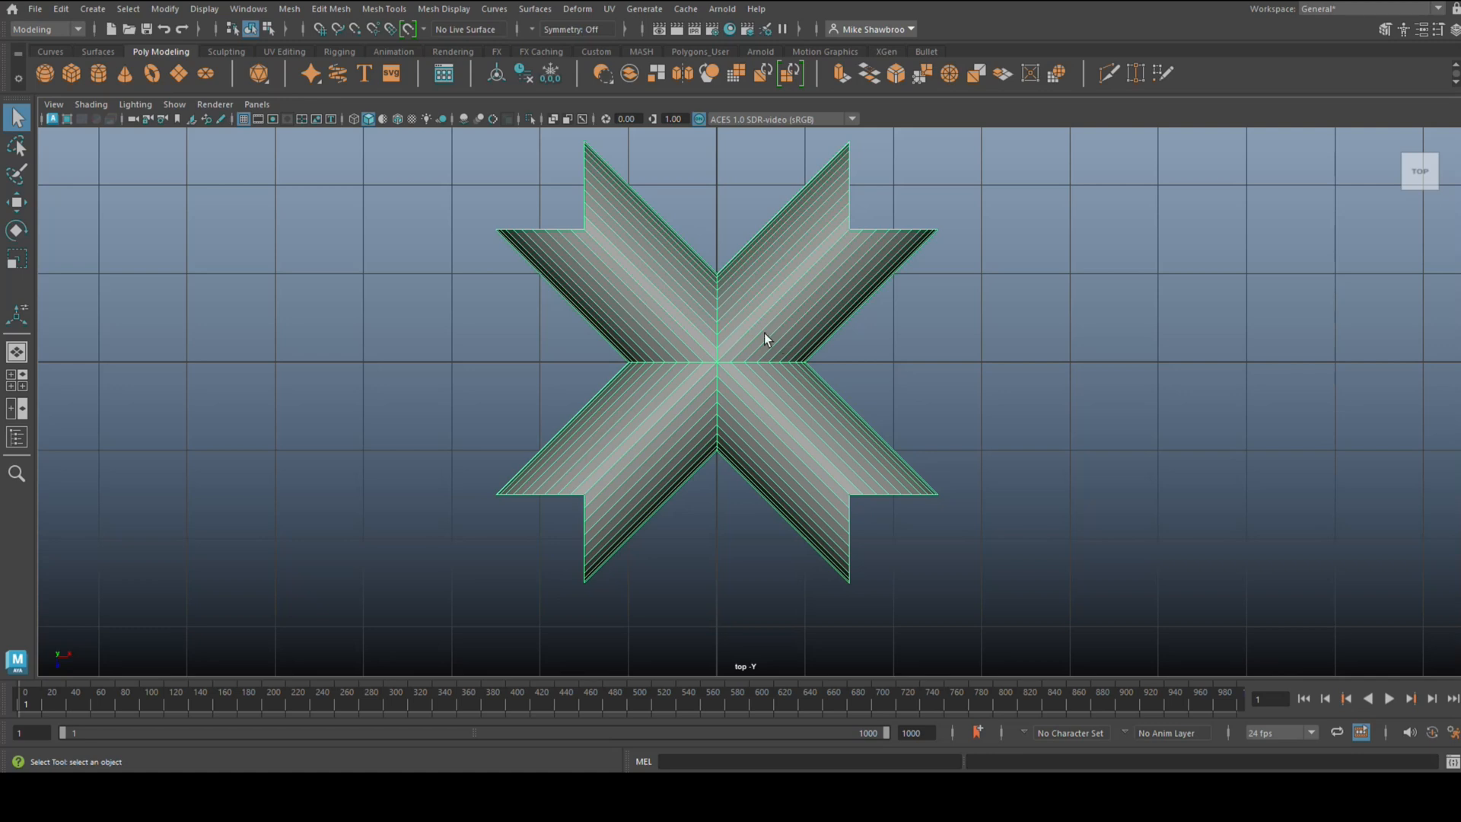
Rotate the vault mesh 45 degrees around Y so its arms align with the grid
left_click(17, 228)
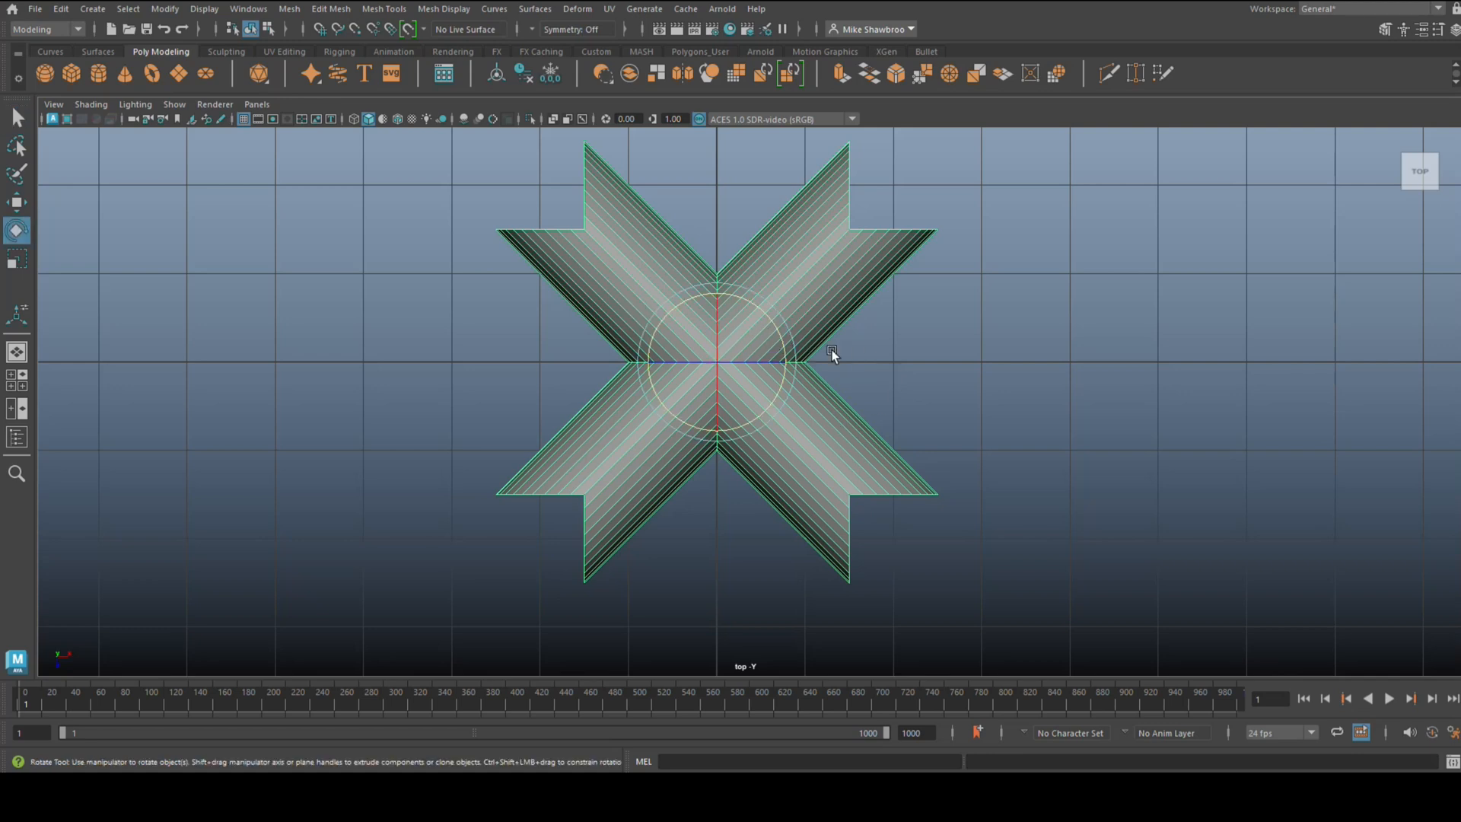
left_click_drag(830, 356, 777, 335)
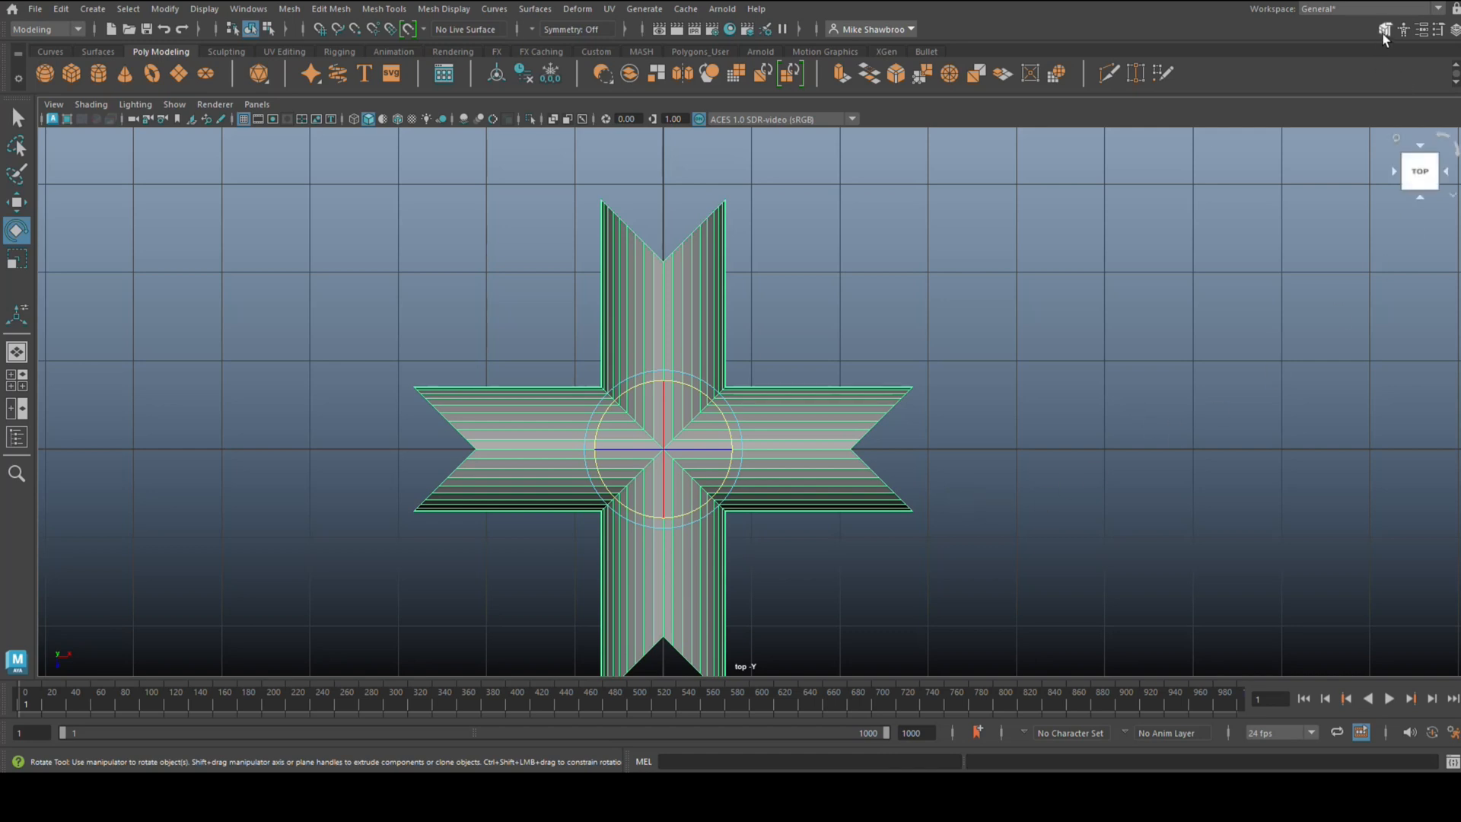
left_click(1383, 29)
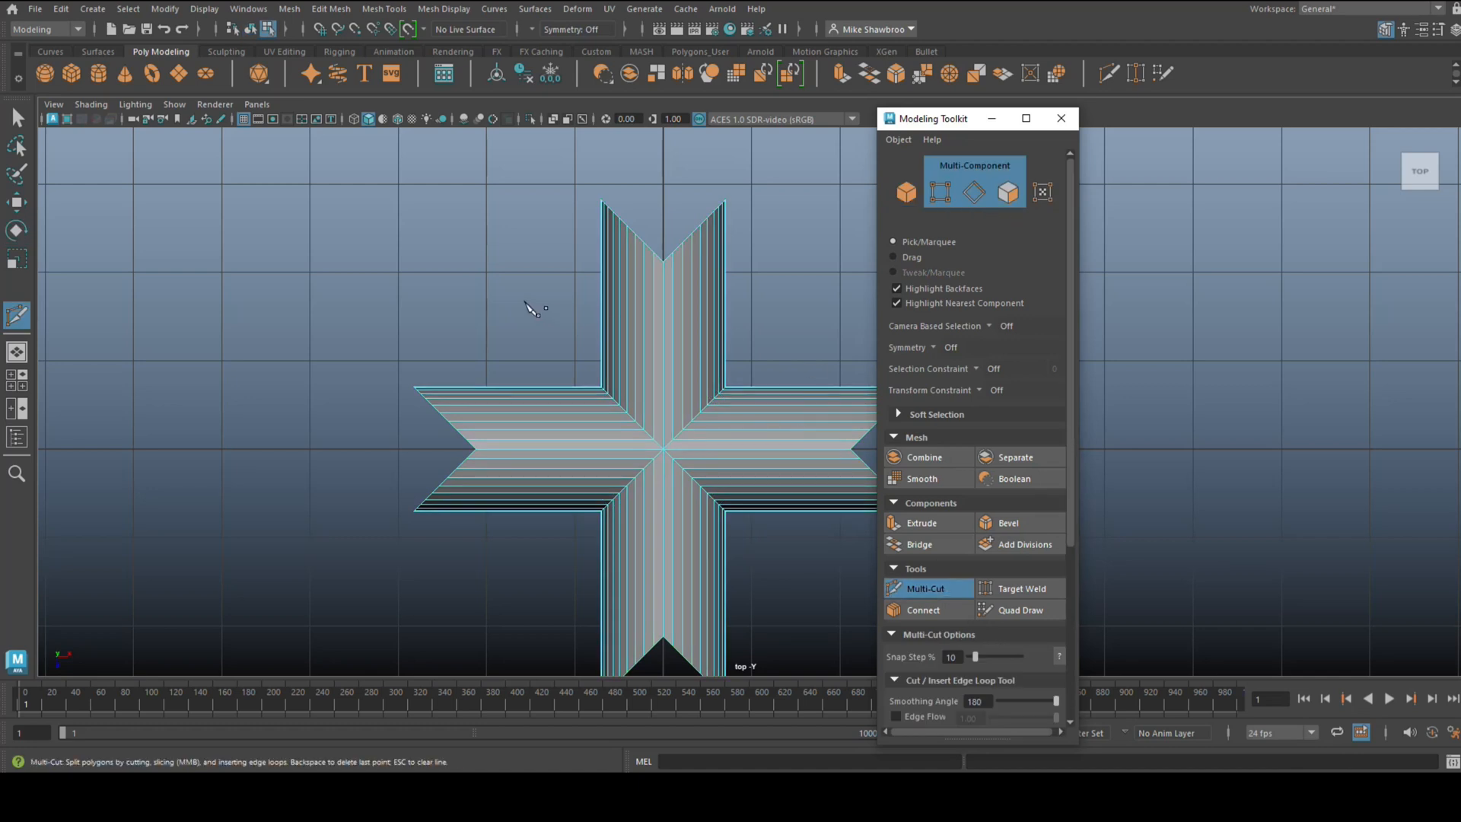
mouse_move(582, 295)
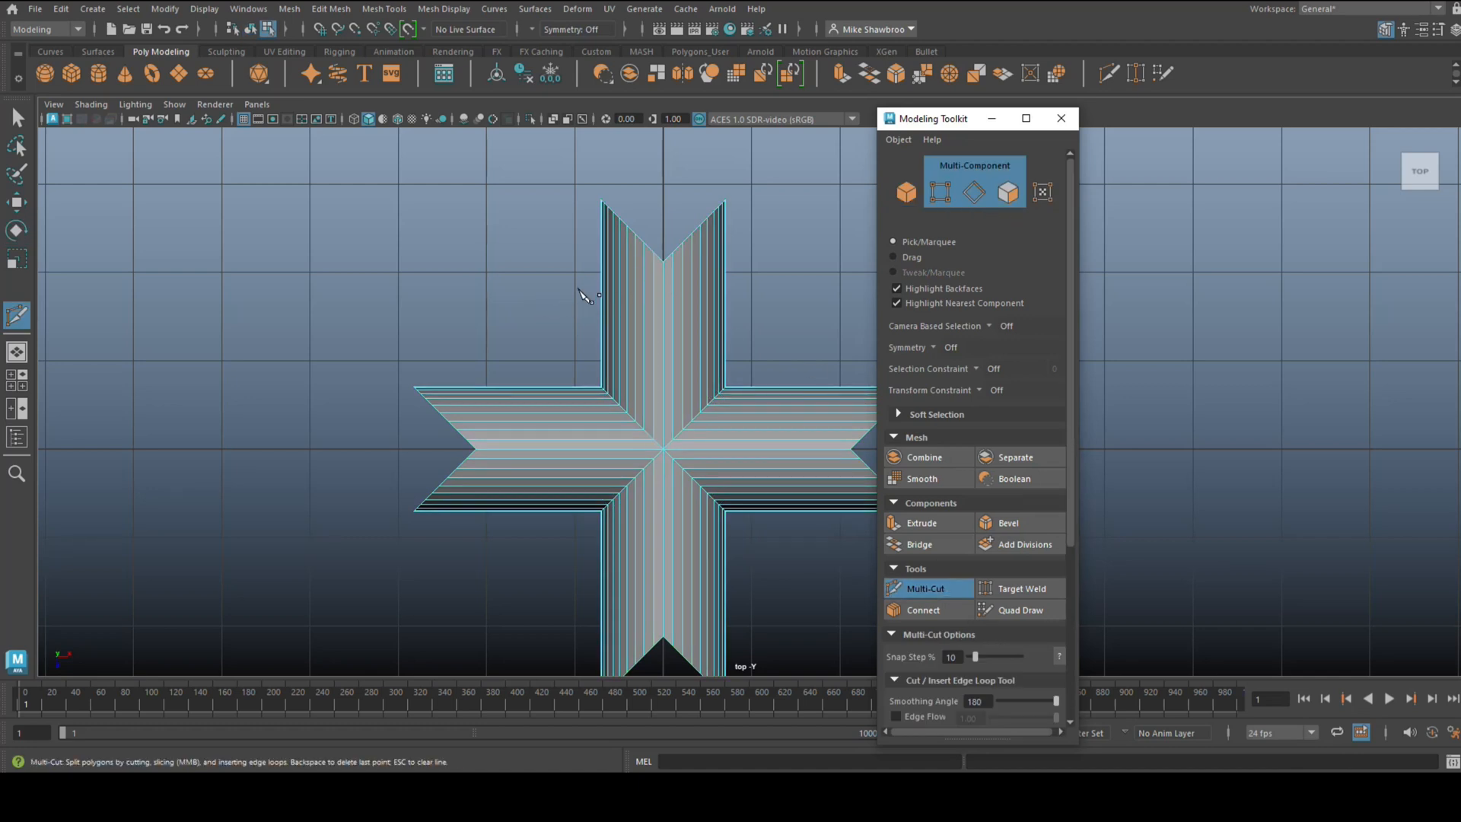
Multi-Cut across the pointed arm tips and delete them so the arms end flat
left_click_drag(559, 286, 832, 286)
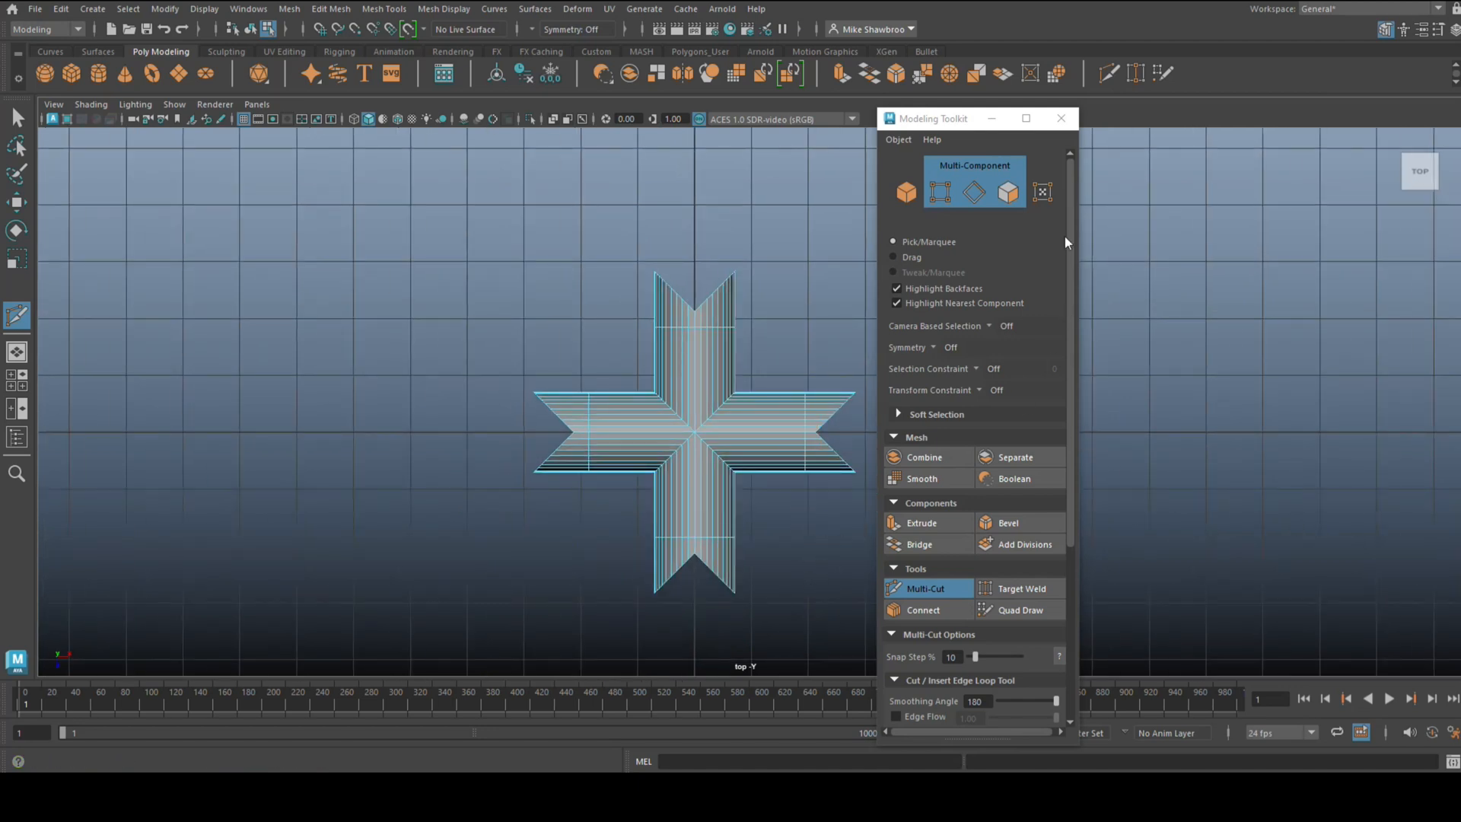
left_click(1060, 119)
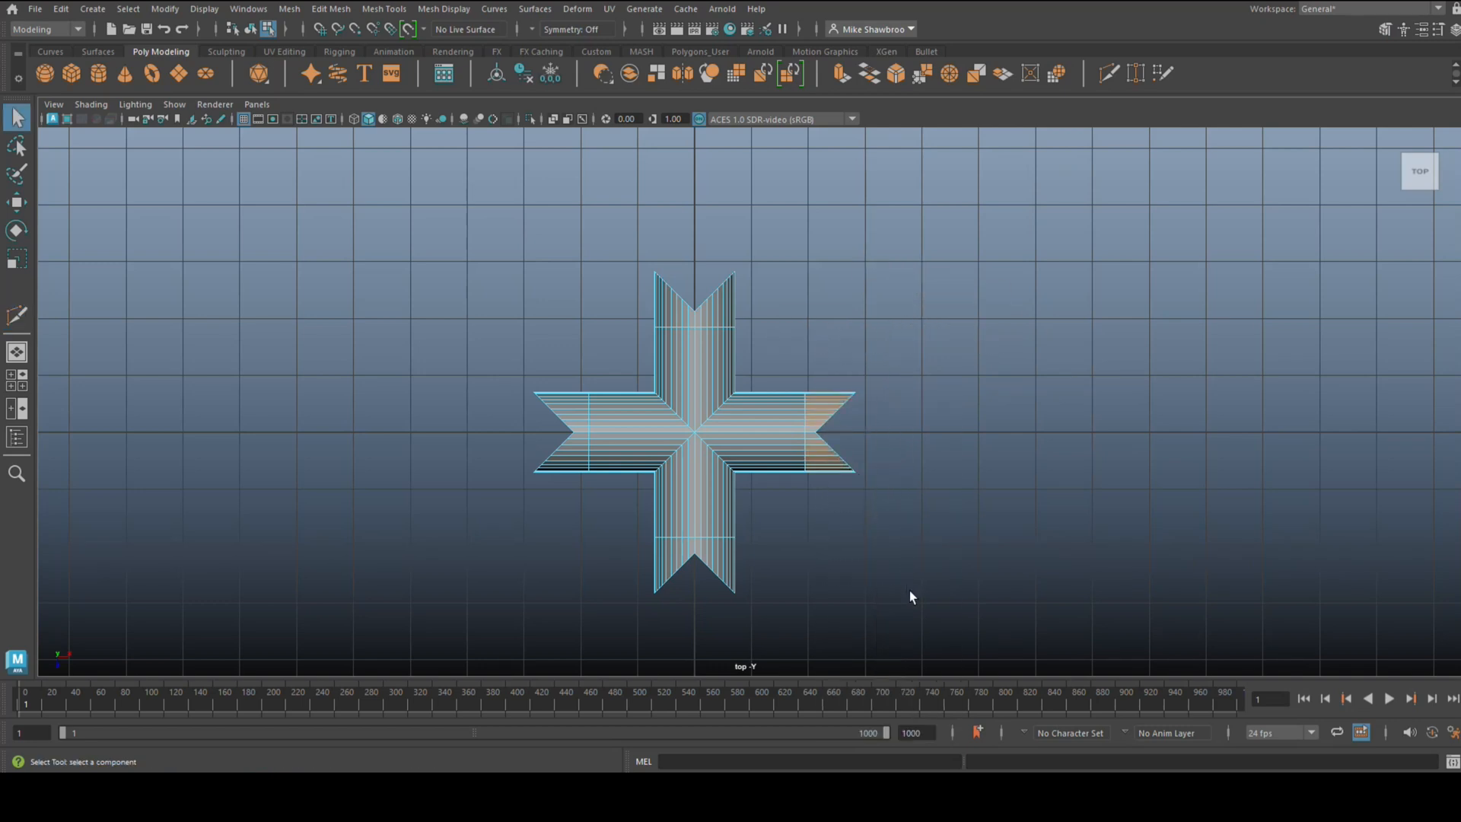
left_click(761, 420)
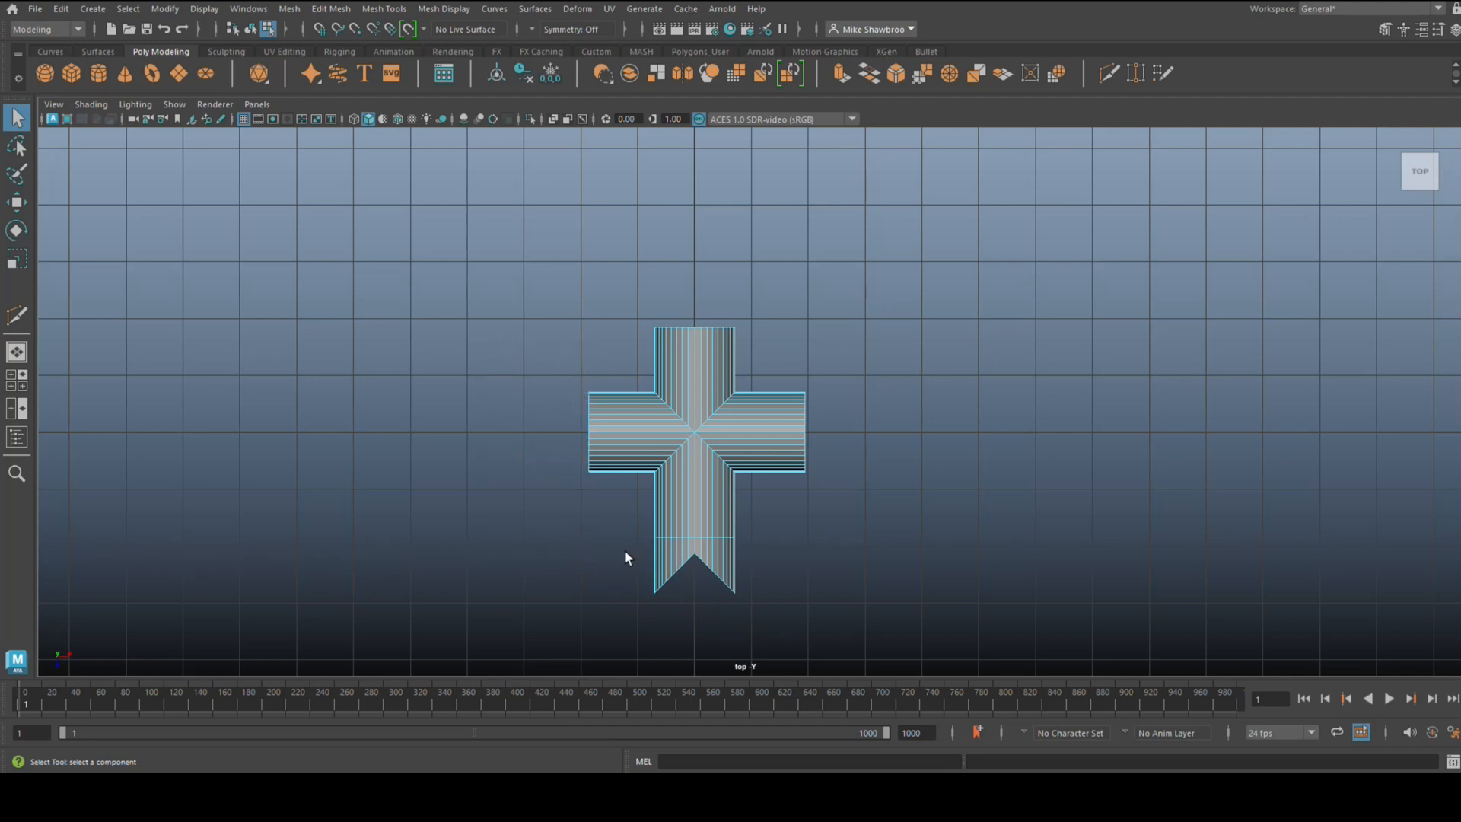
left_click_drag(589, 543, 837, 624)
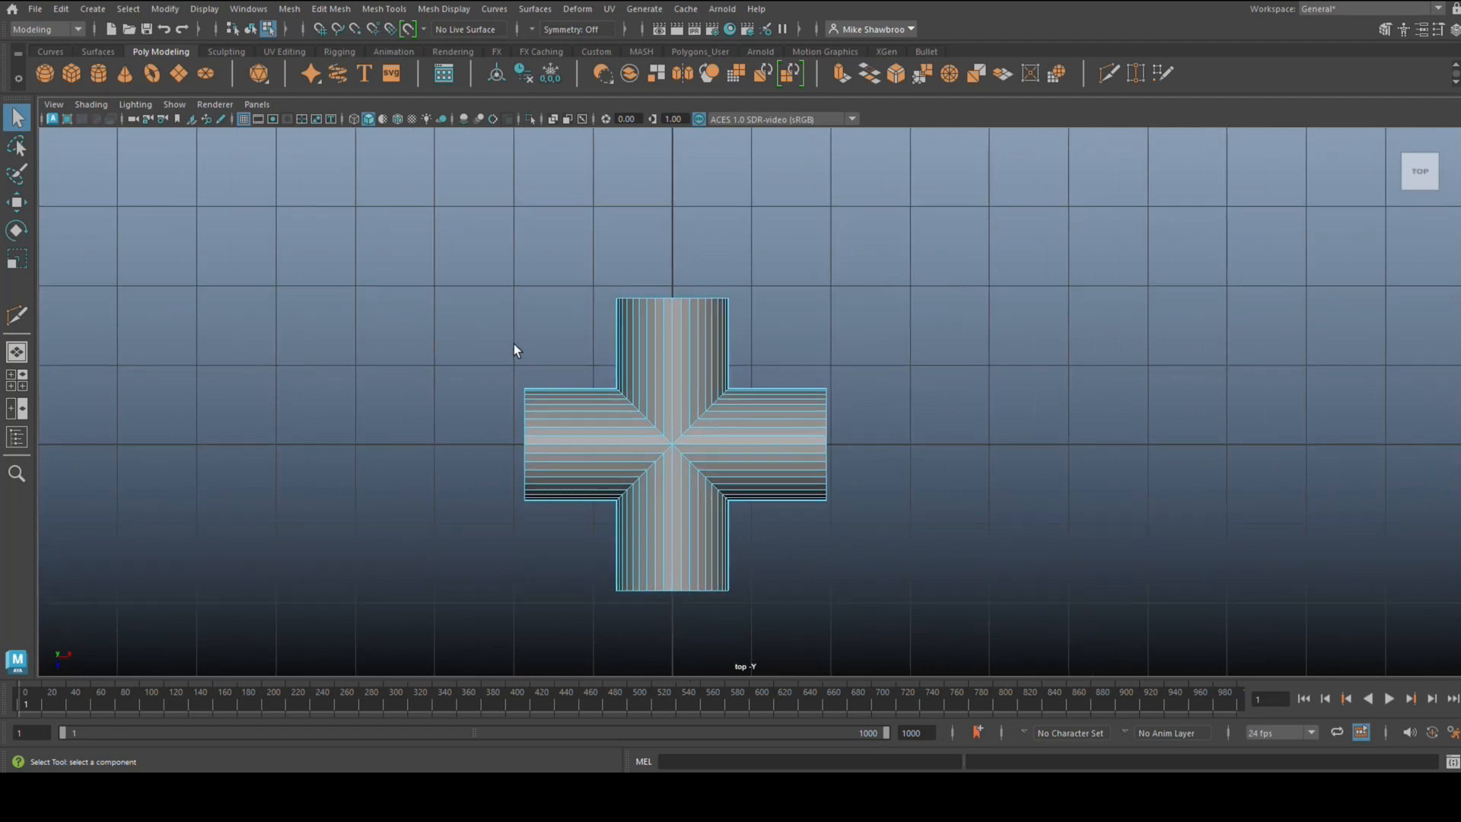
mouse_move(642, 256)
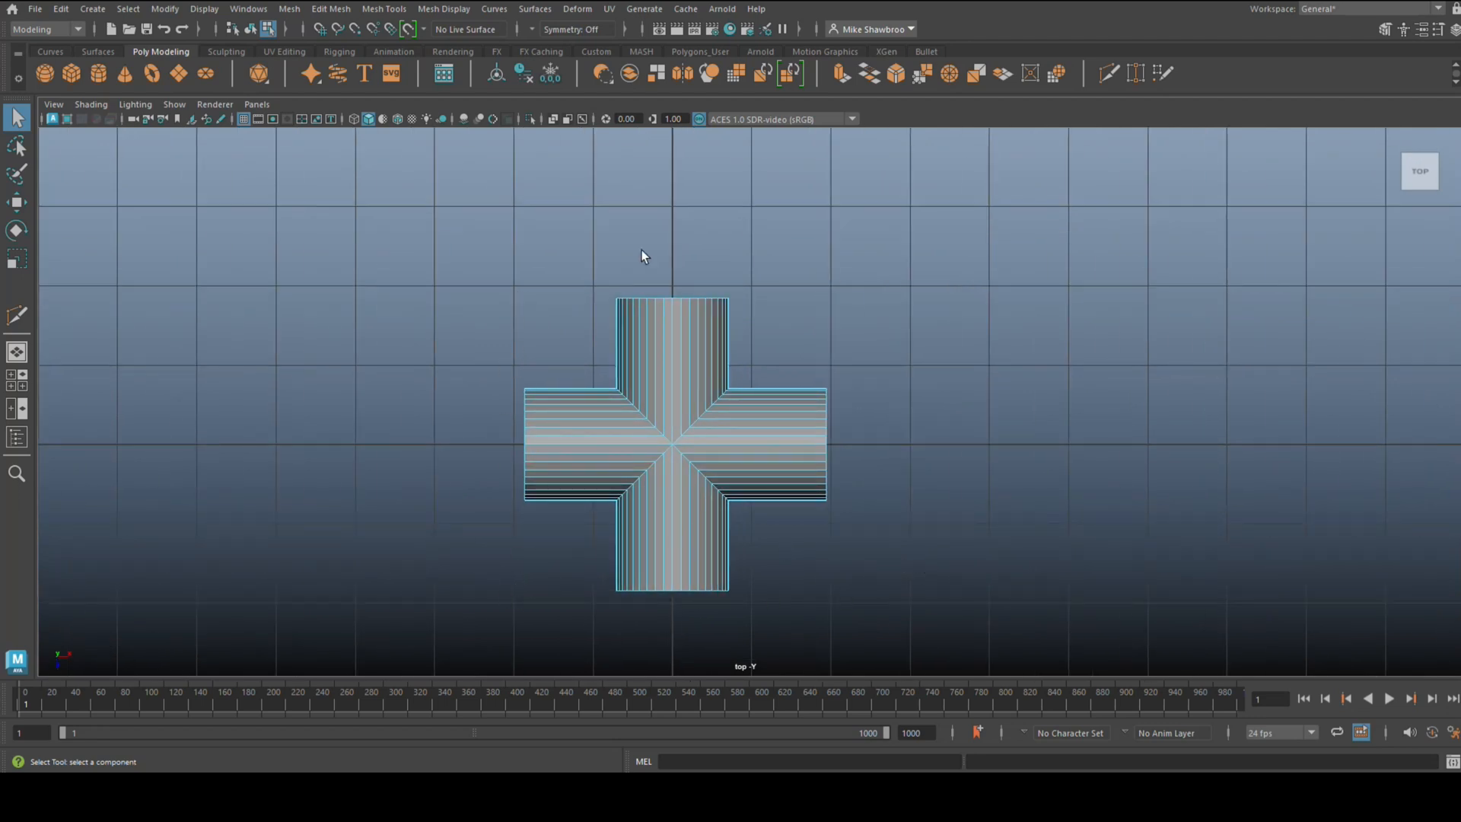
Move the right and left arm end vertices outward so all four arms are equal length
right_click(936, 340)
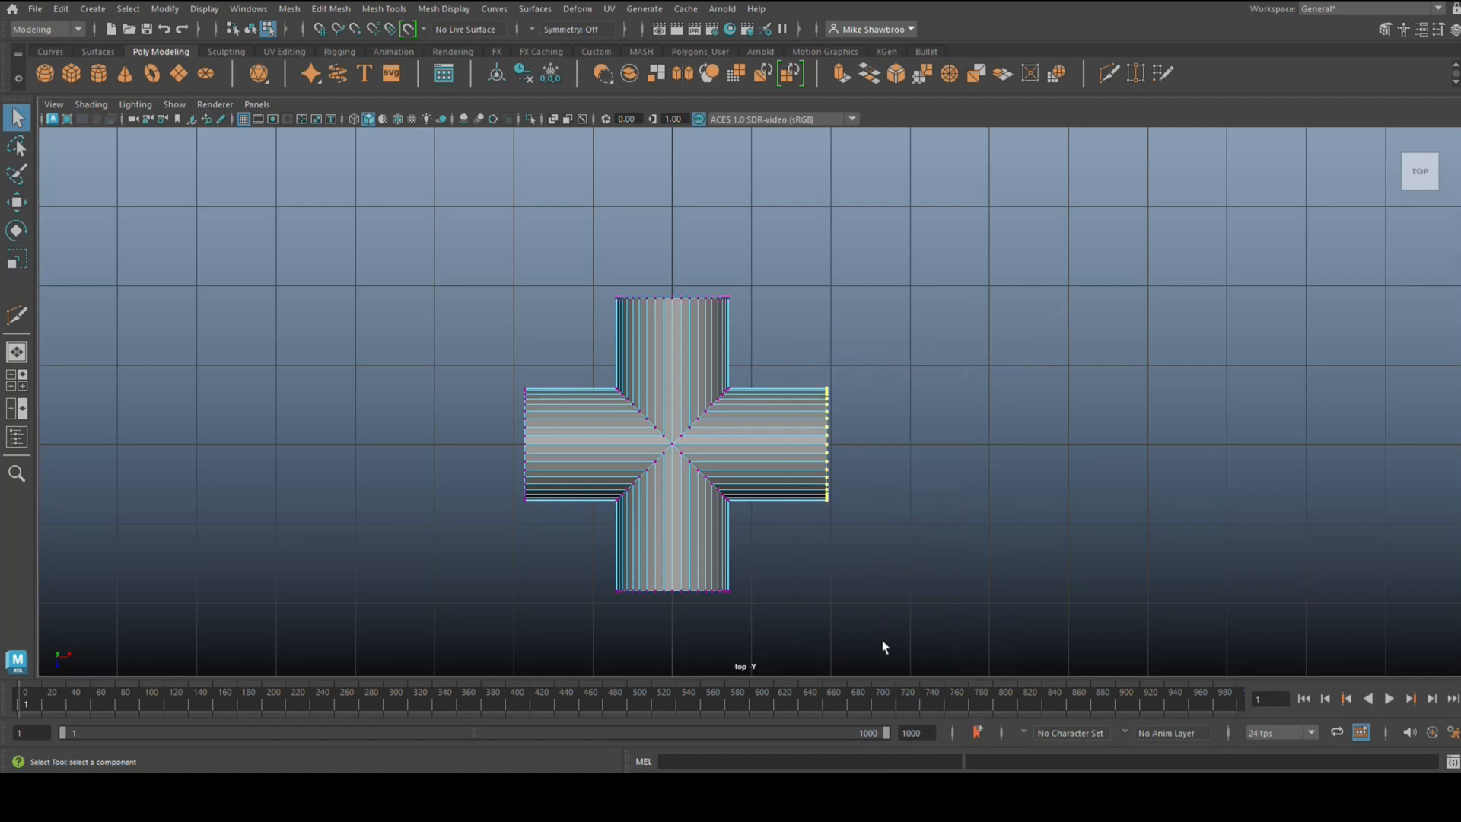
left_click(15, 203)
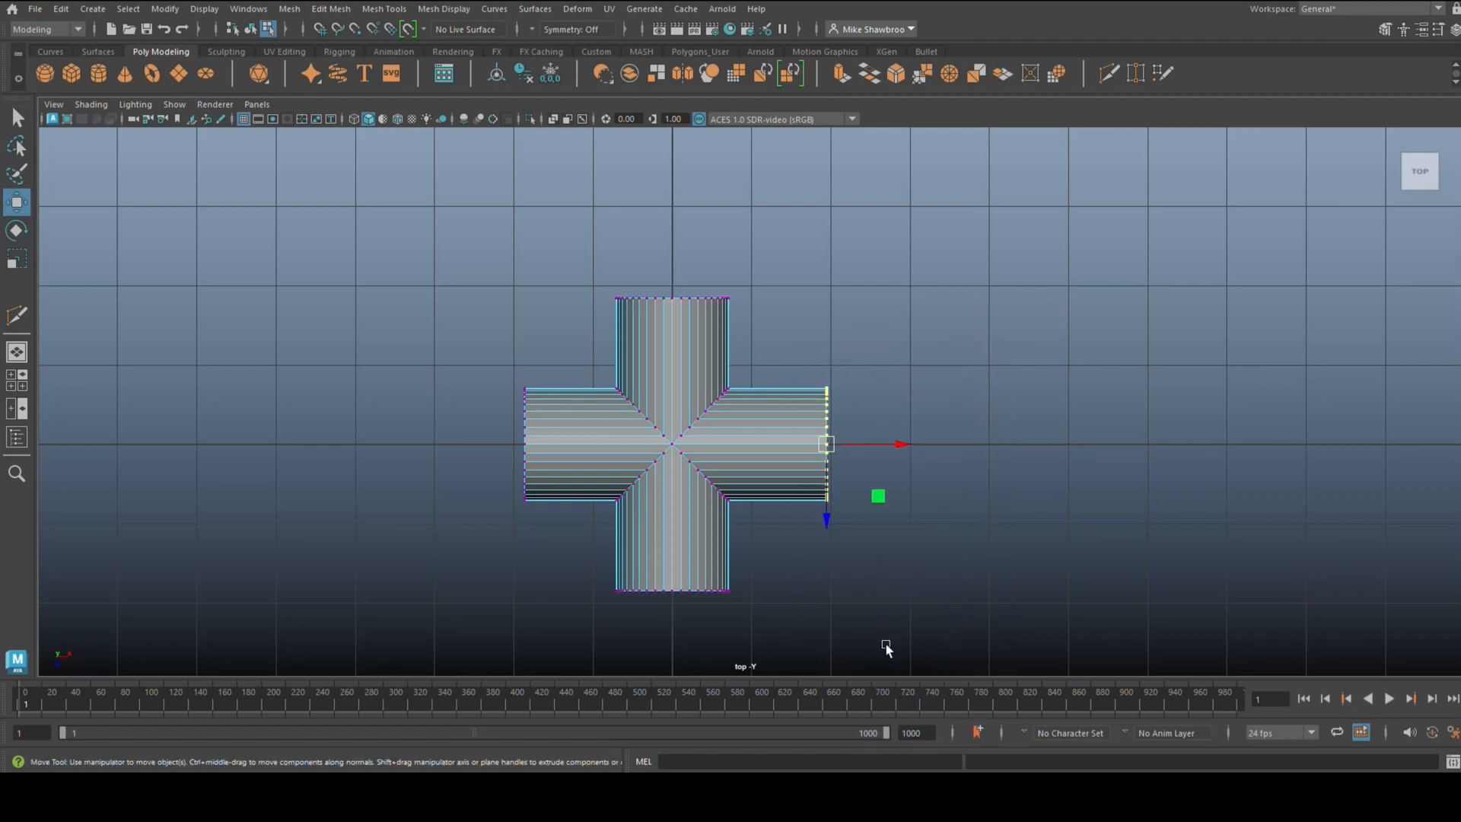
left_click_drag(825, 444, 918, 446)
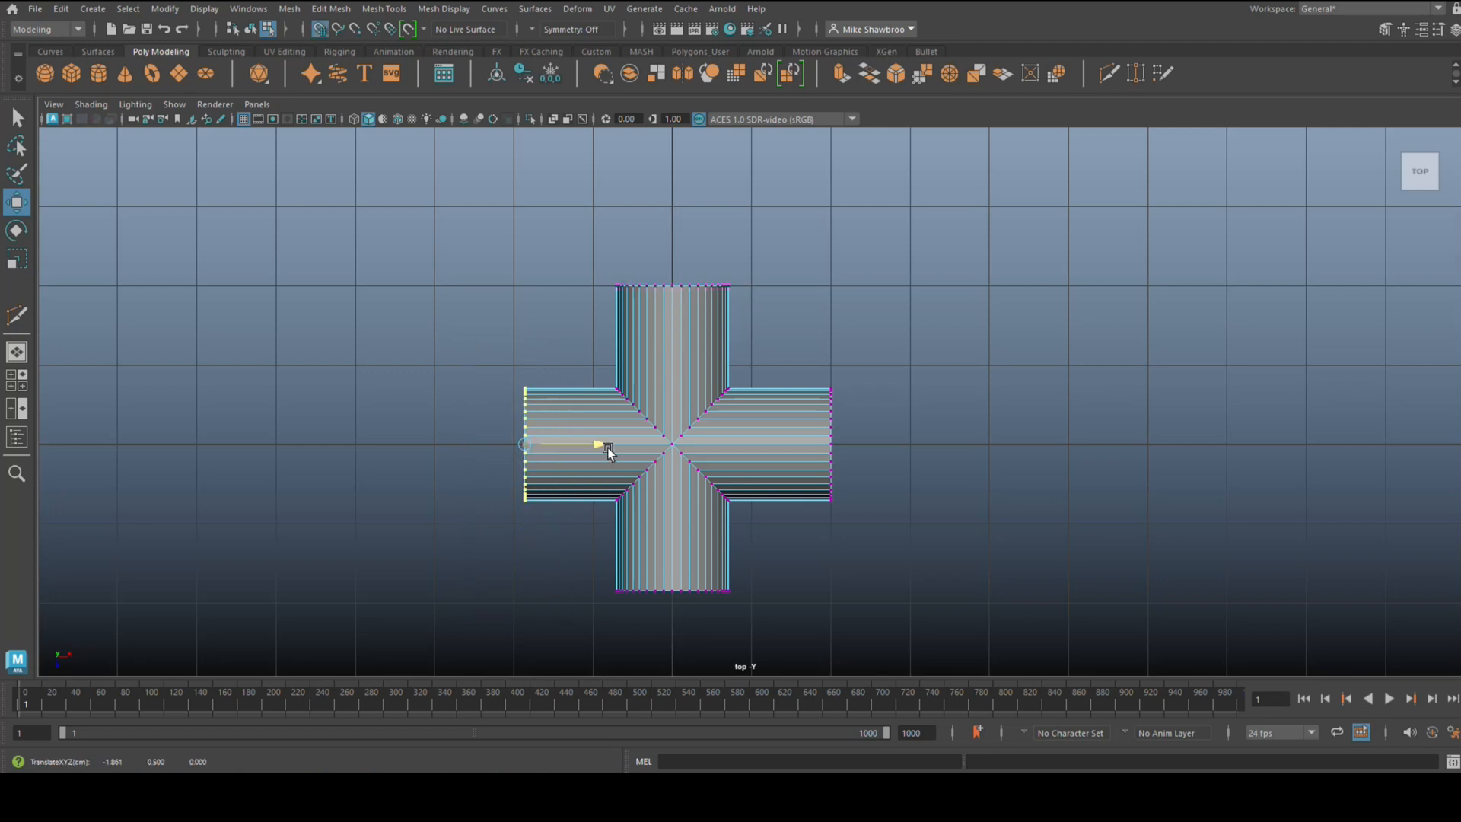
left_click_drag(606, 446, 679, 641)
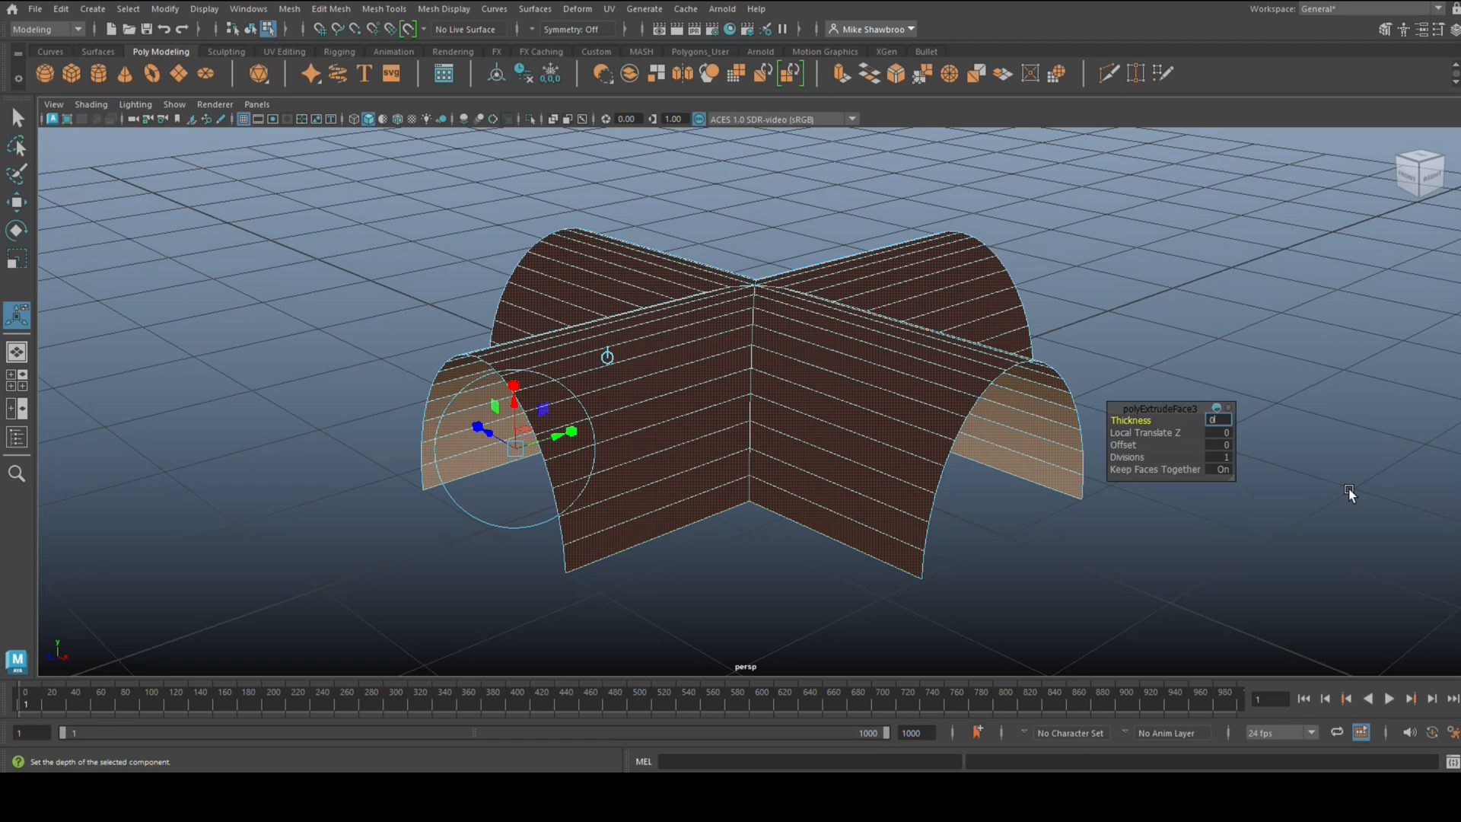
Extrude the selected vault faces with a Thickness of 0.3 to give the shell depth
type("0.3")
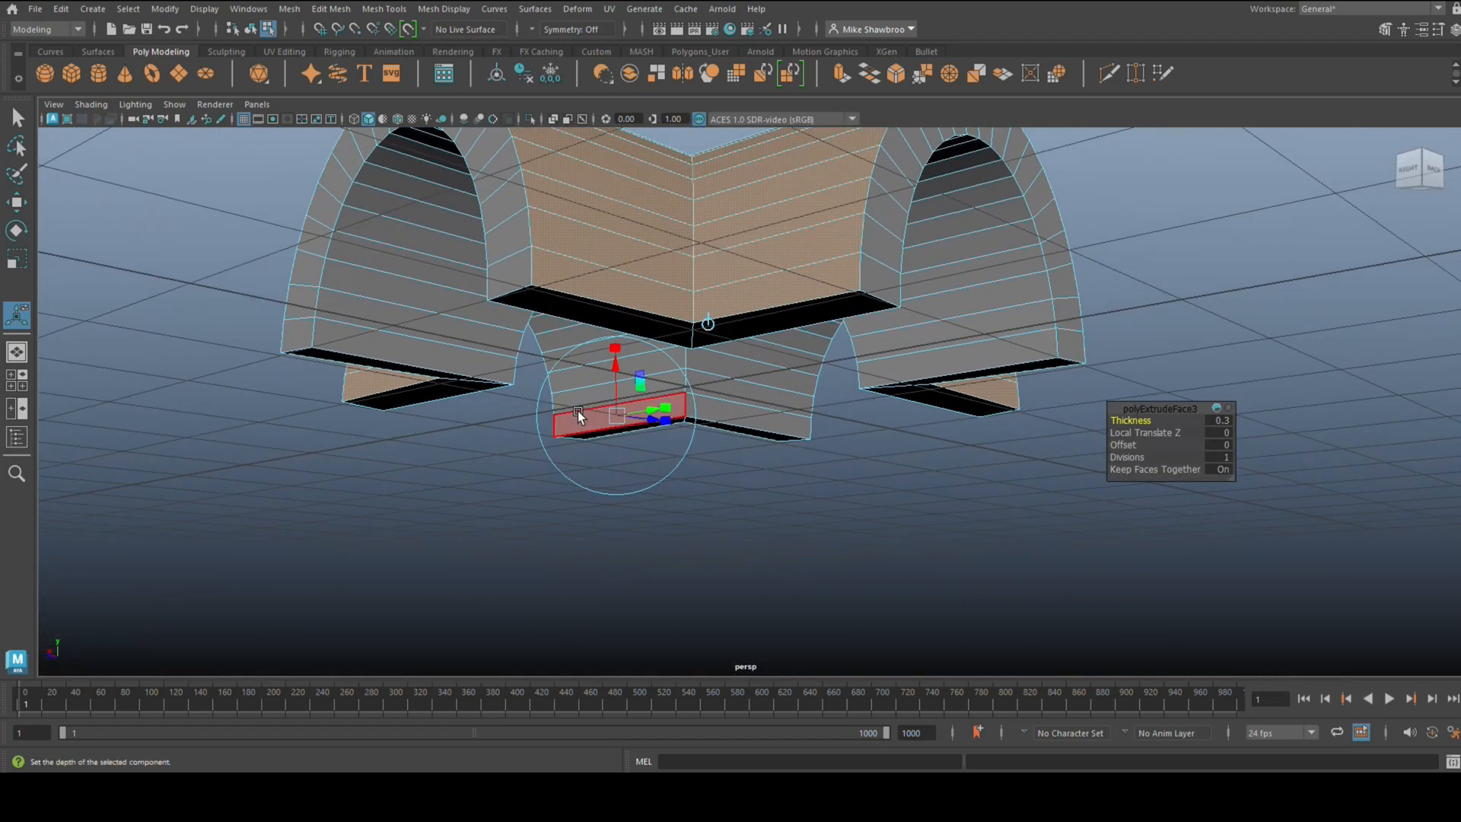
left_click_drag(579, 417, 648, 516)
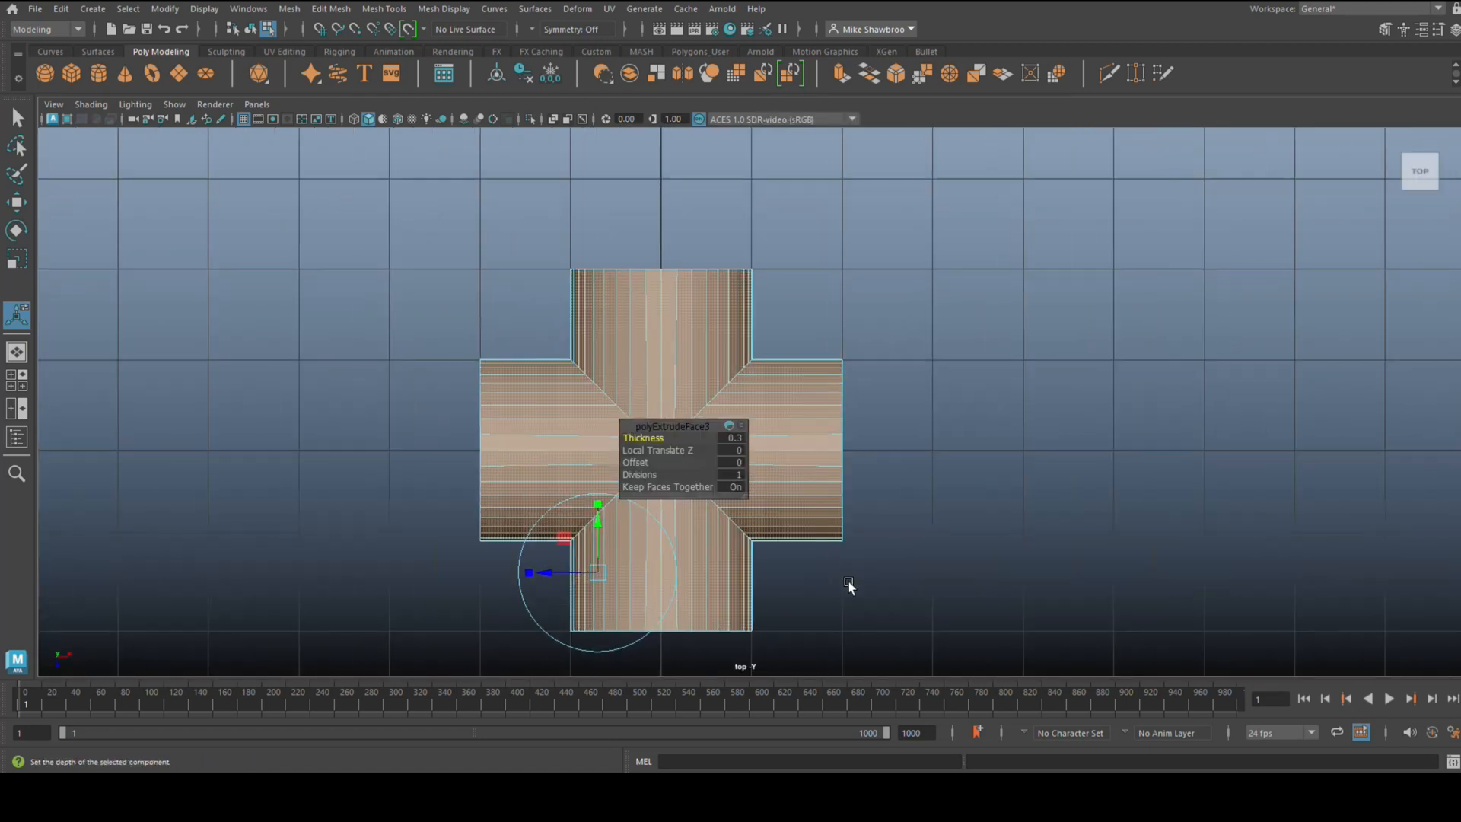
mouse_move(936, 587)
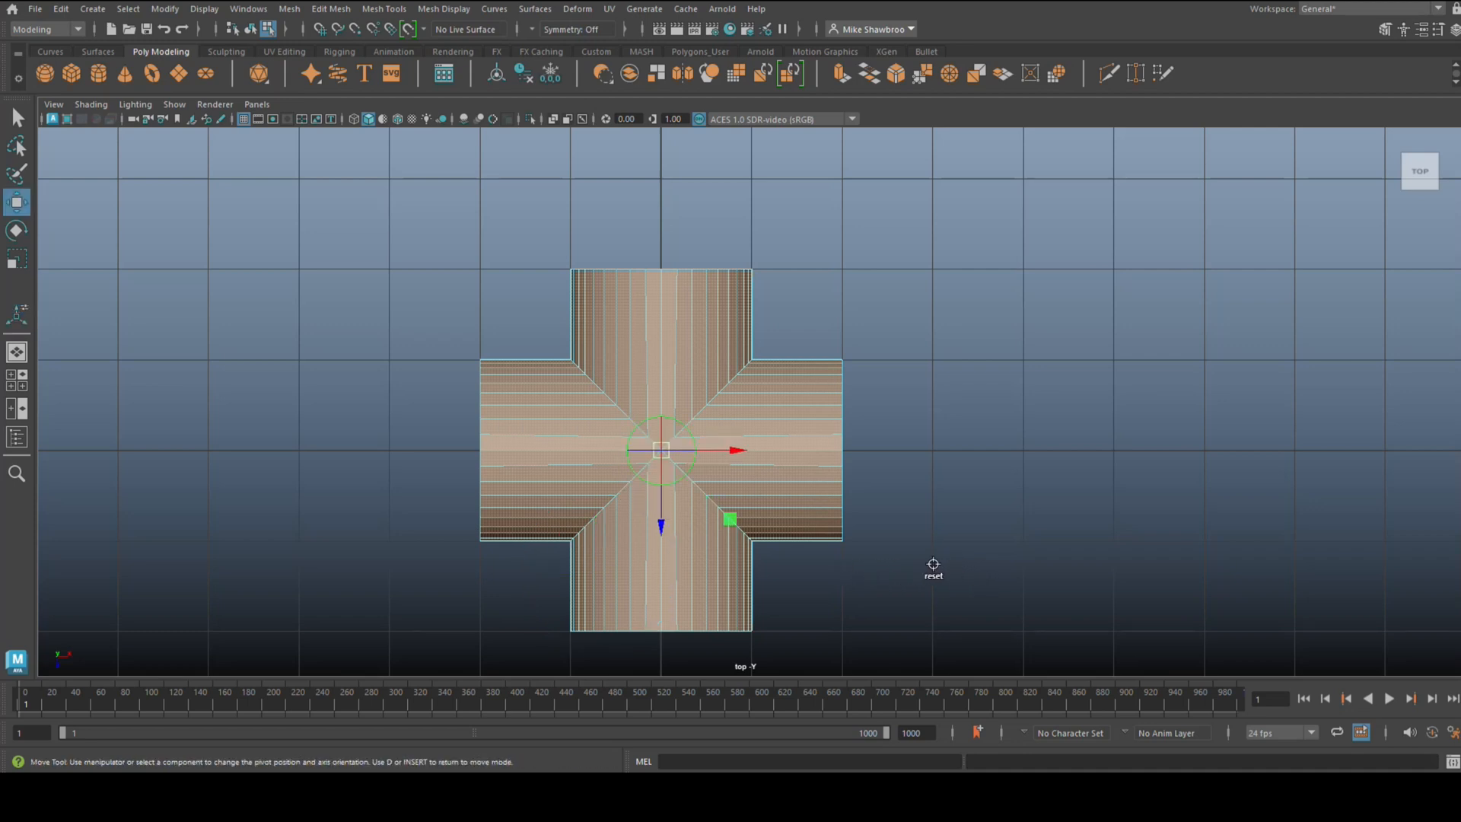
Move the pivot to the right arm's end and Shift-drag a duplicate vault beyond it
left_click_drag(663, 451, 825, 457)
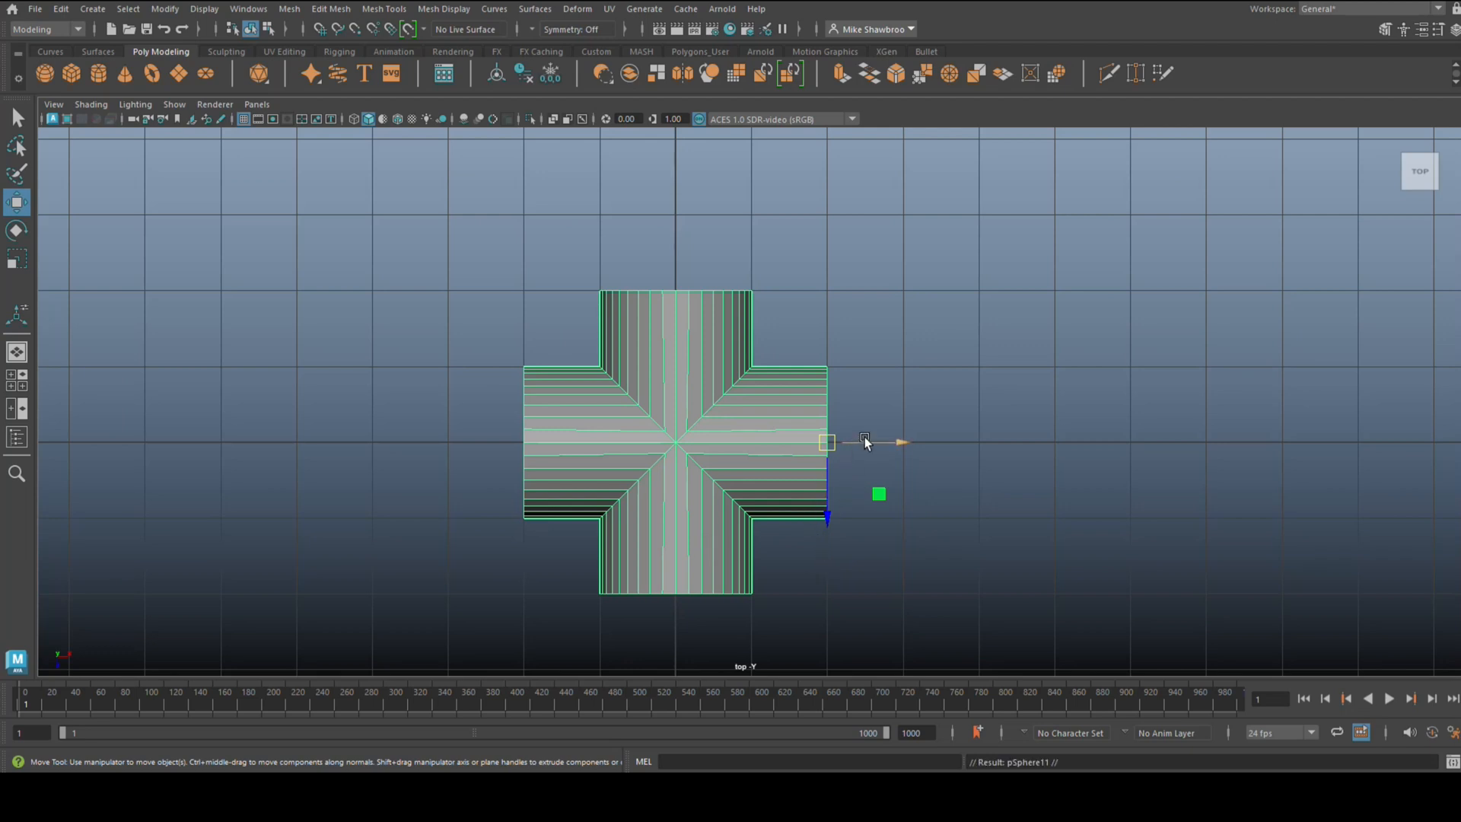
left_click_drag(828, 443, 525, 443)
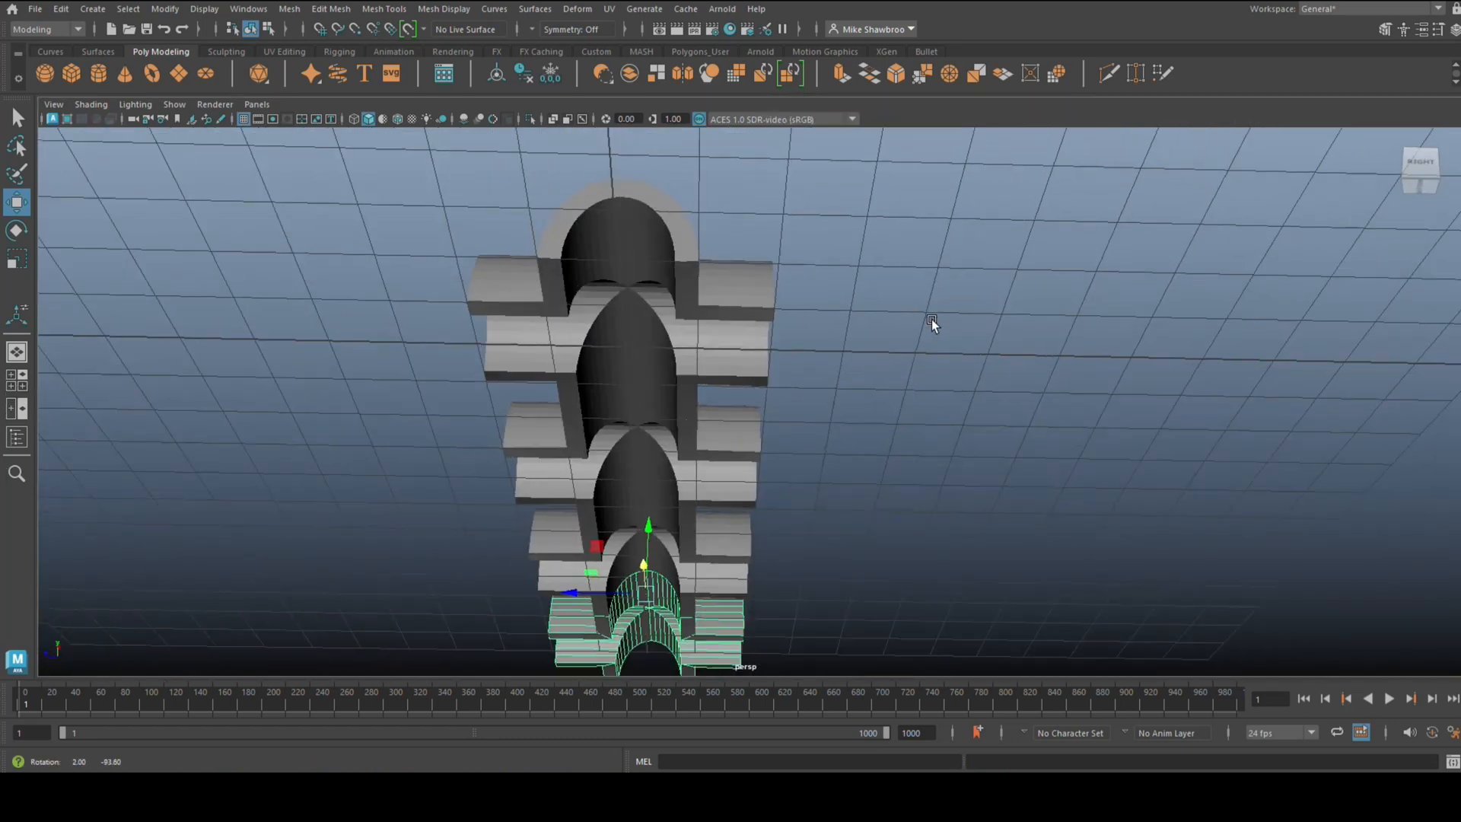
left_click_drag(931, 326, 808, 515)
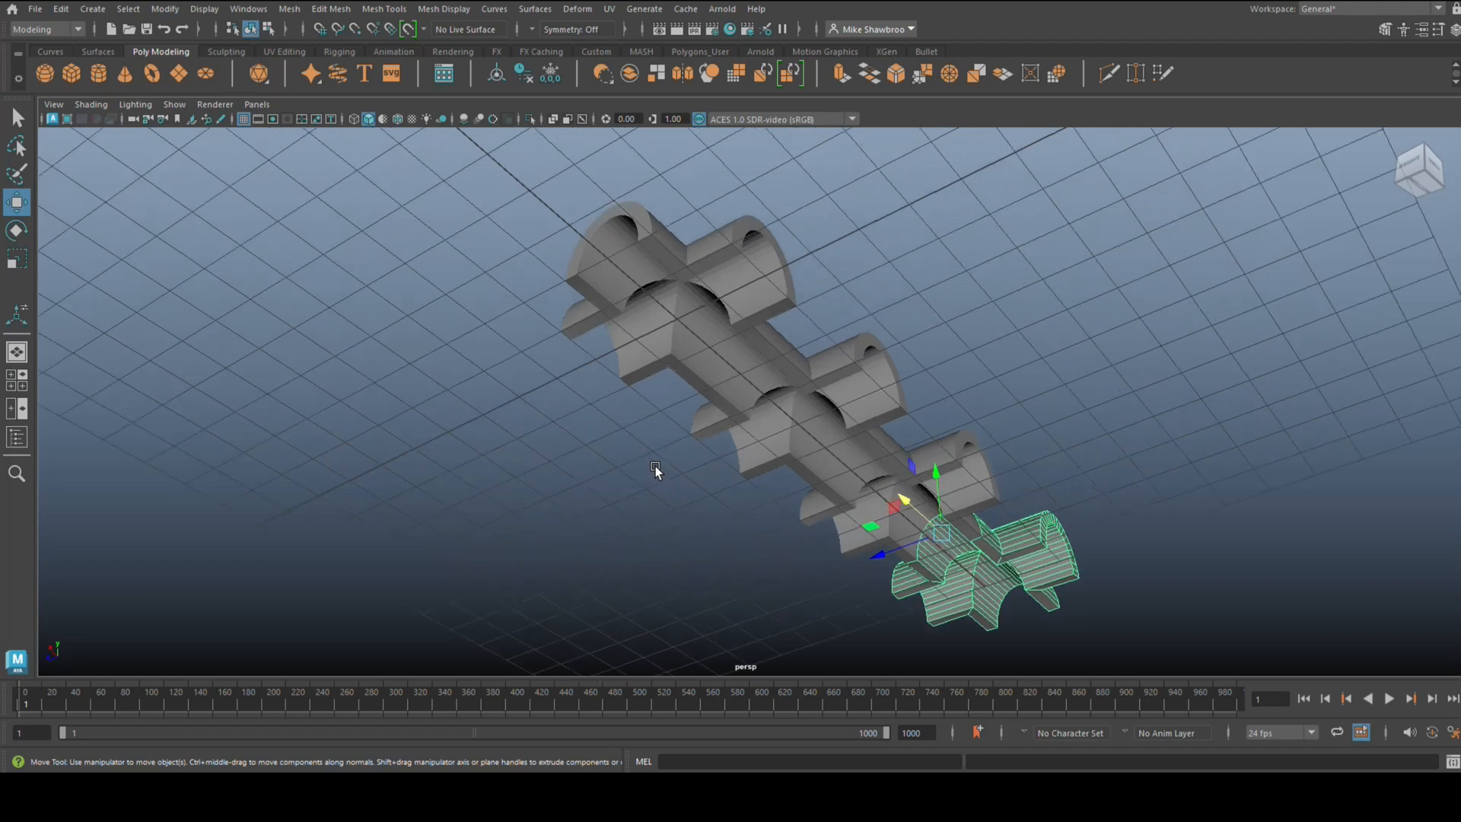
left_click_drag(655, 470, 684, 511)
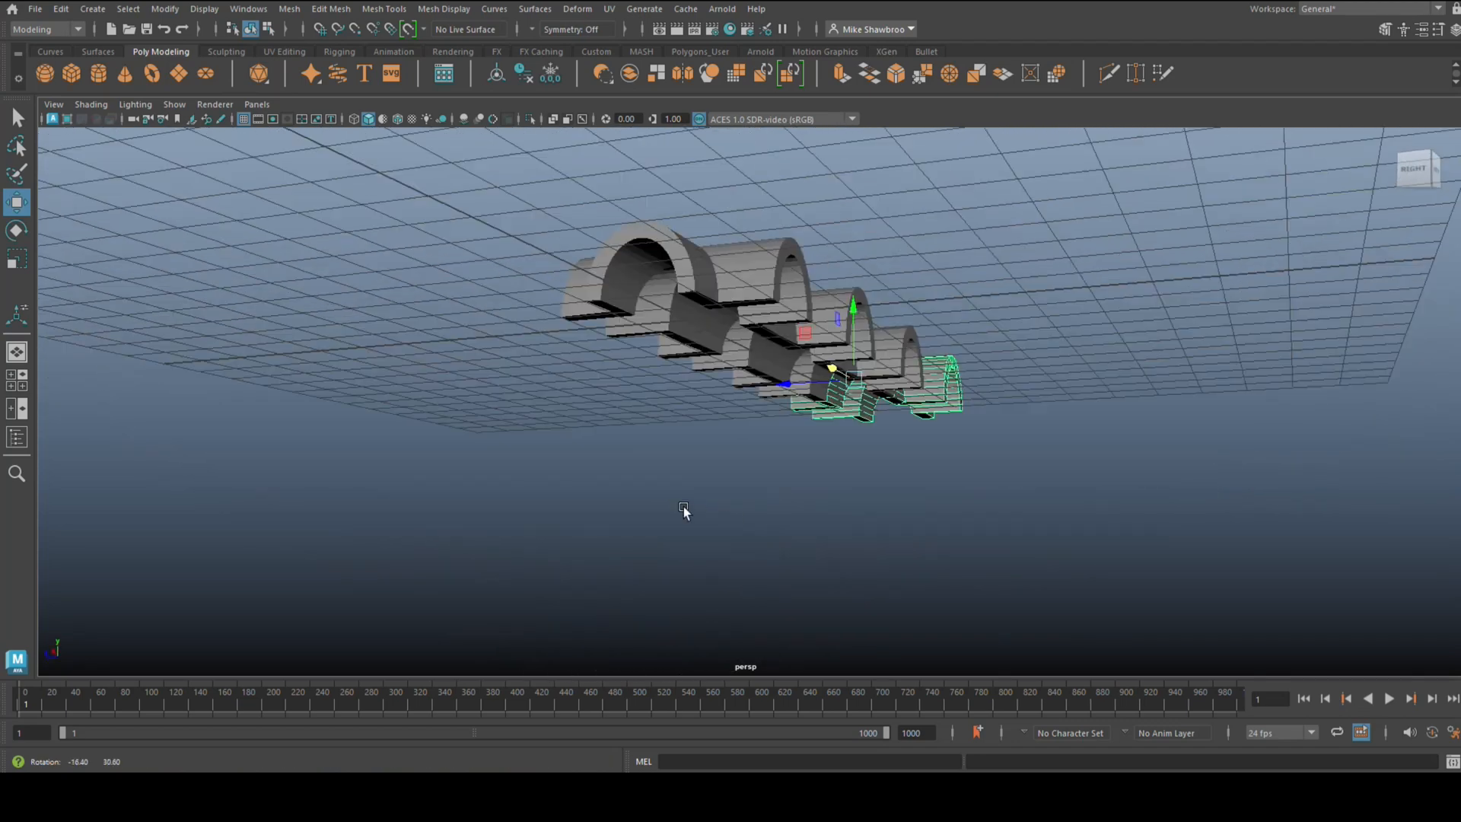
left_click_drag(685, 511, 595, 522)
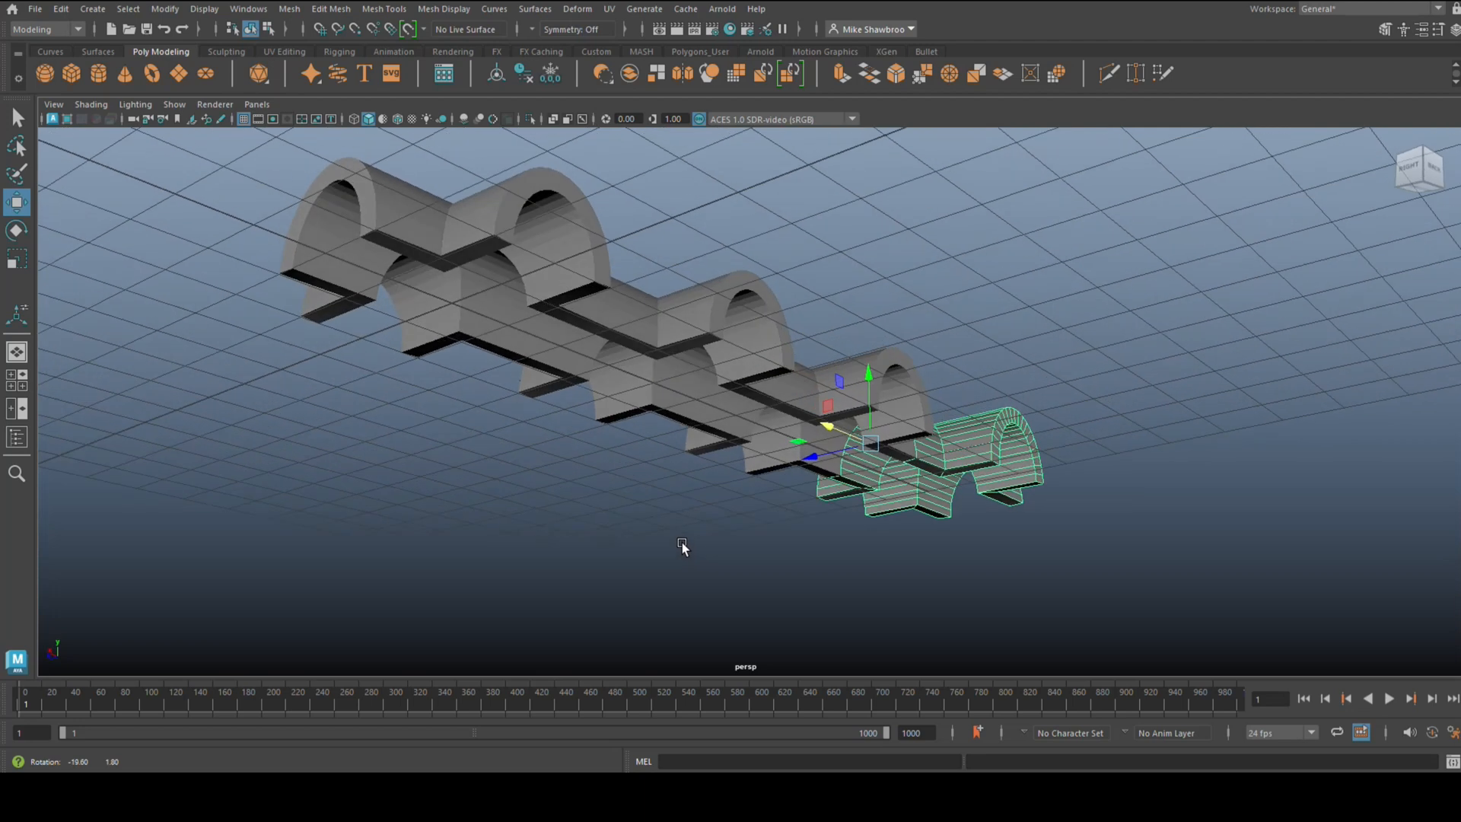
left_click_drag(683, 548, 668, 536)
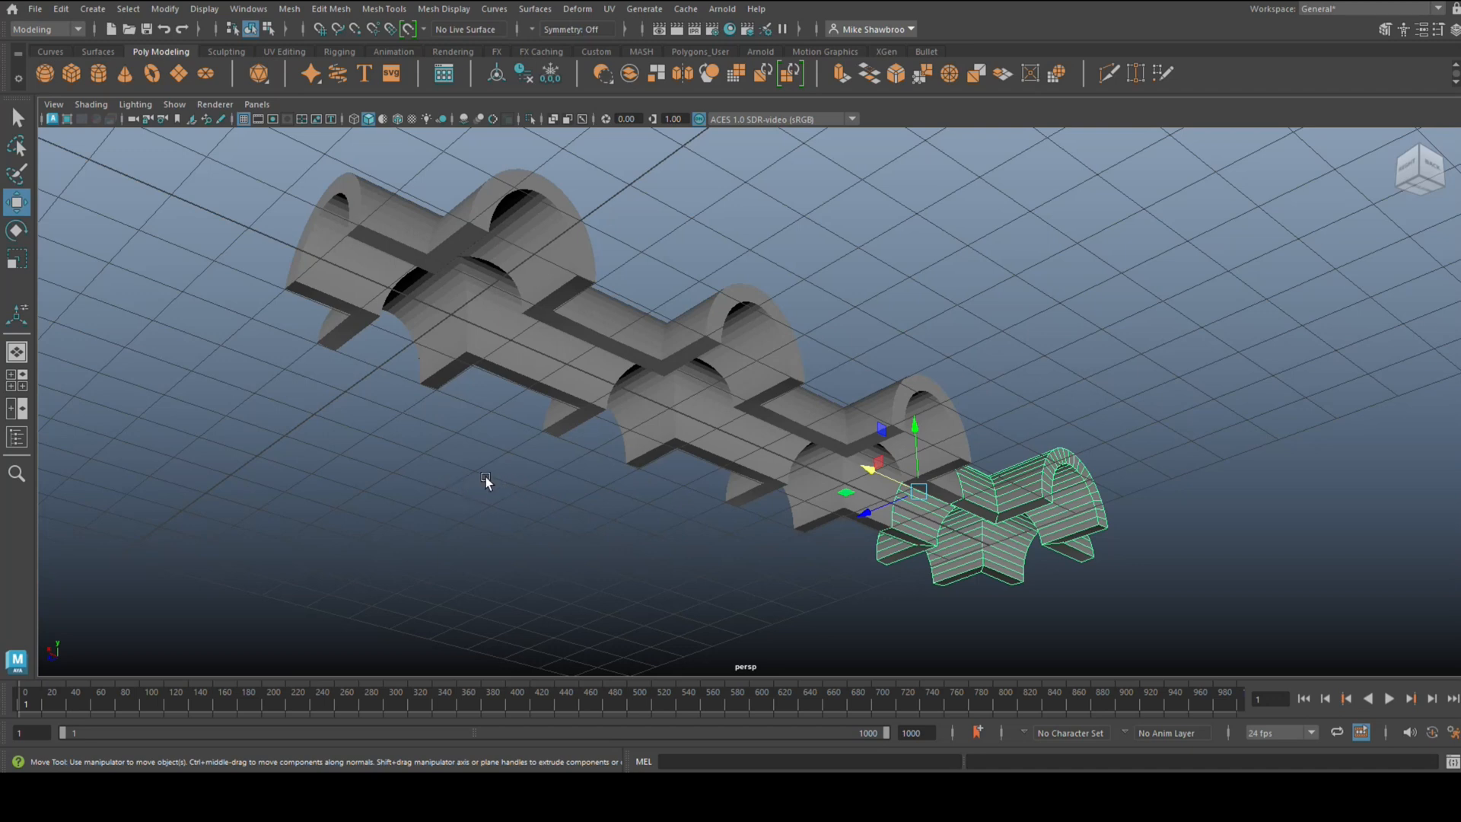
mouse_move(1029, 424)
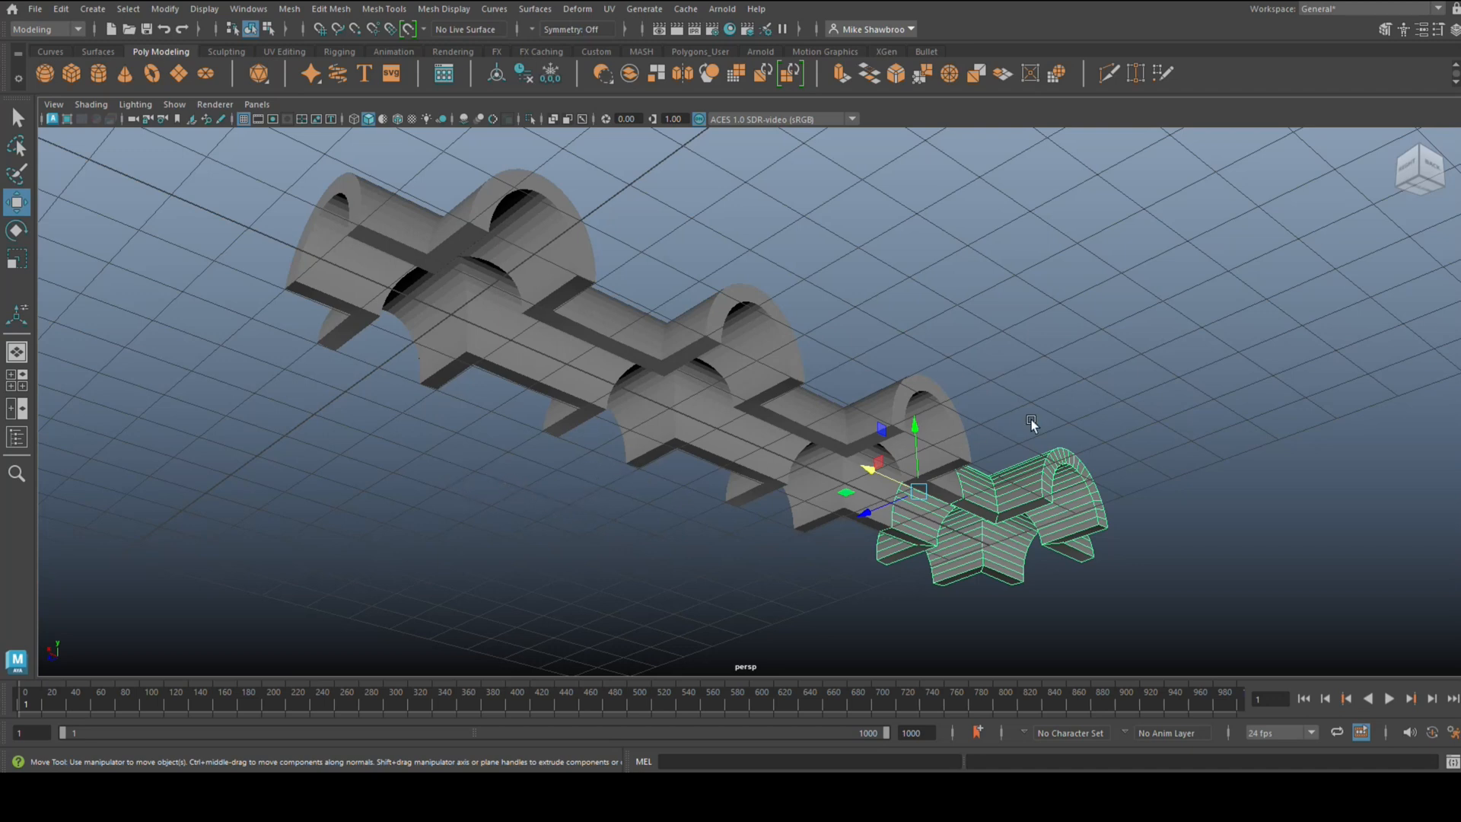